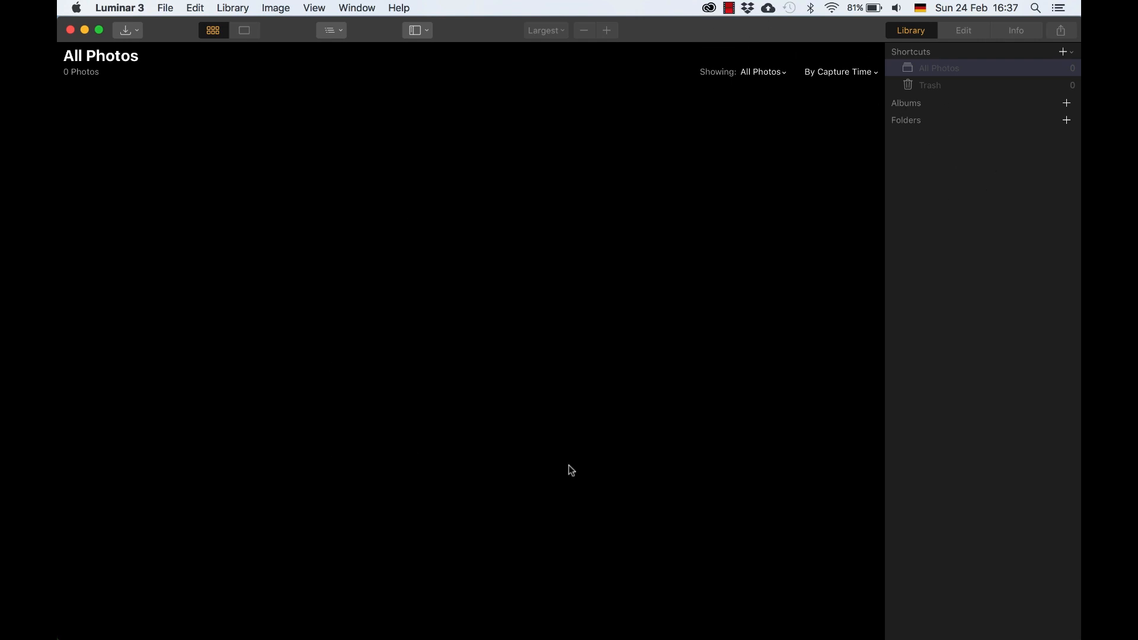
mouse_move(344, 368)
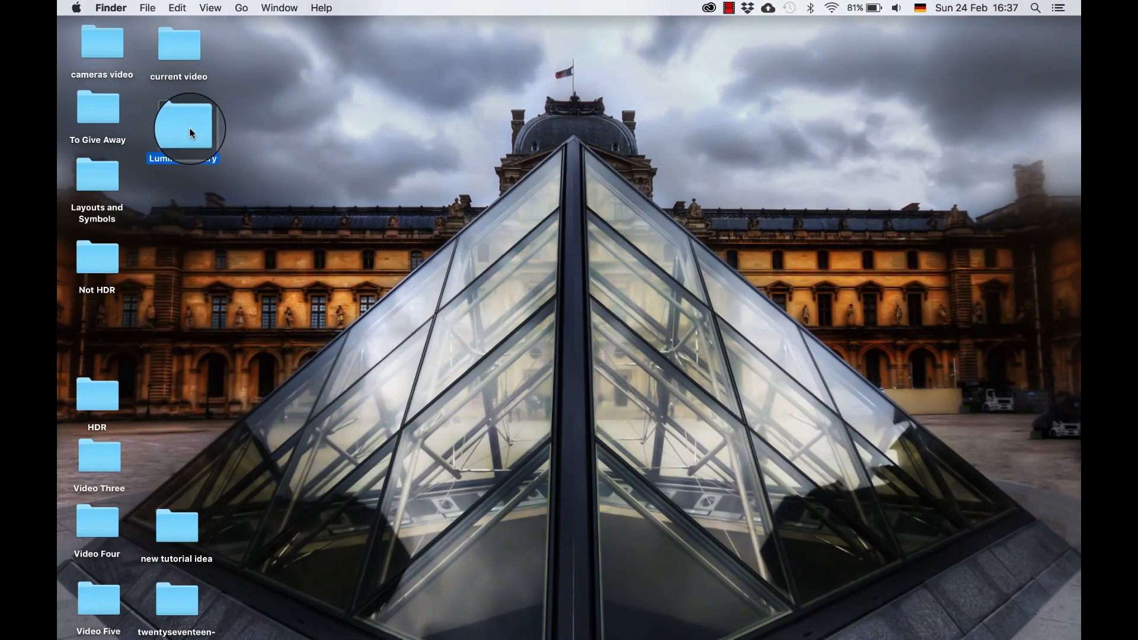
Add the Luminar Library folder from the desktop, importing its 29 photos
double_click(182, 129)
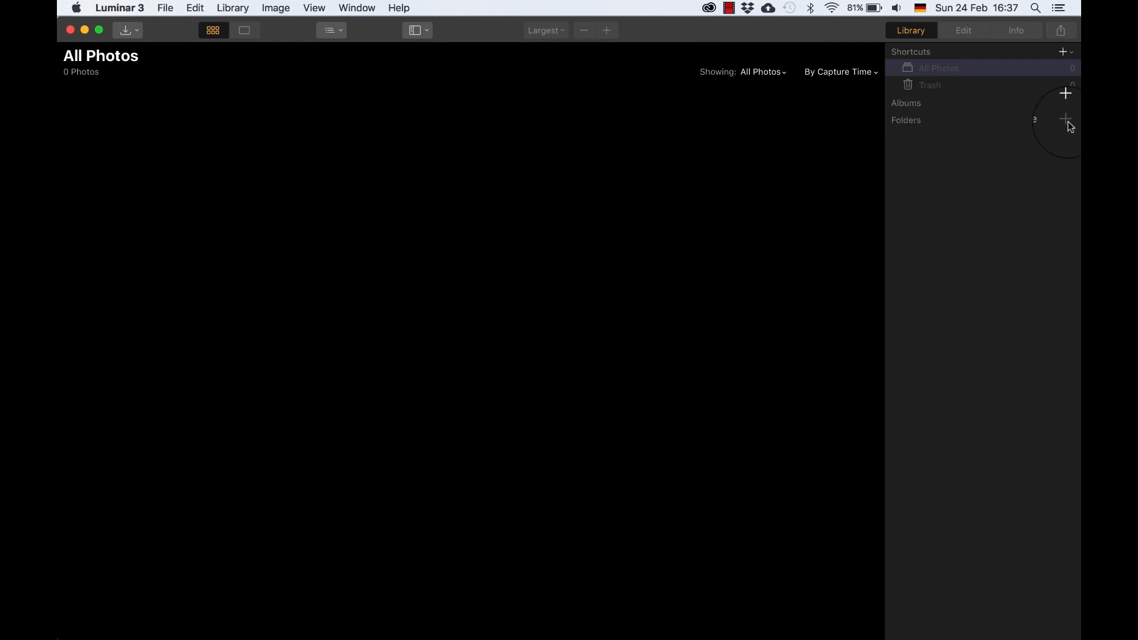
left_click(1065, 121)
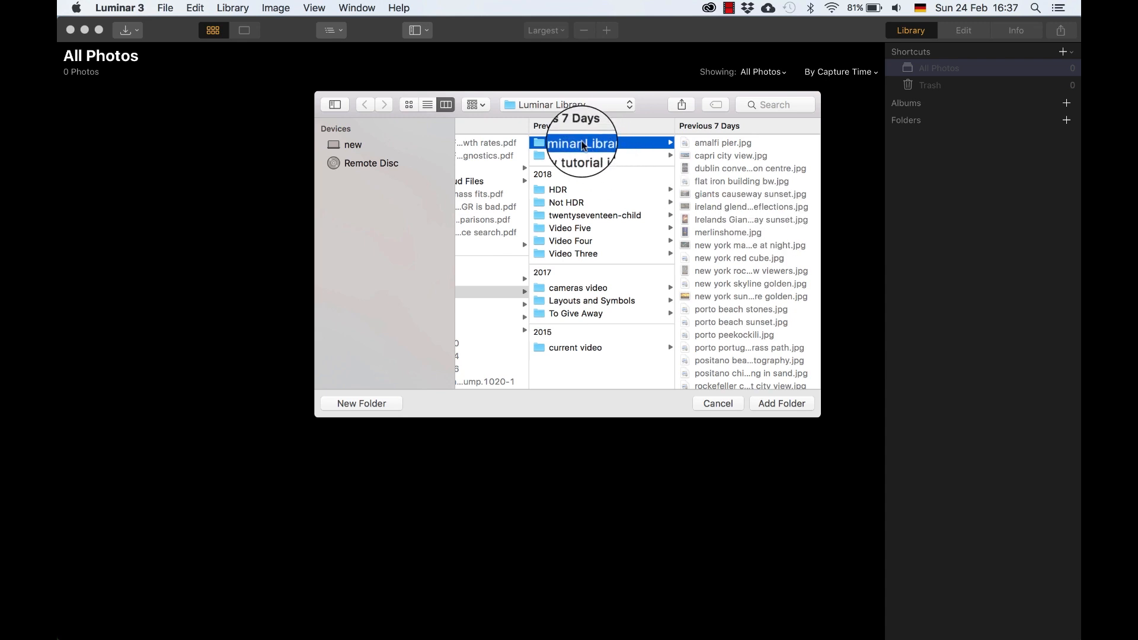
left_click(780, 403)
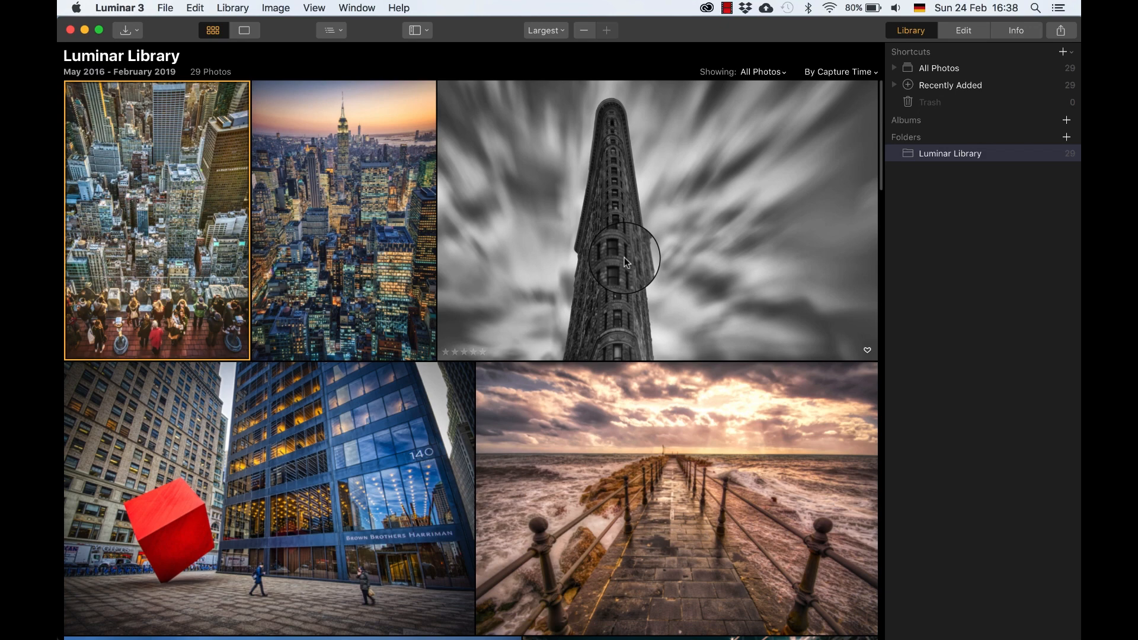
scroll("down", 3)
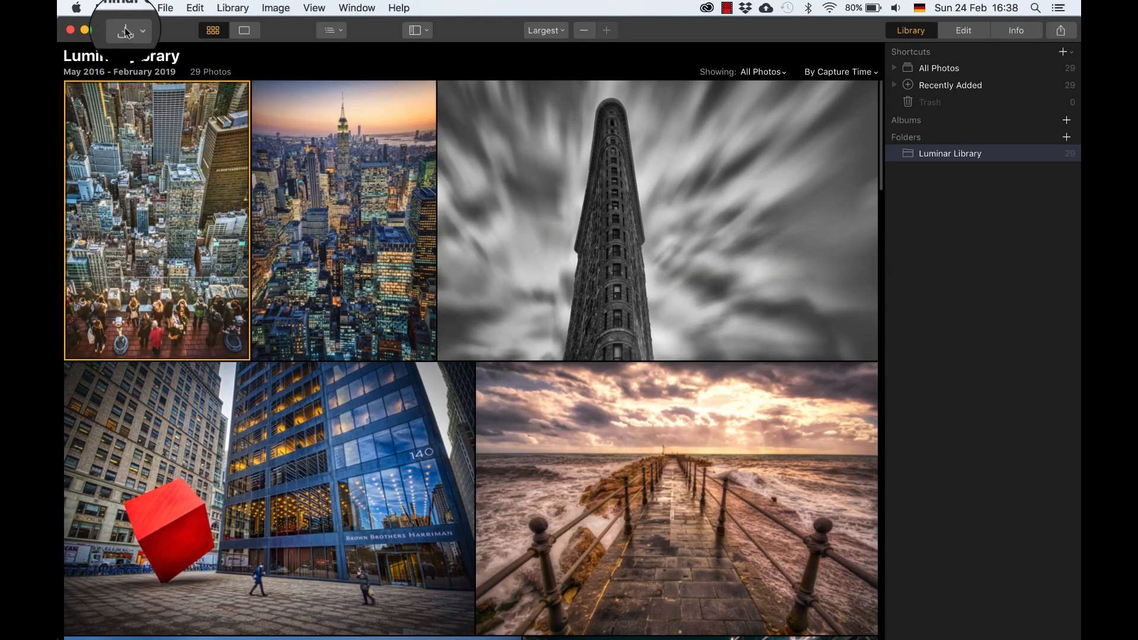
left_click(123, 30)
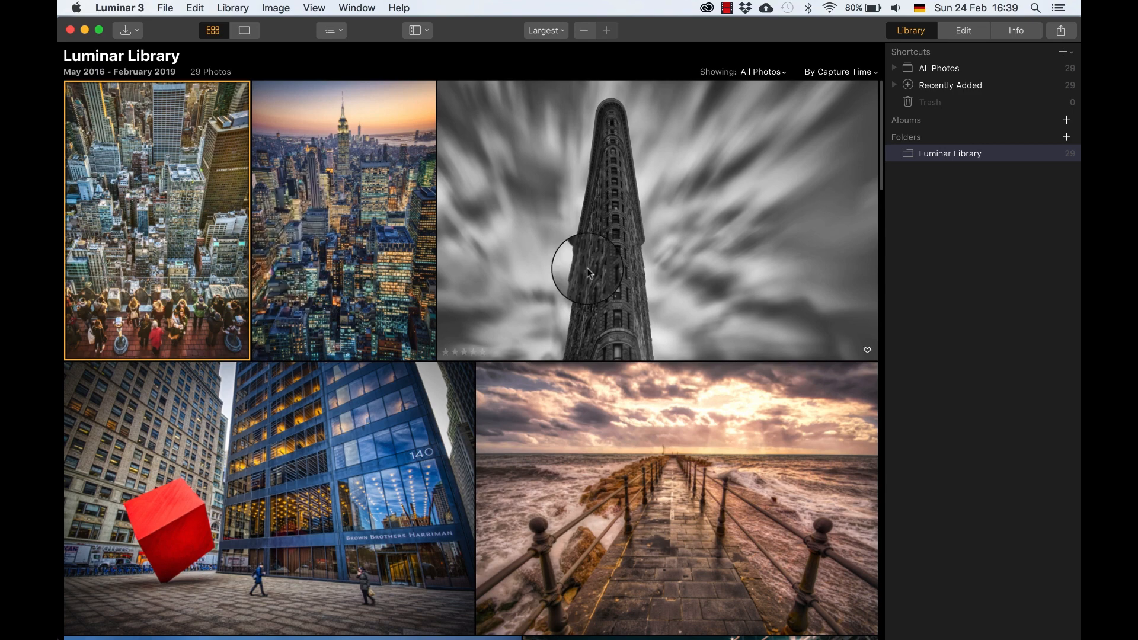
left_click(244, 30)
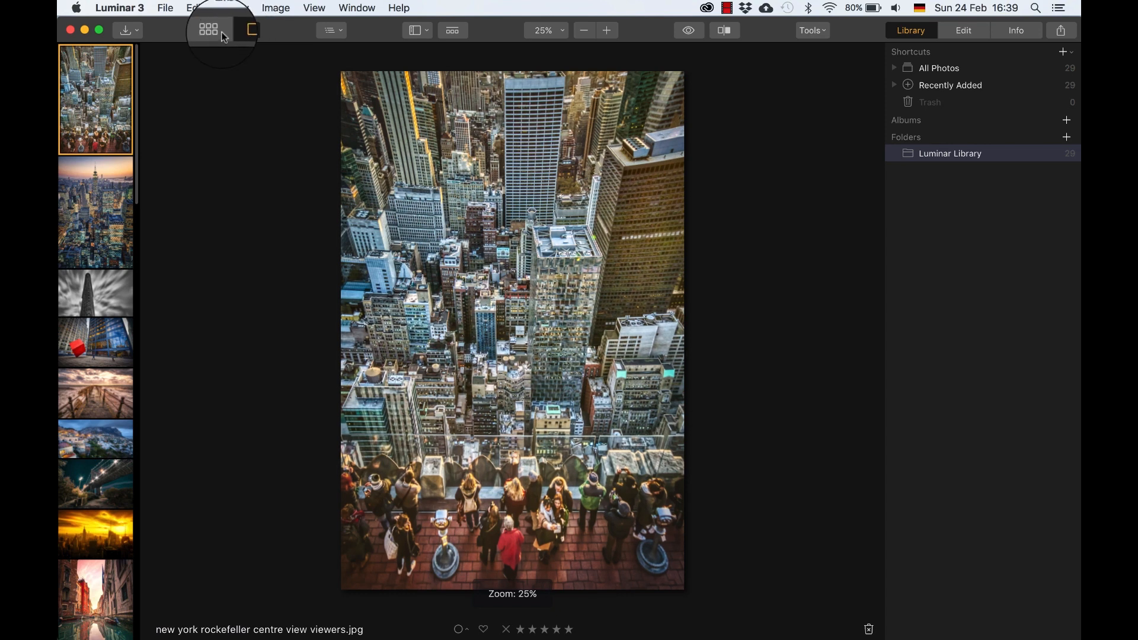
left_click(207, 29)
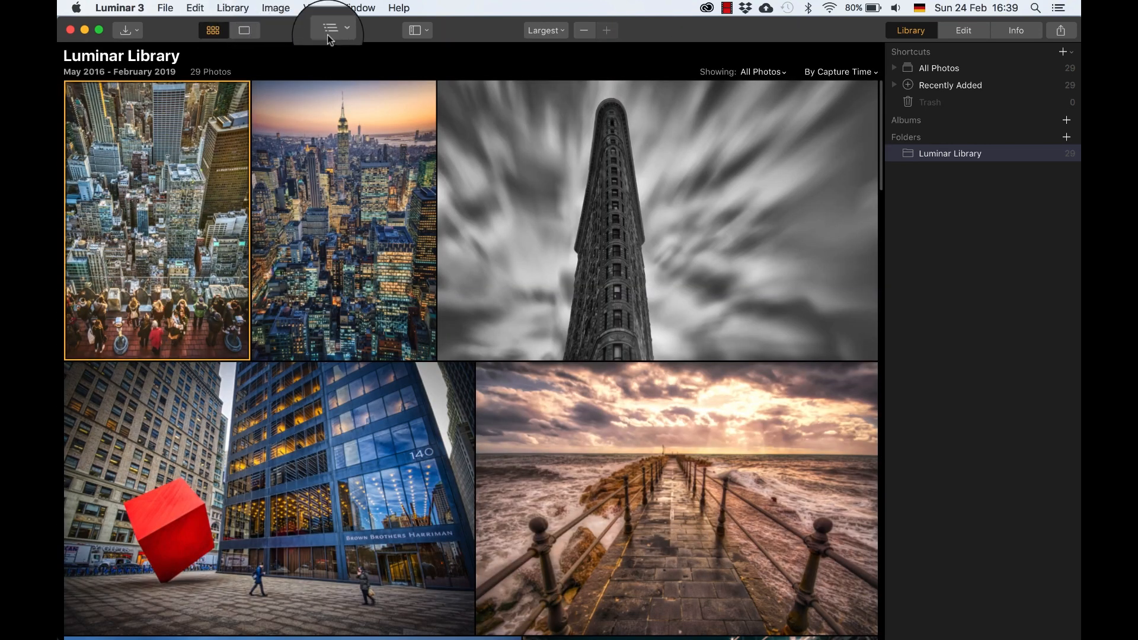
left_click(328, 30)
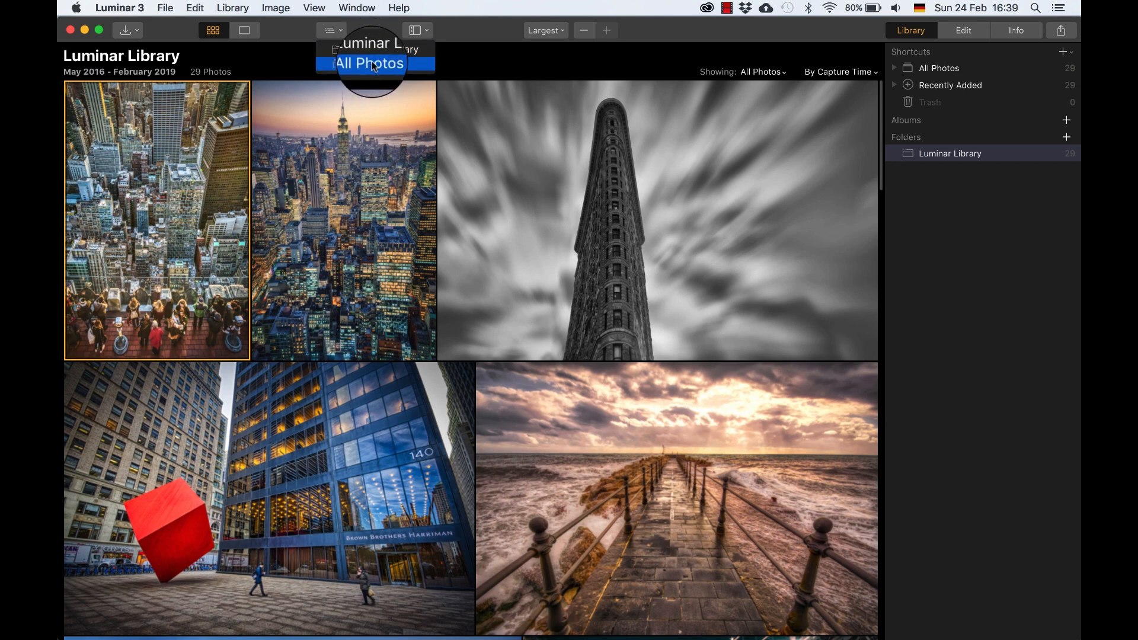
left_click(369, 62)
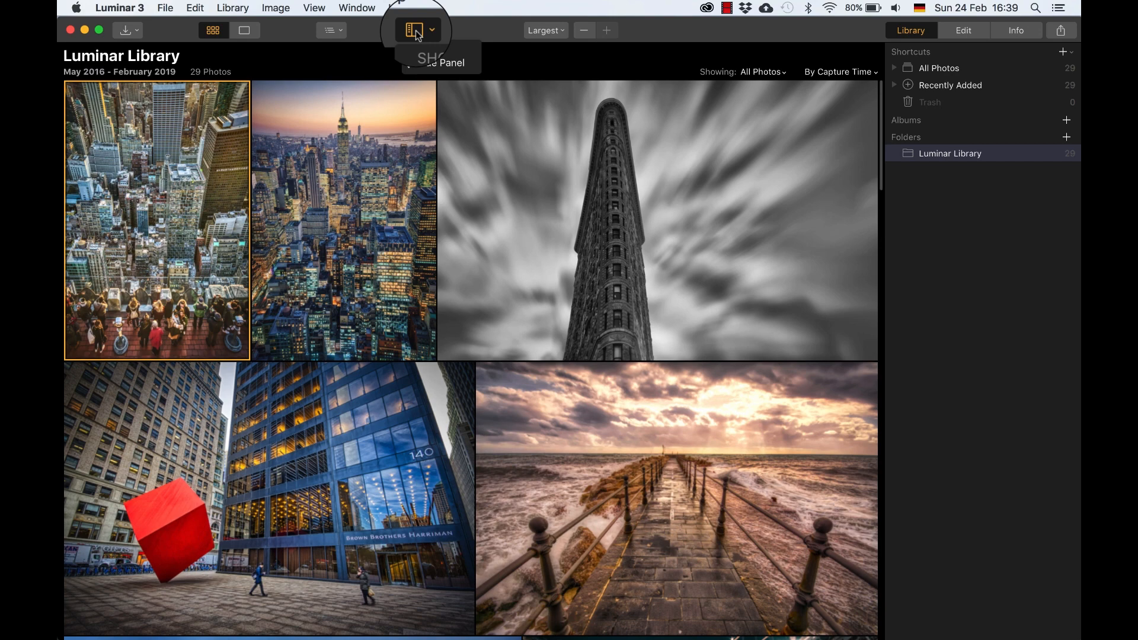
left_click(414, 30)
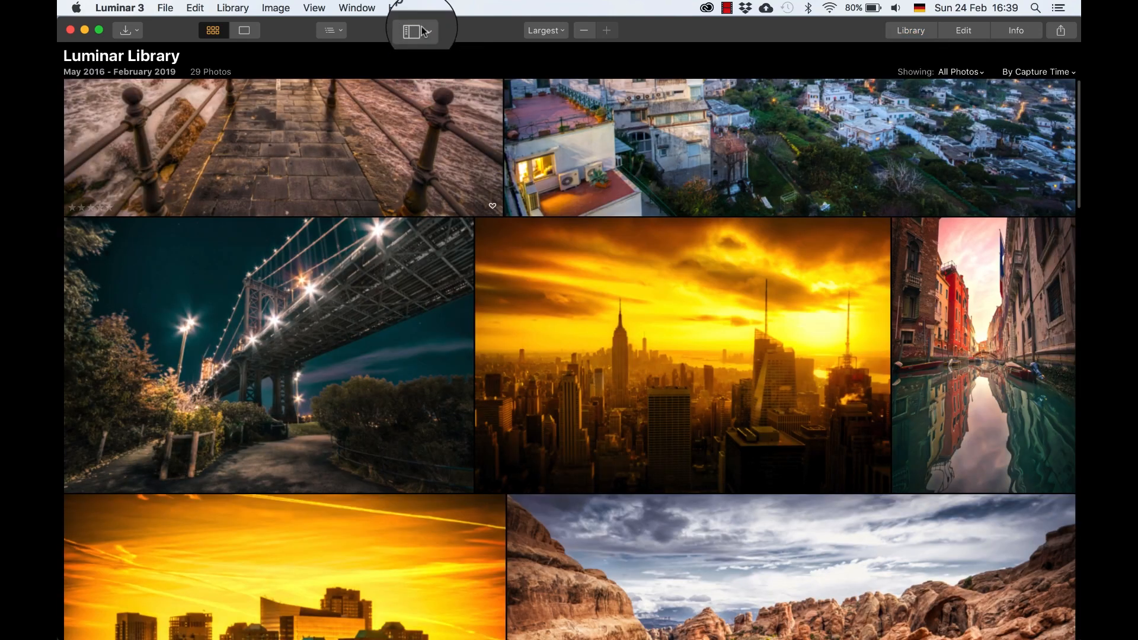
left_click(417, 30)
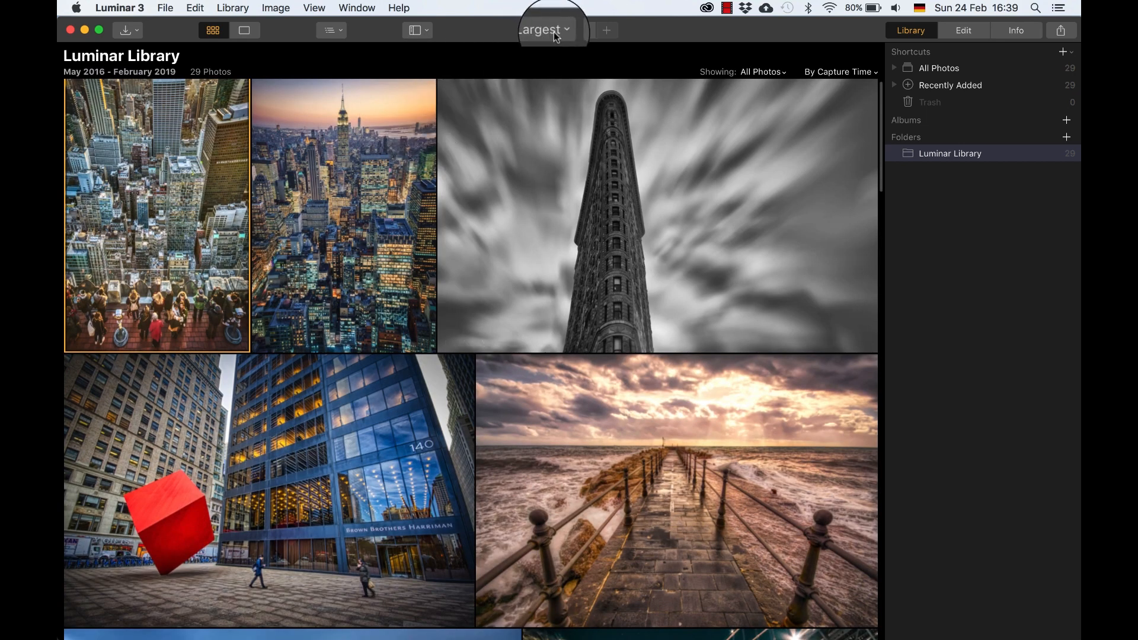
mouse_move(574, 403)
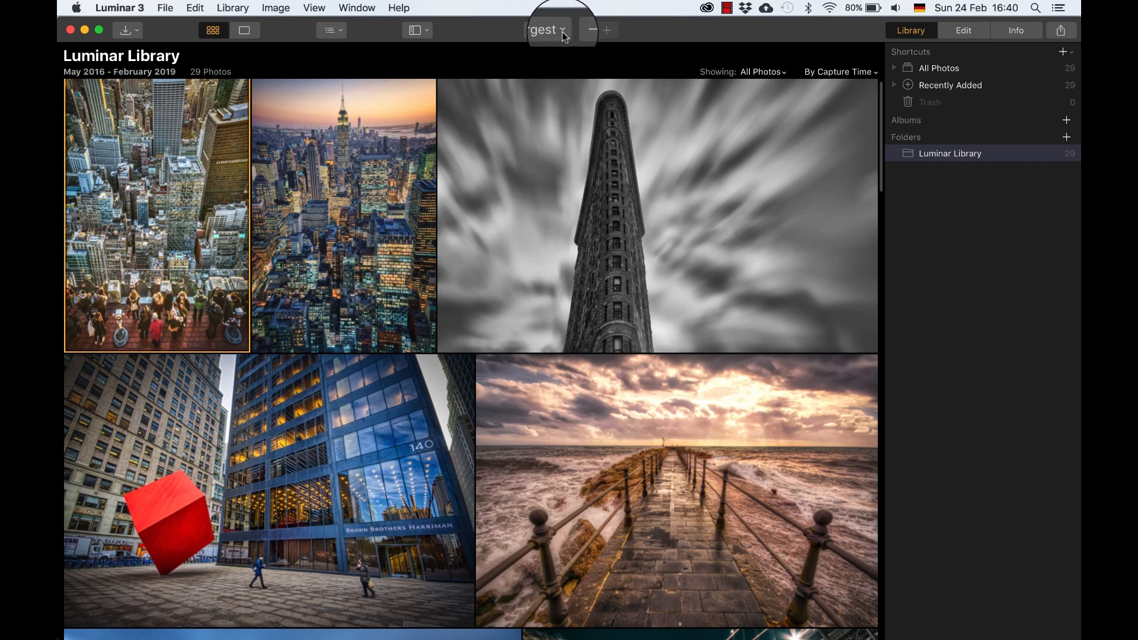
left_click(546, 30)
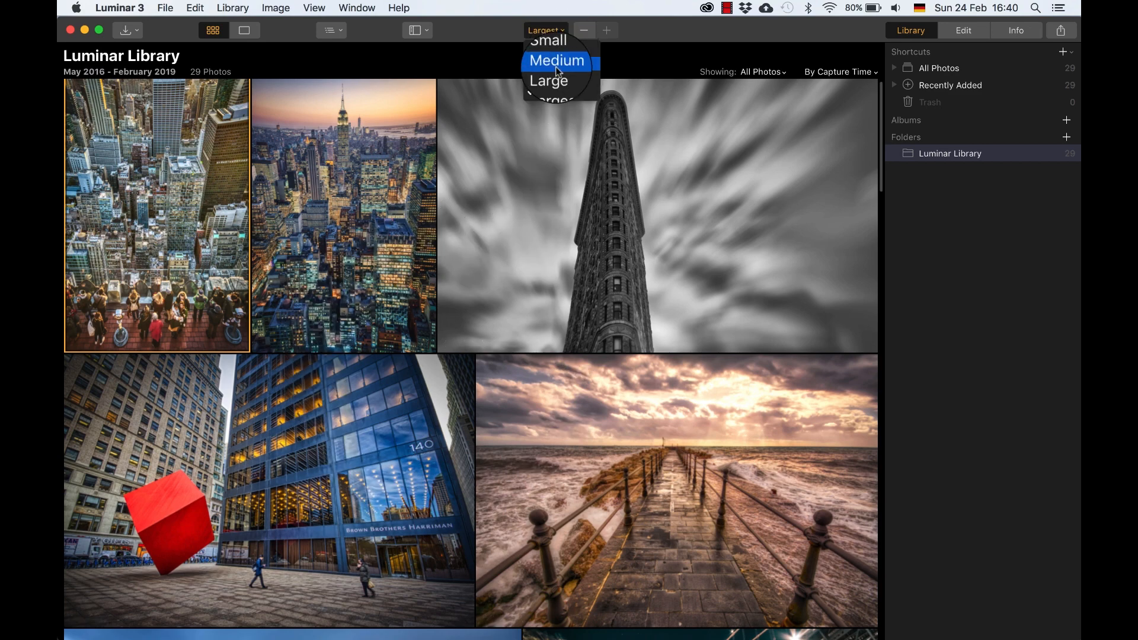
left_click(557, 61)
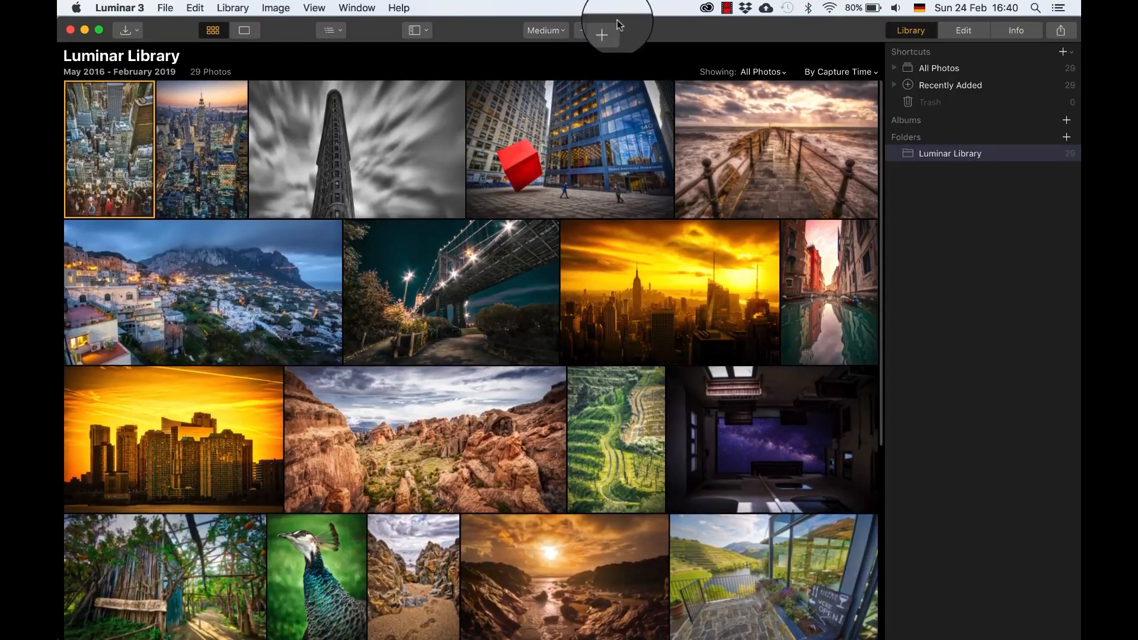
left_click(601, 34)
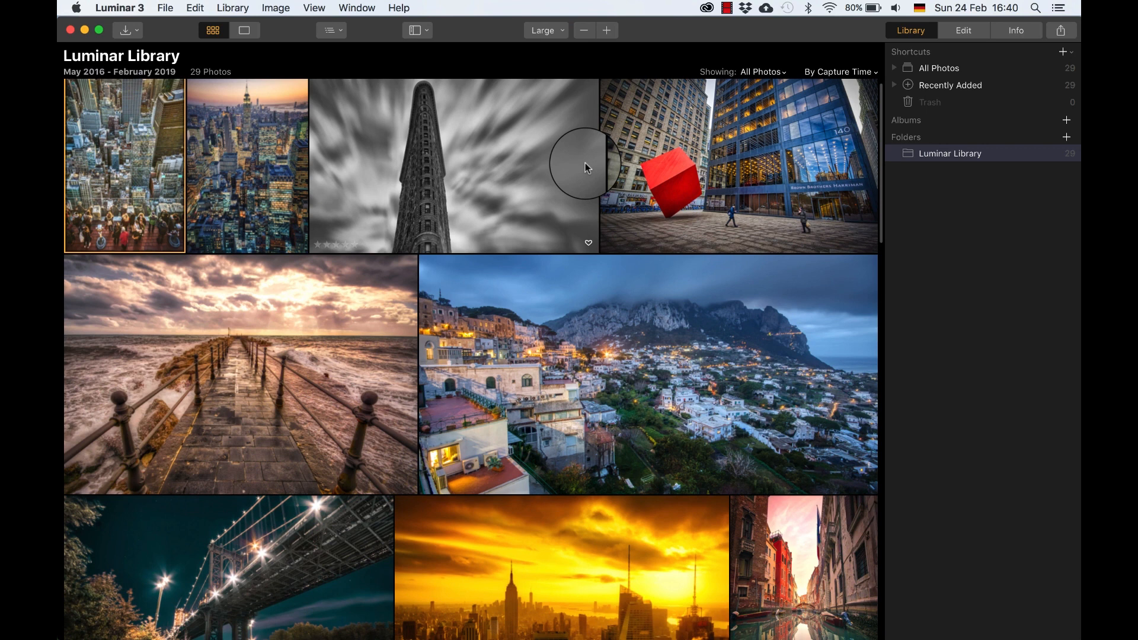
left_click(546, 30)
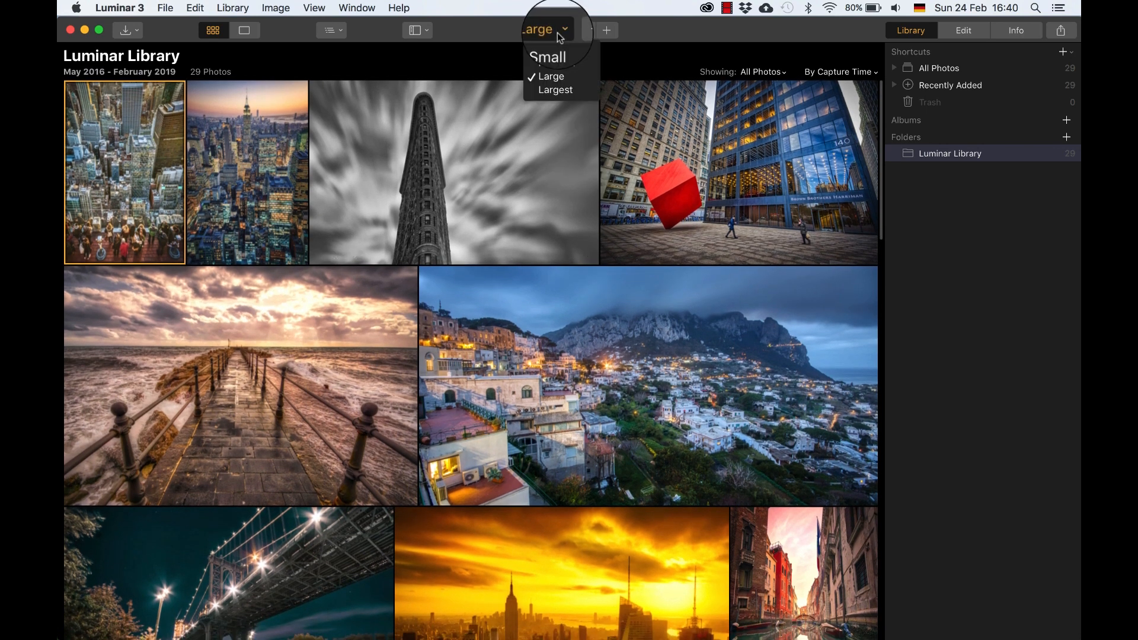
left_click(555, 88)
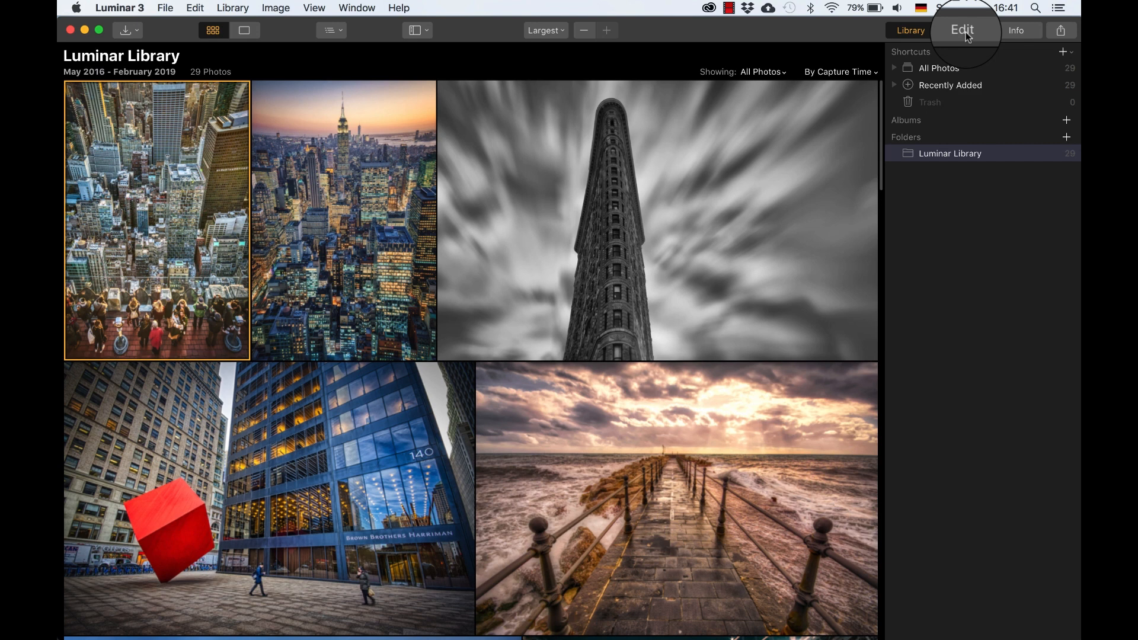
left_click(963, 30)
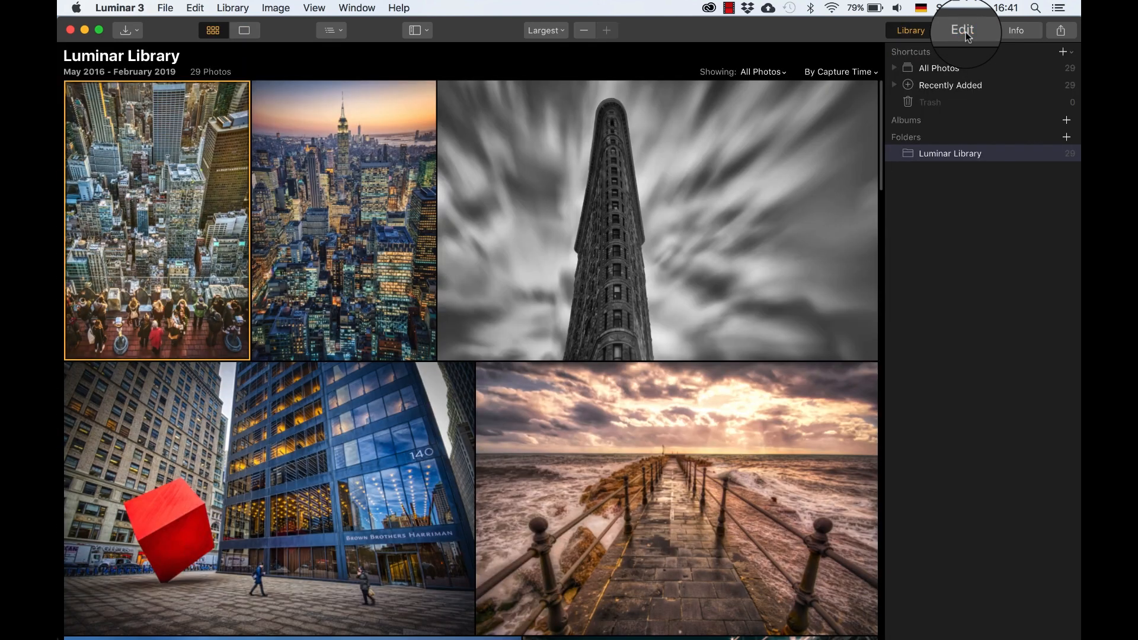
mouse_move(984, 261)
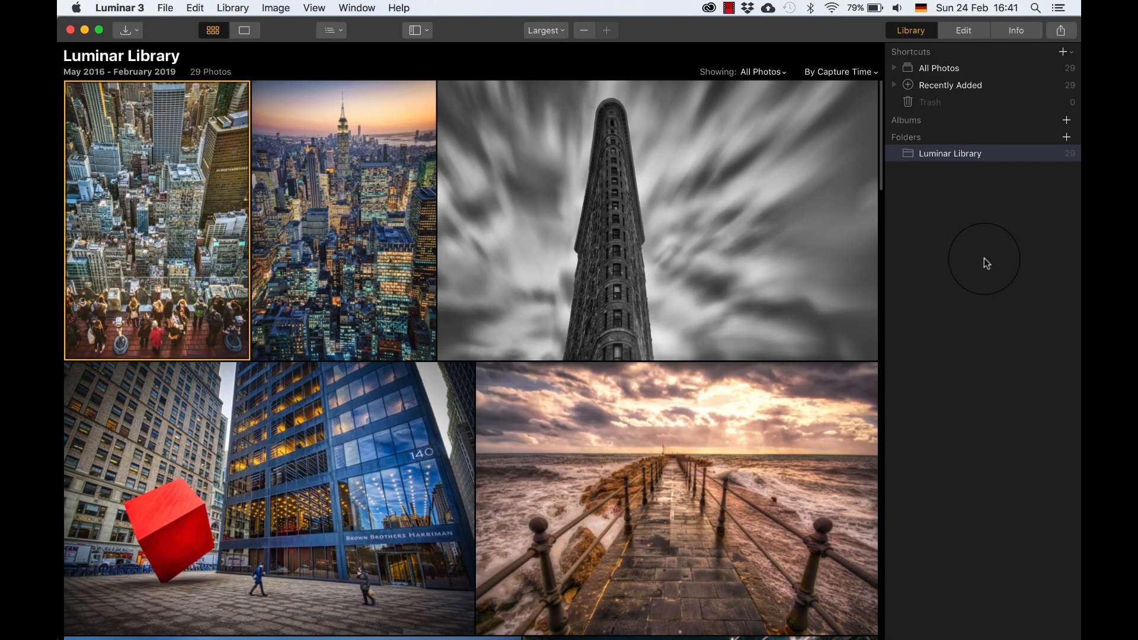
left_click(1016, 30)
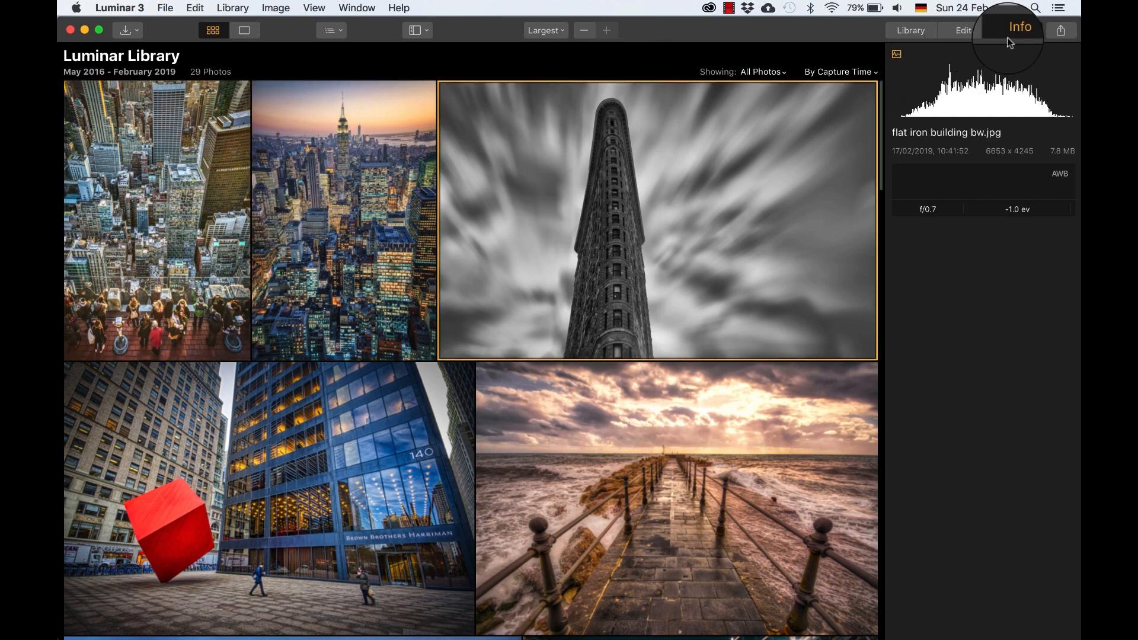
left_click(1060, 30)
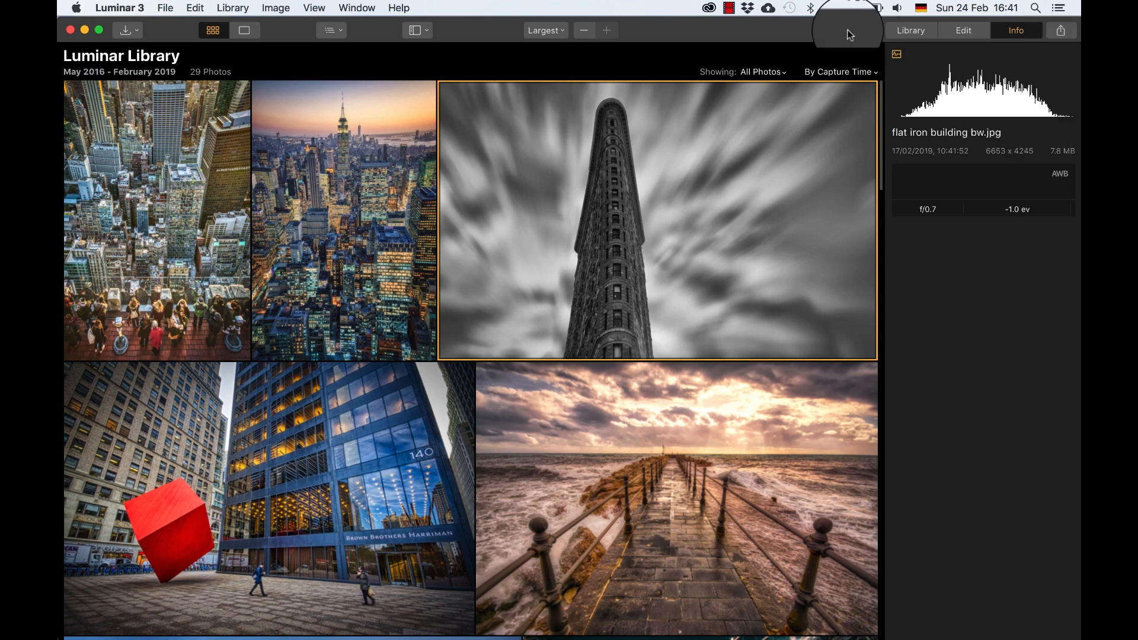
left_click(910, 30)
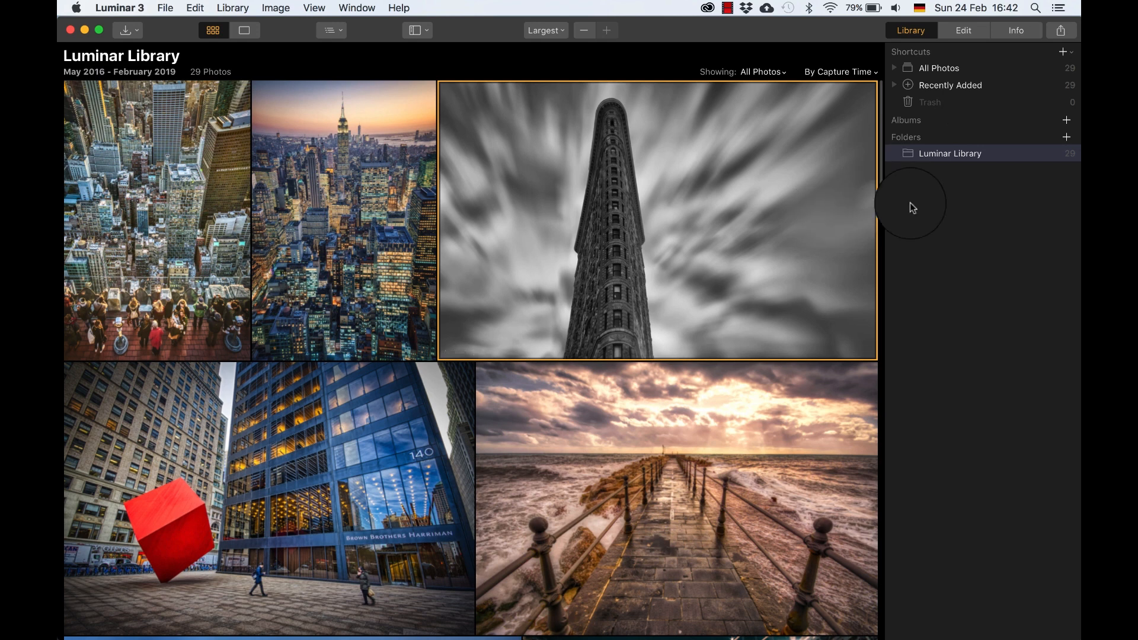
mouse_move(916, 207)
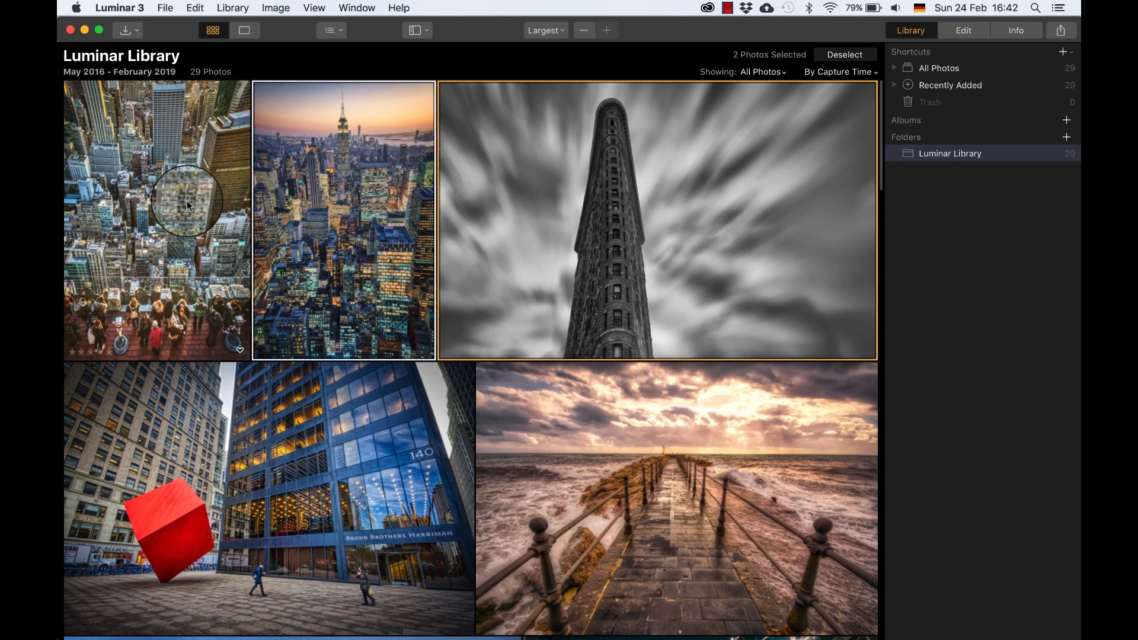
Create an album named client 1 from the four selected photos, then return to Luminar Library
right_click(308, 472)
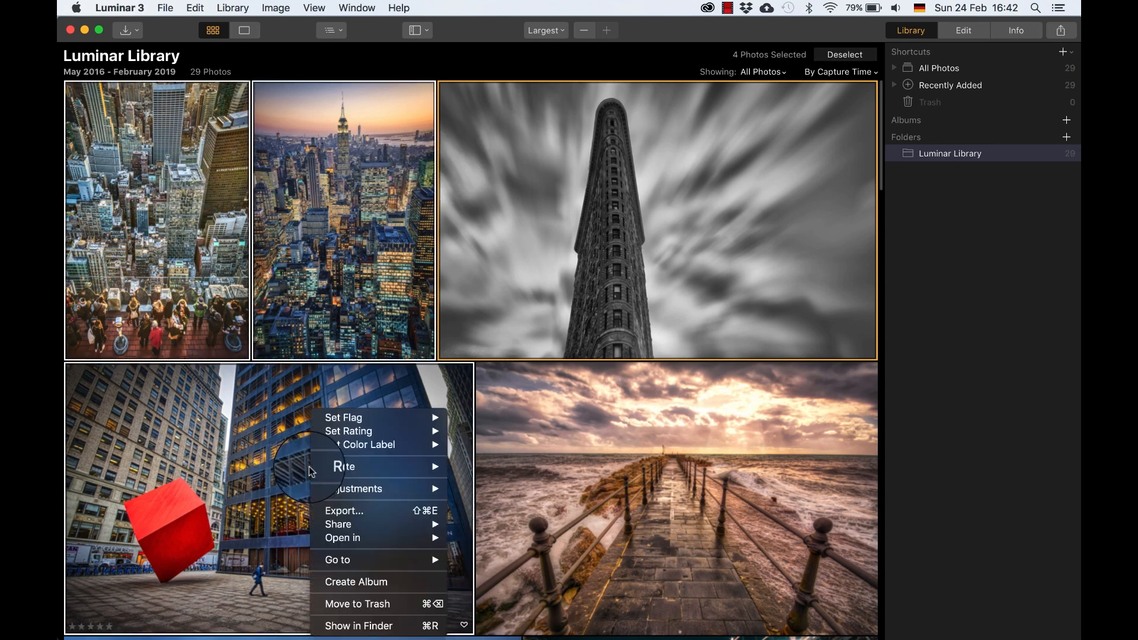
left_click(356, 581)
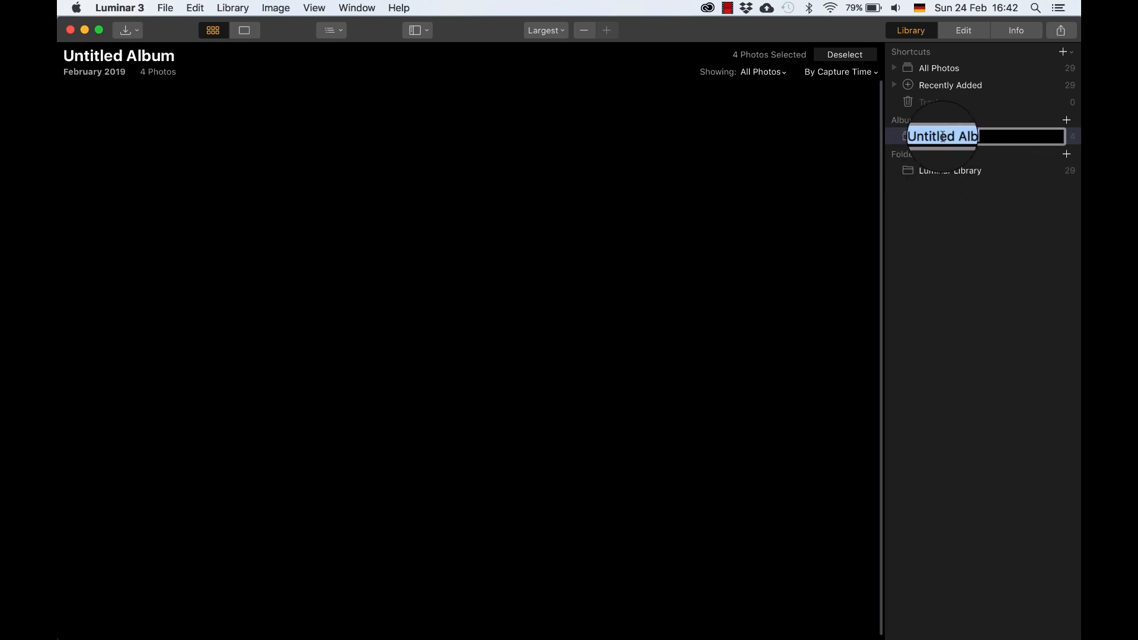
type("client 1")
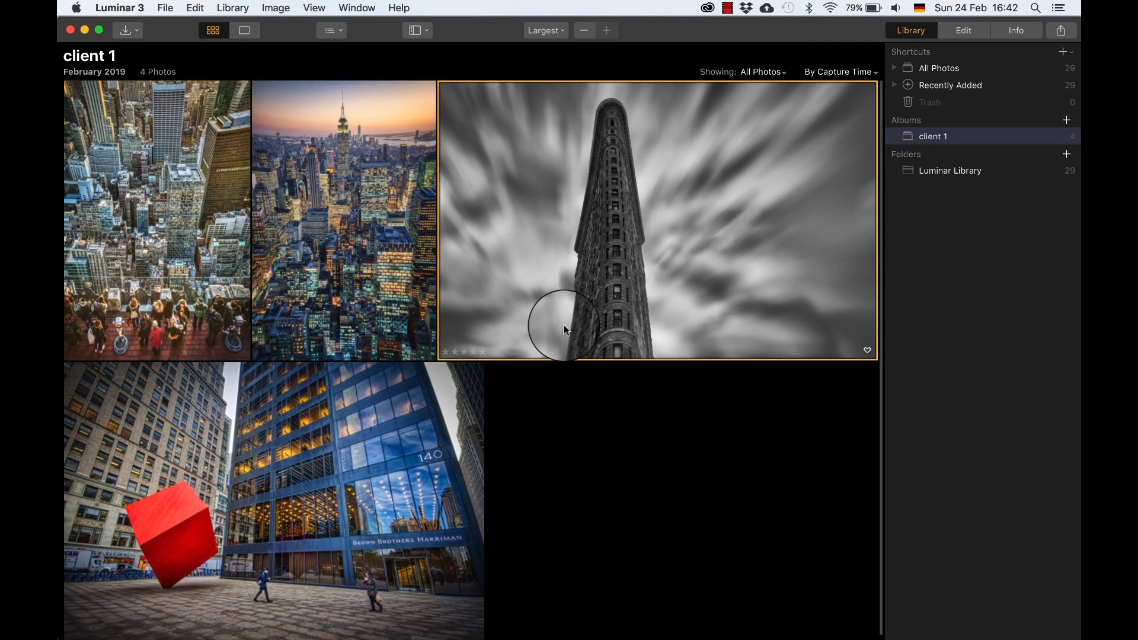
left_click(949, 169)
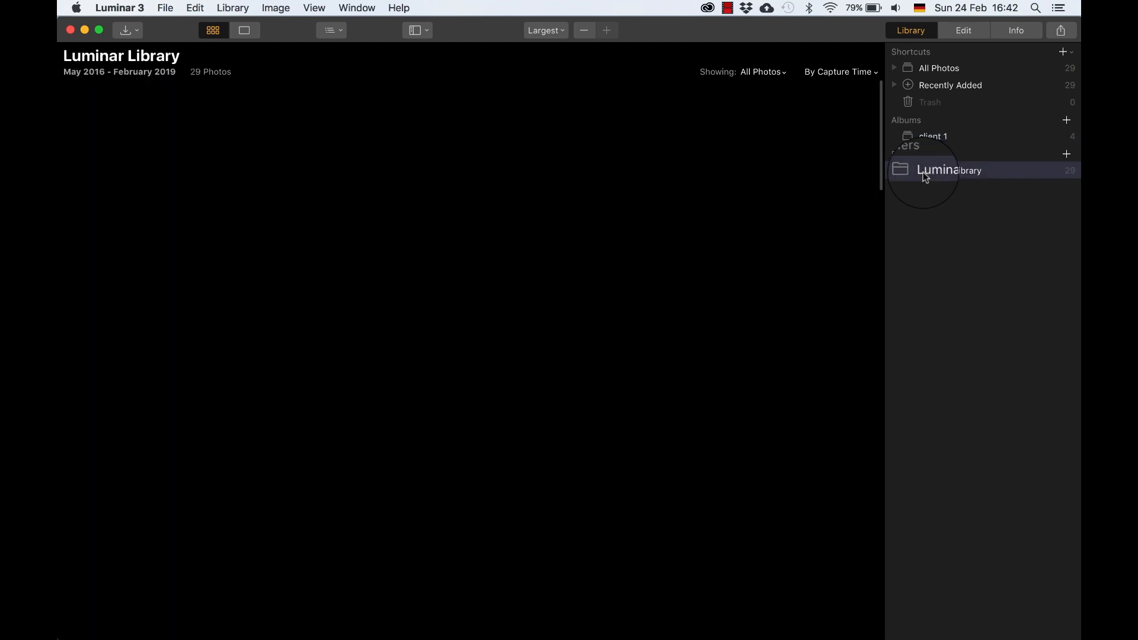
left_click(950, 169)
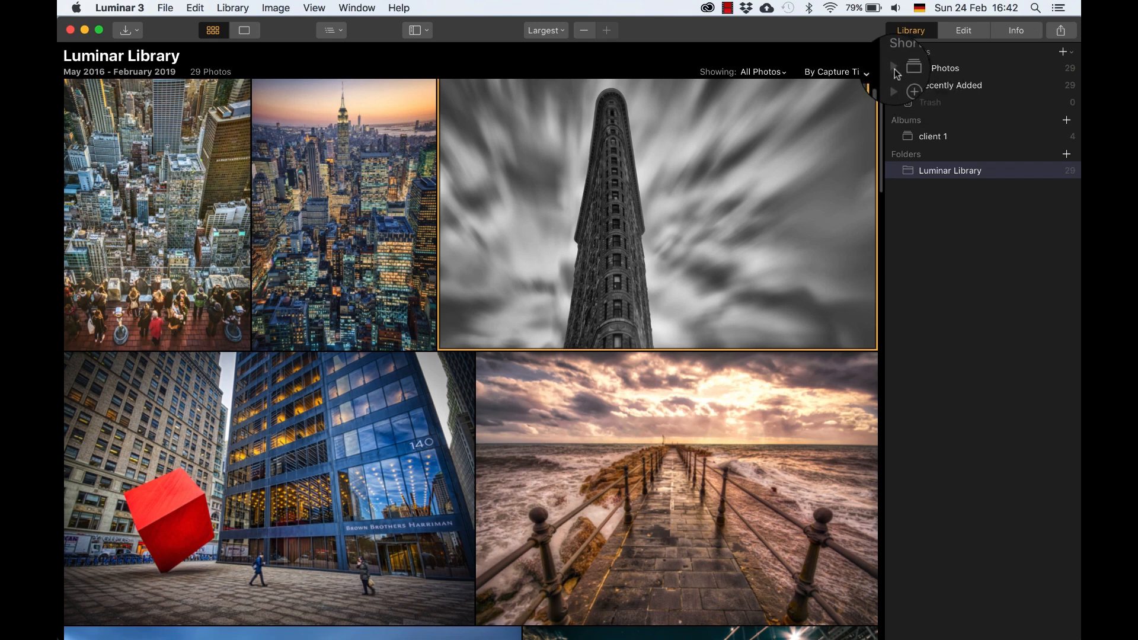
Expand All Photos into 2018 and its months, then collapse the date breakdown again
left_click(894, 73)
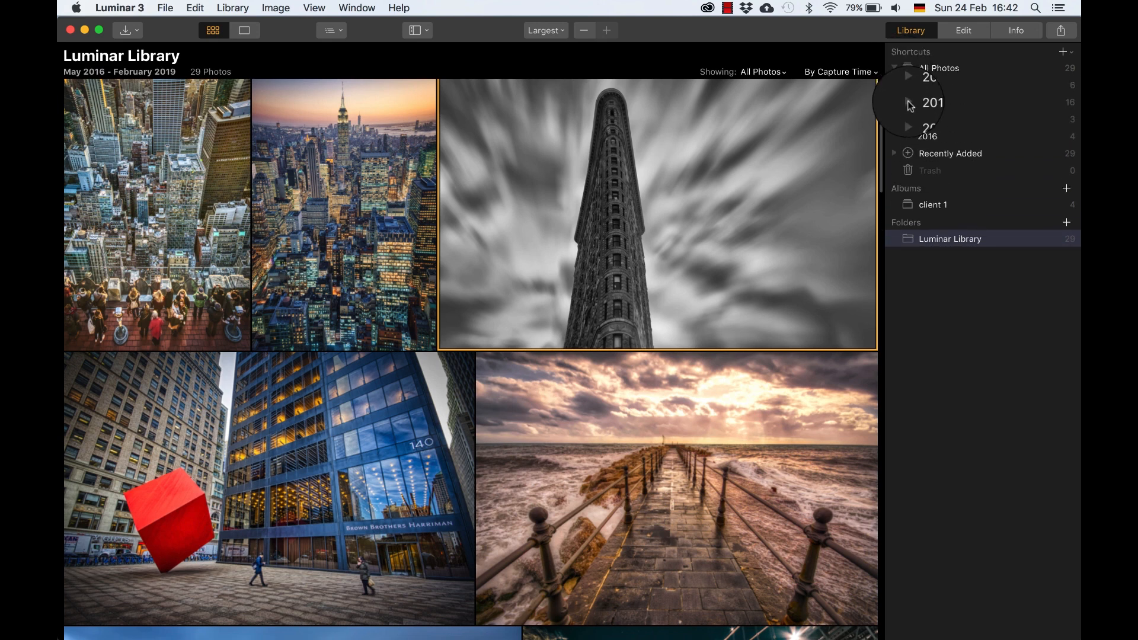
left_click(927, 102)
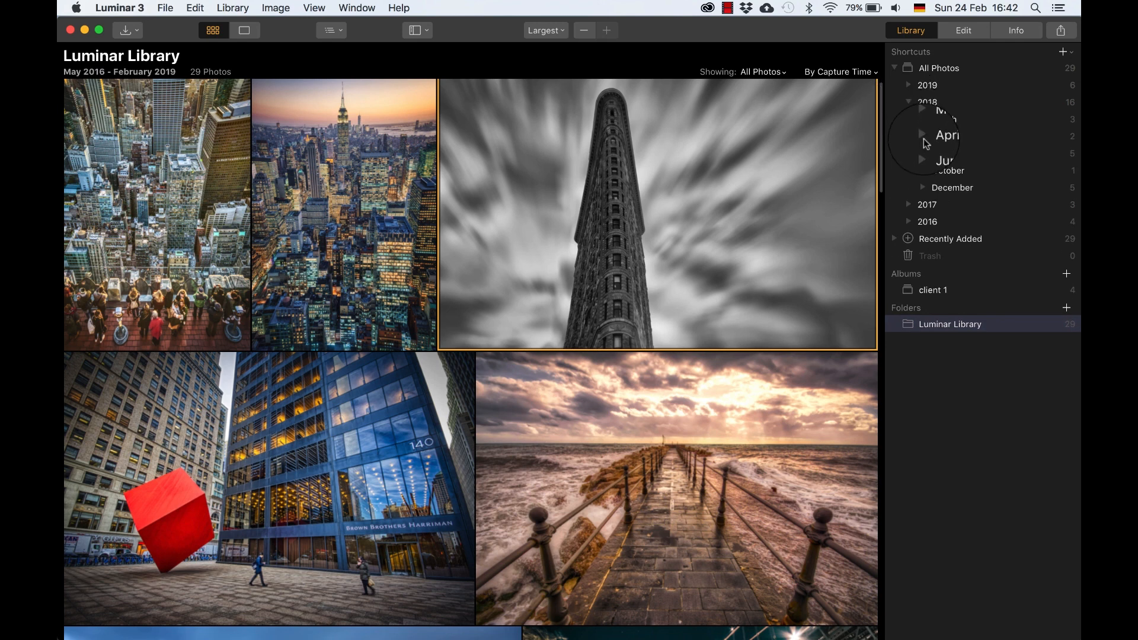
left_click(922, 134)
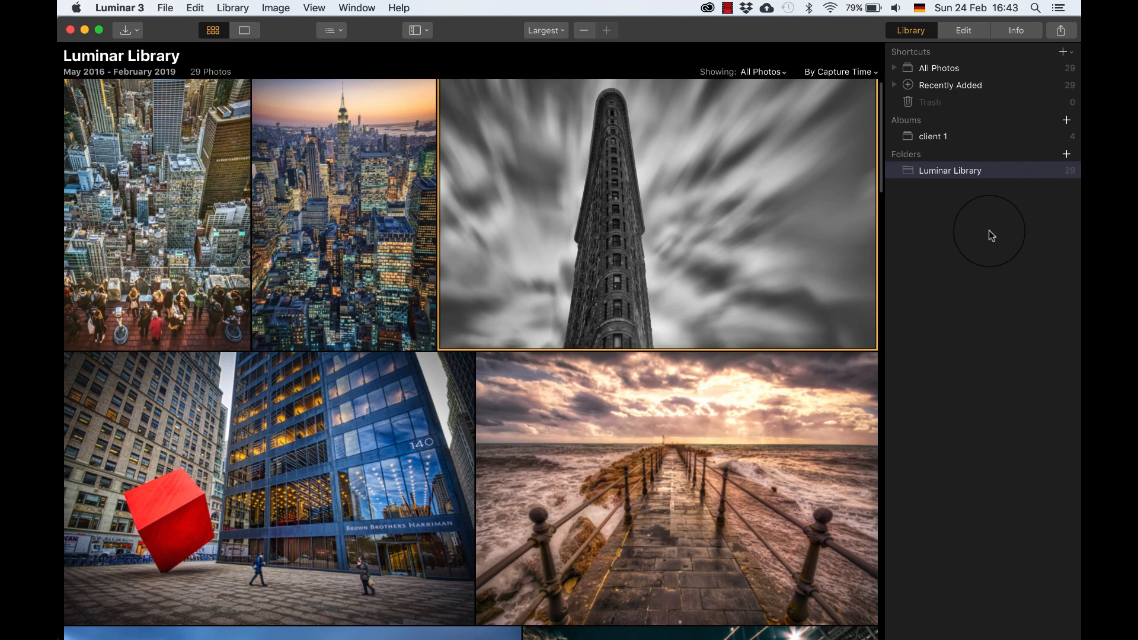
Delete the client 1 album via its context menu, keeping its photos in the library
right_click(933, 136)
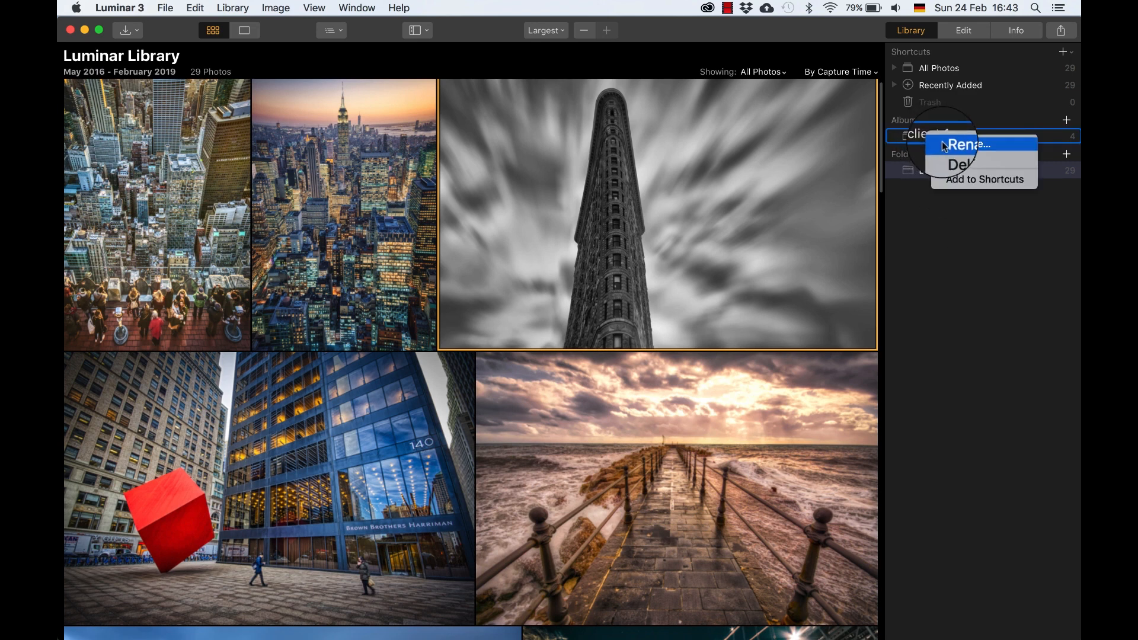
left_click(959, 164)
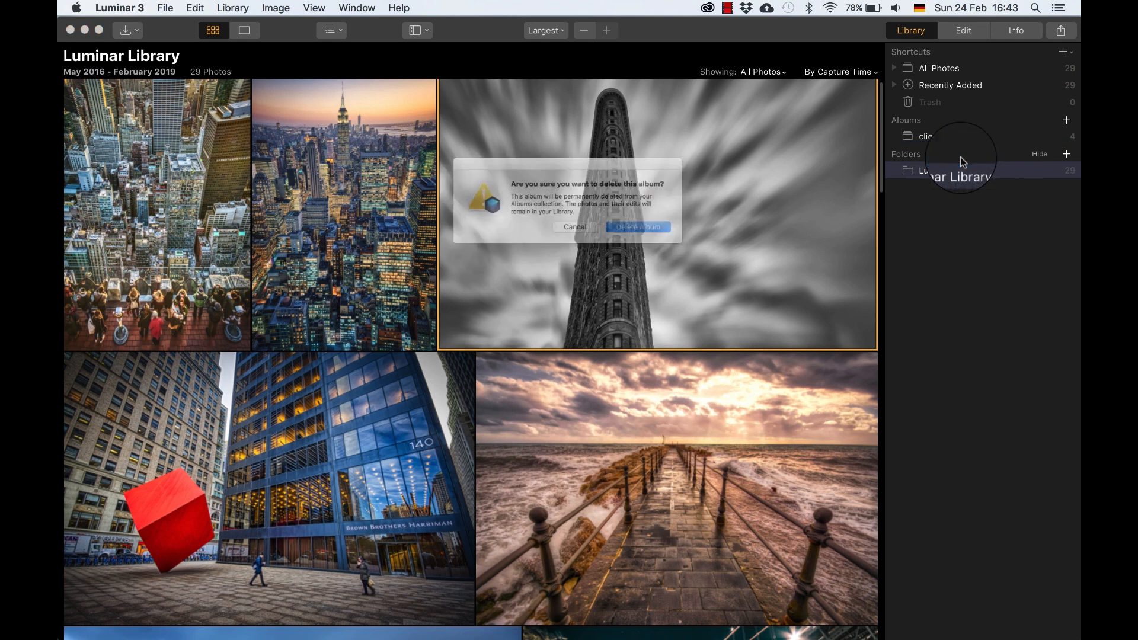
left_click(637, 227)
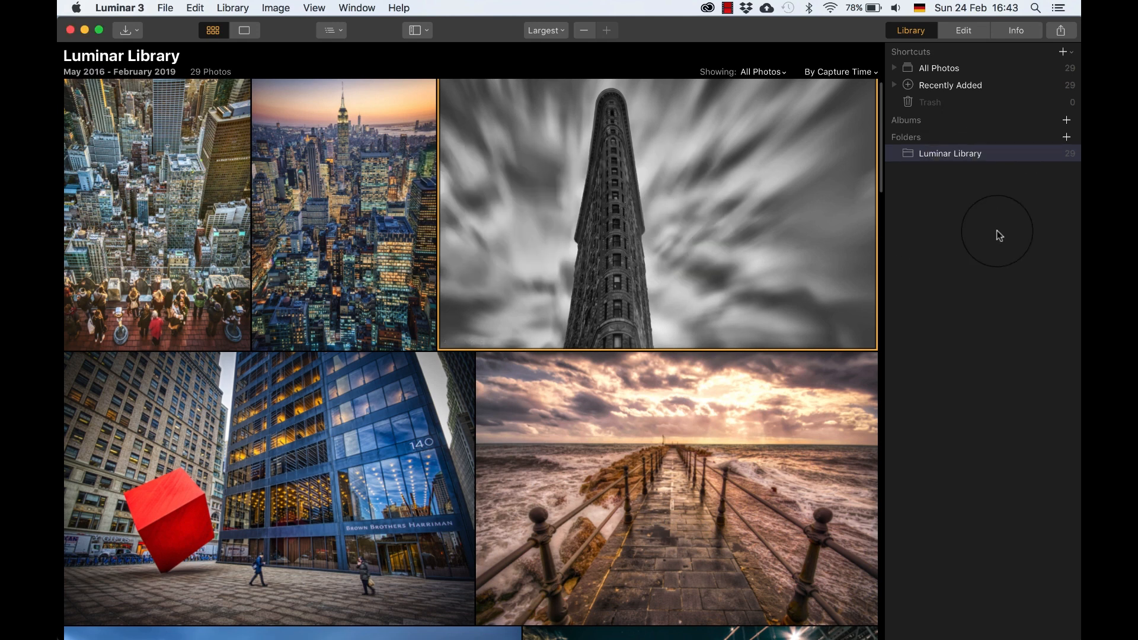
mouse_move(959, 195)
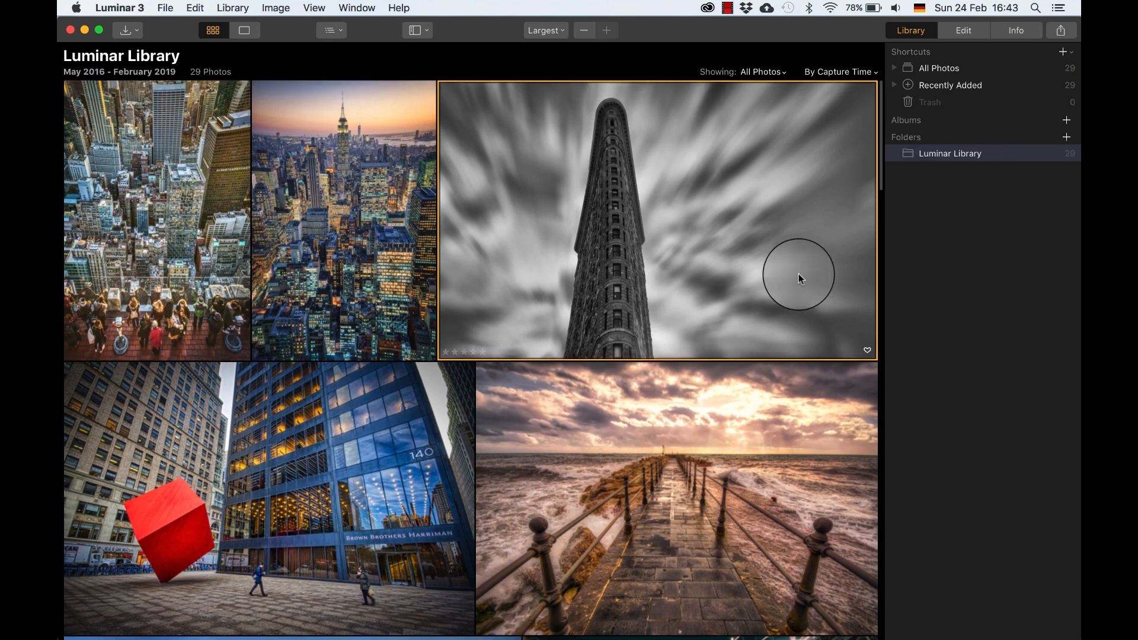
mouse_move(459, 220)
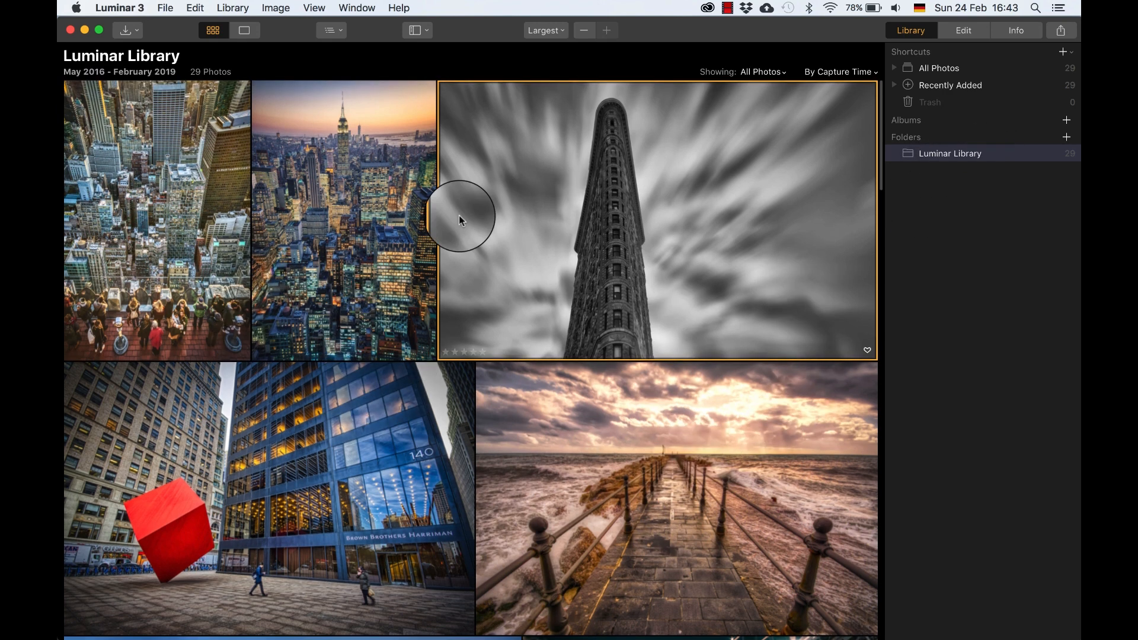
scroll("down", 3)
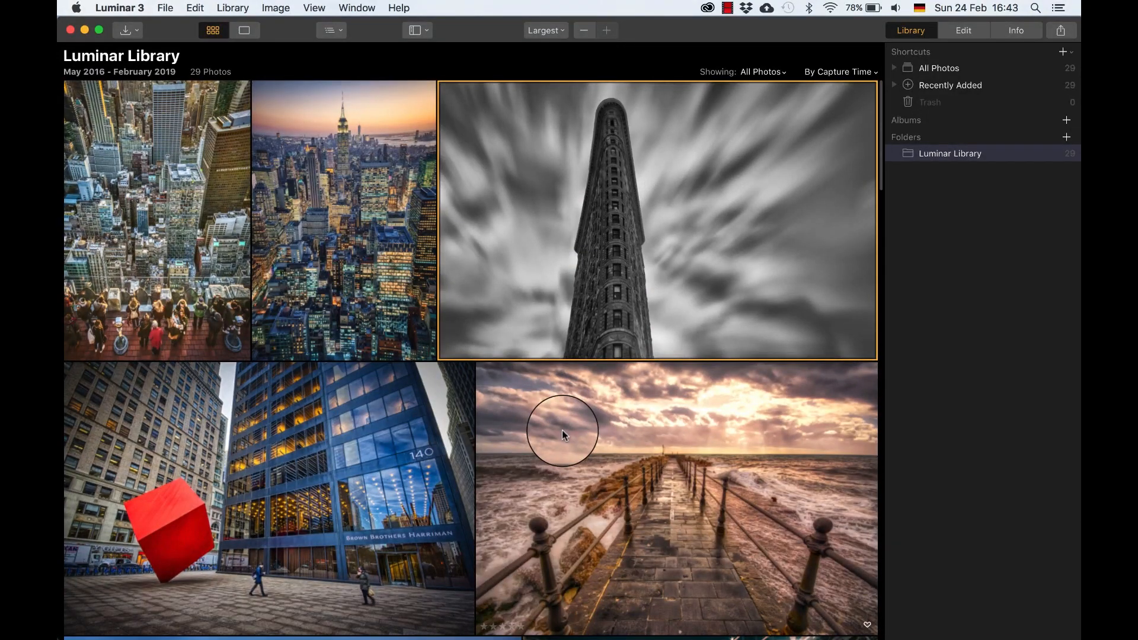
mouse_move(615, 369)
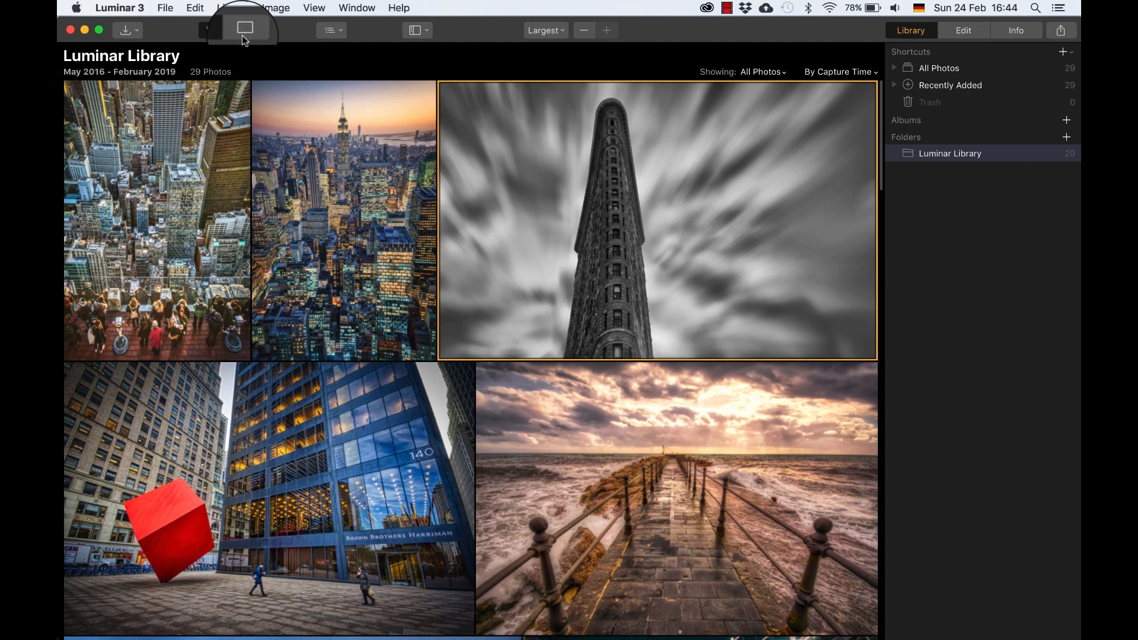
Switch to single image view so the Flatiron photo opens in the editing workspace
left_click(244, 29)
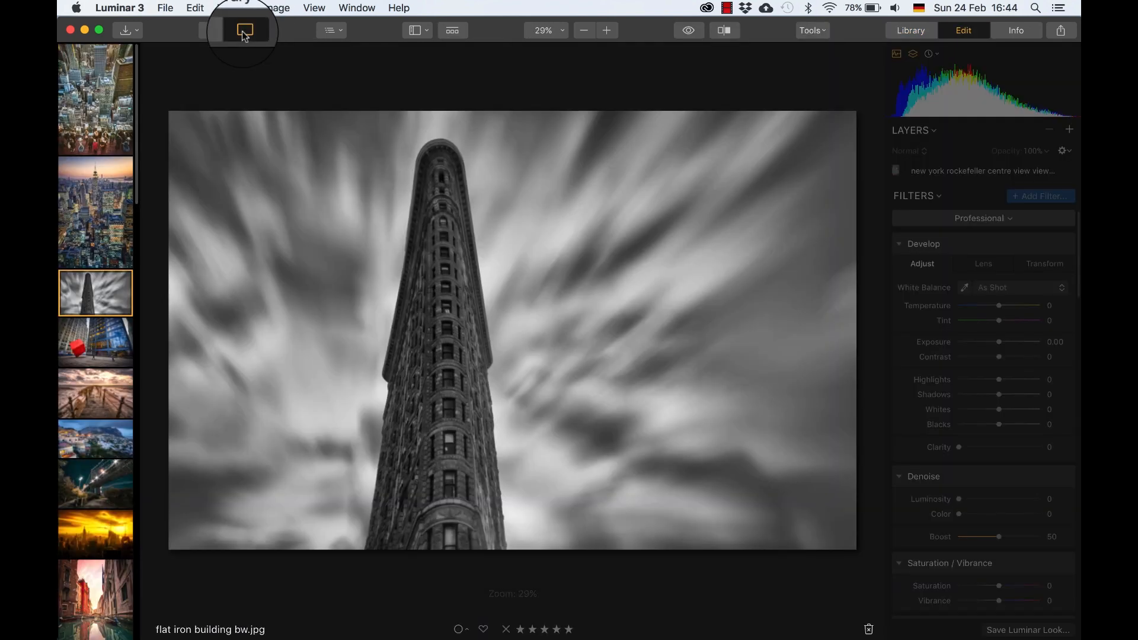
left_click(244, 30)
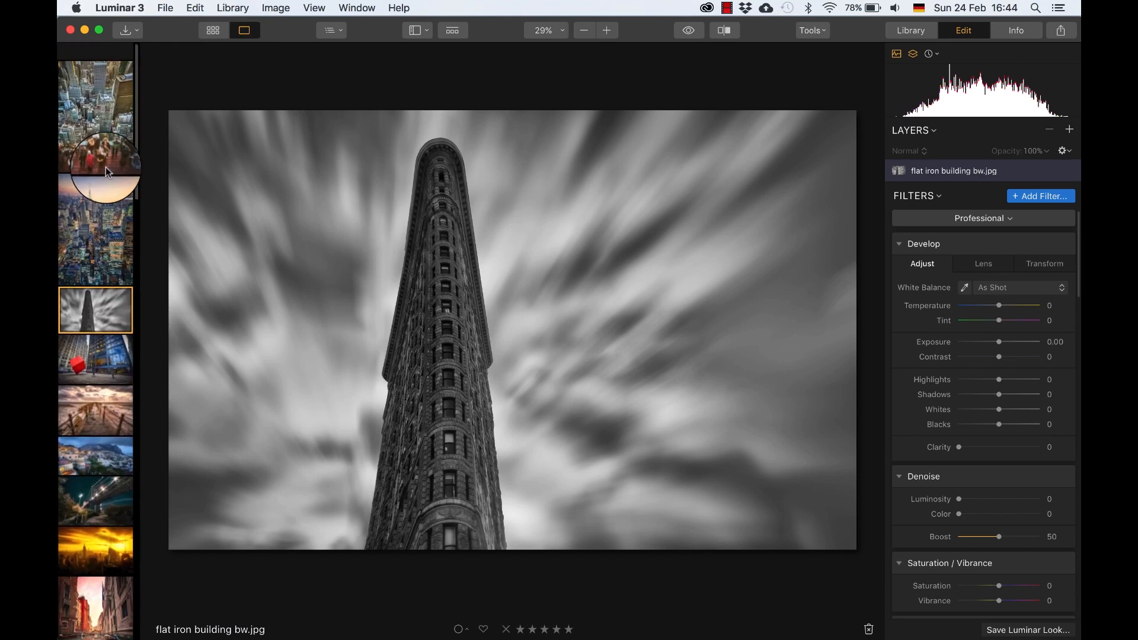
scroll("down", 3)
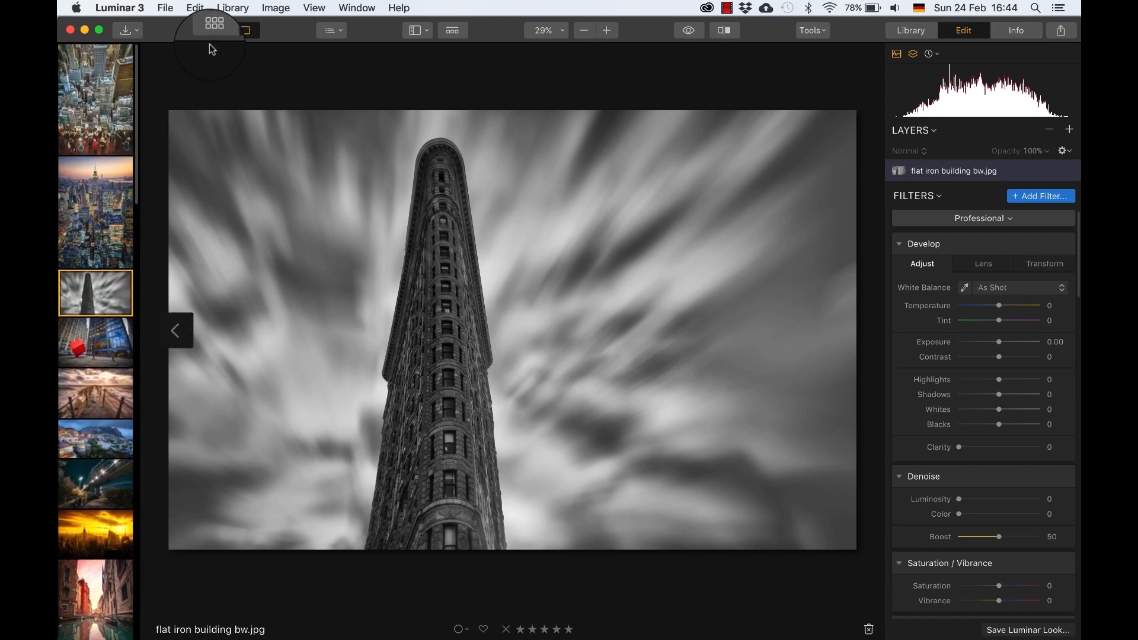
Go back to the 29-photo gallery grid and peek at the Showing filter without changing it
left_click(213, 29)
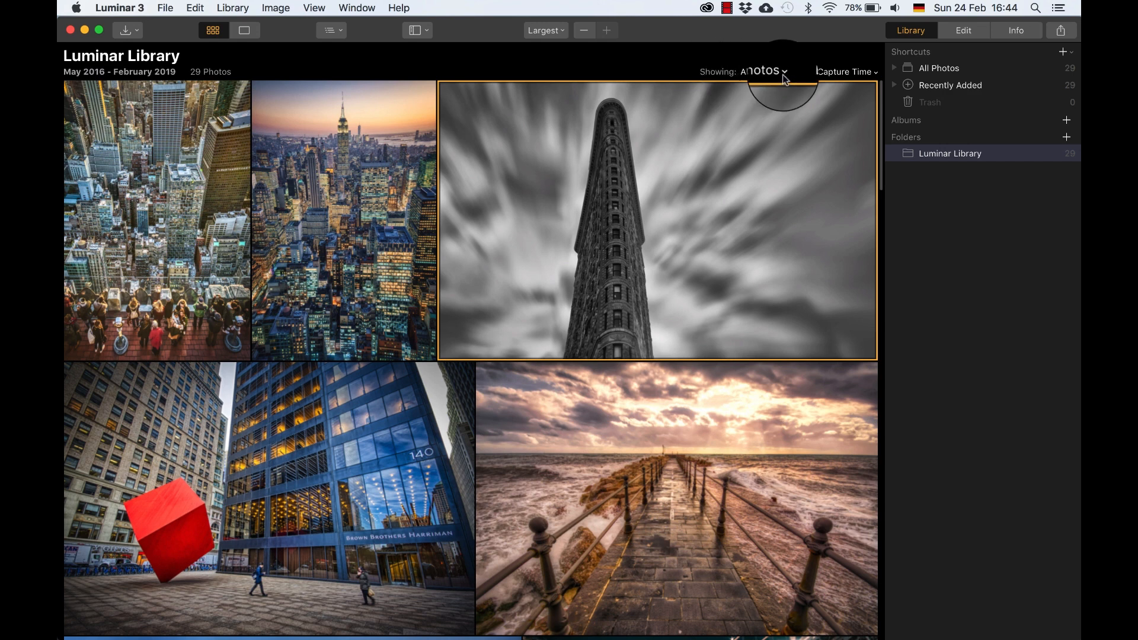
left_click(764, 71)
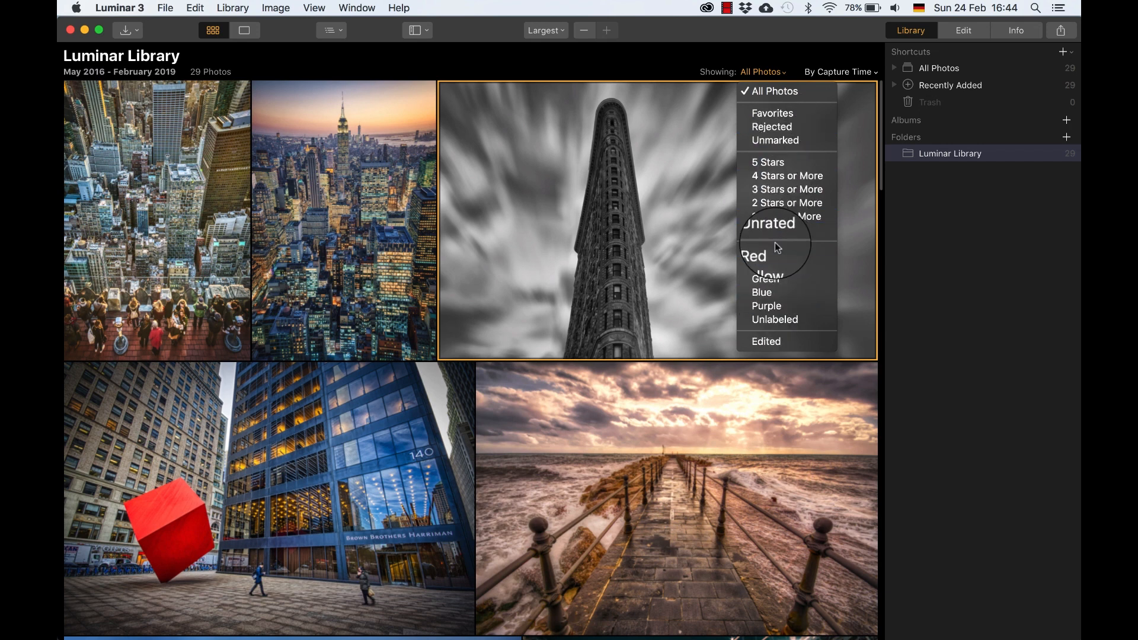
mouse_move(765, 343)
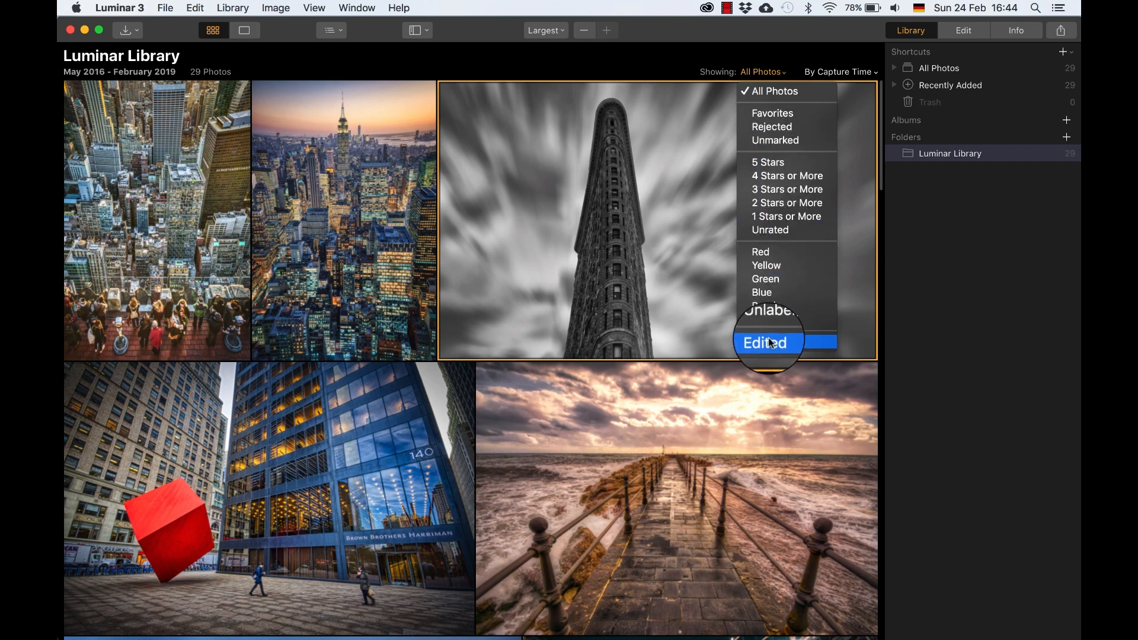
mouse_move(824, 82)
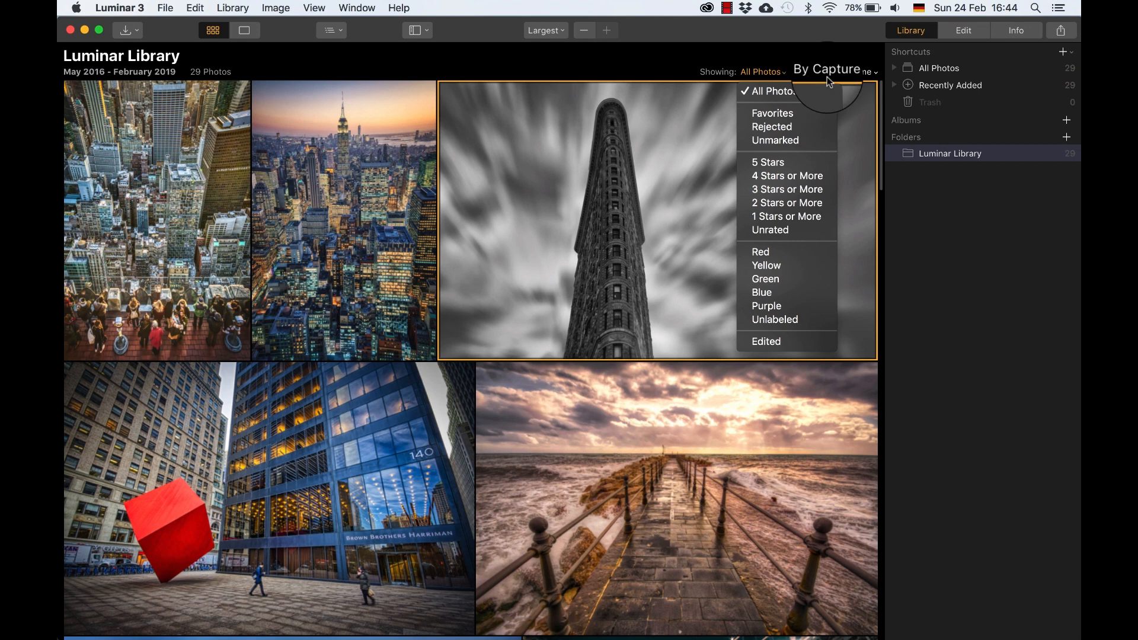
left_click(834, 70)
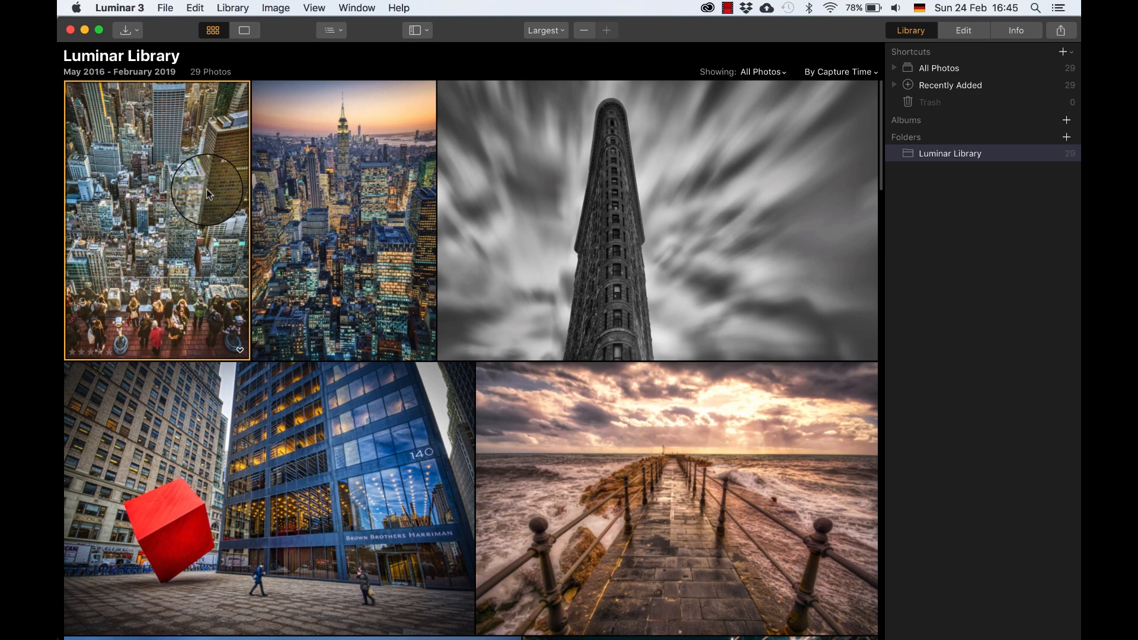
mouse_move(137, 284)
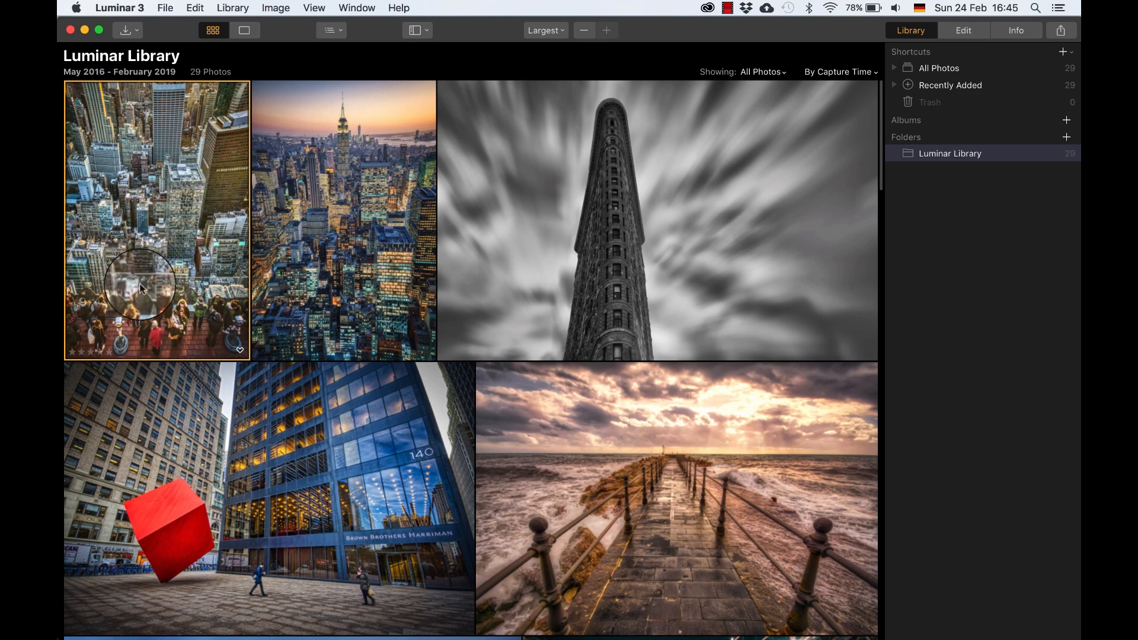
mouse_move(127, 356)
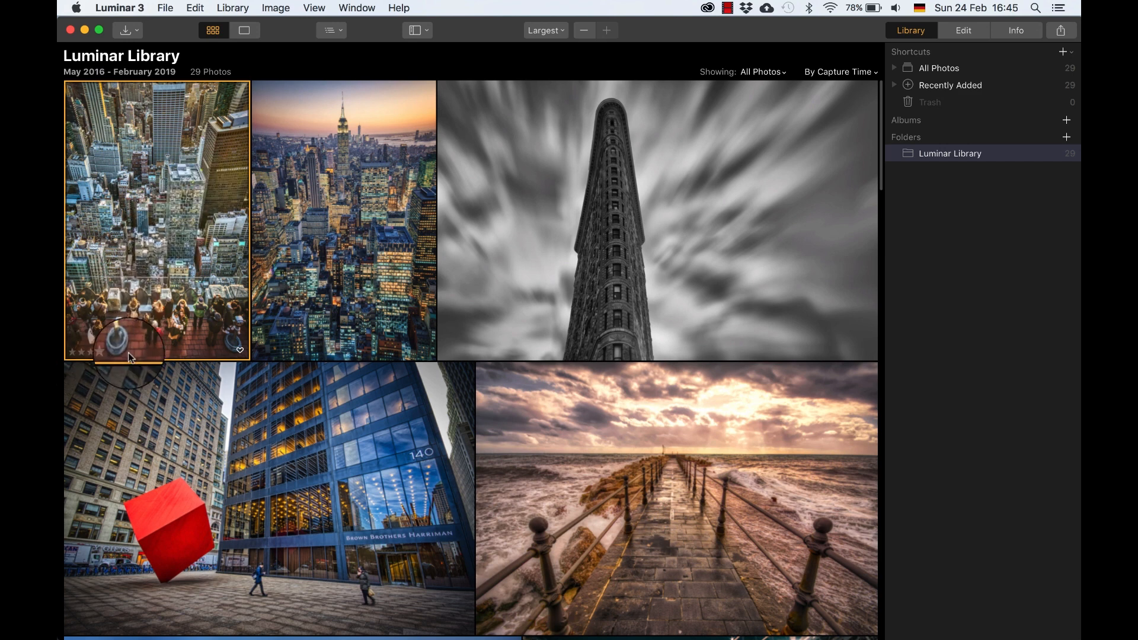
Rate the crowd photo 4, skyline 3, Flatiron 3 and red cube 4 stars, then reopen the Showing filter
left_click(89, 351)
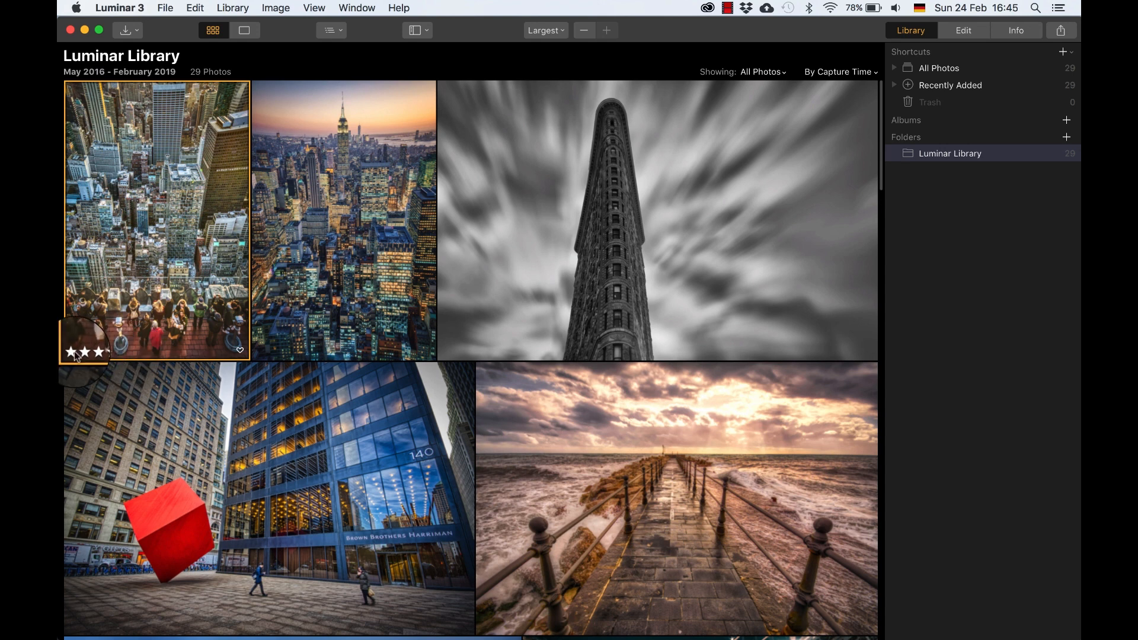
left_click(94, 352)
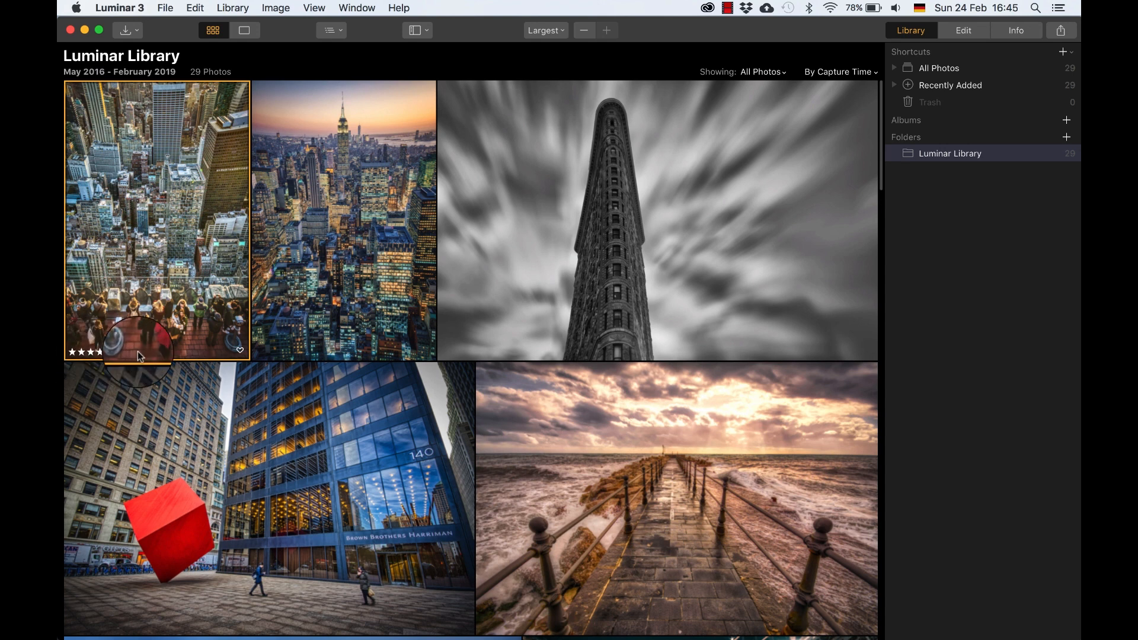
left_click(344, 220)
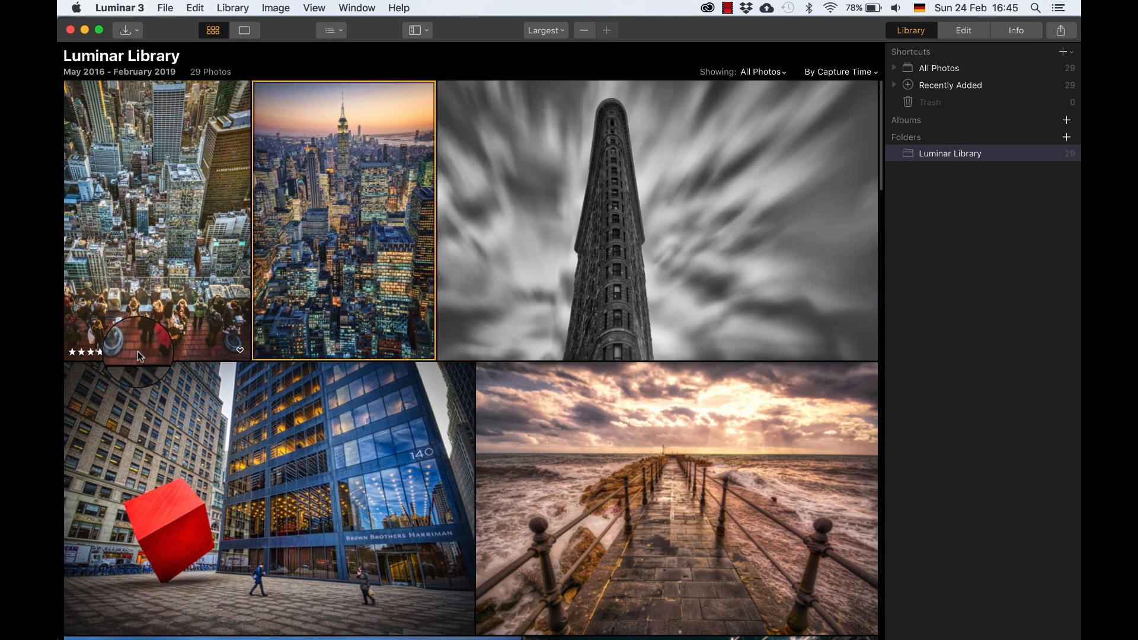
left_click(655, 221)
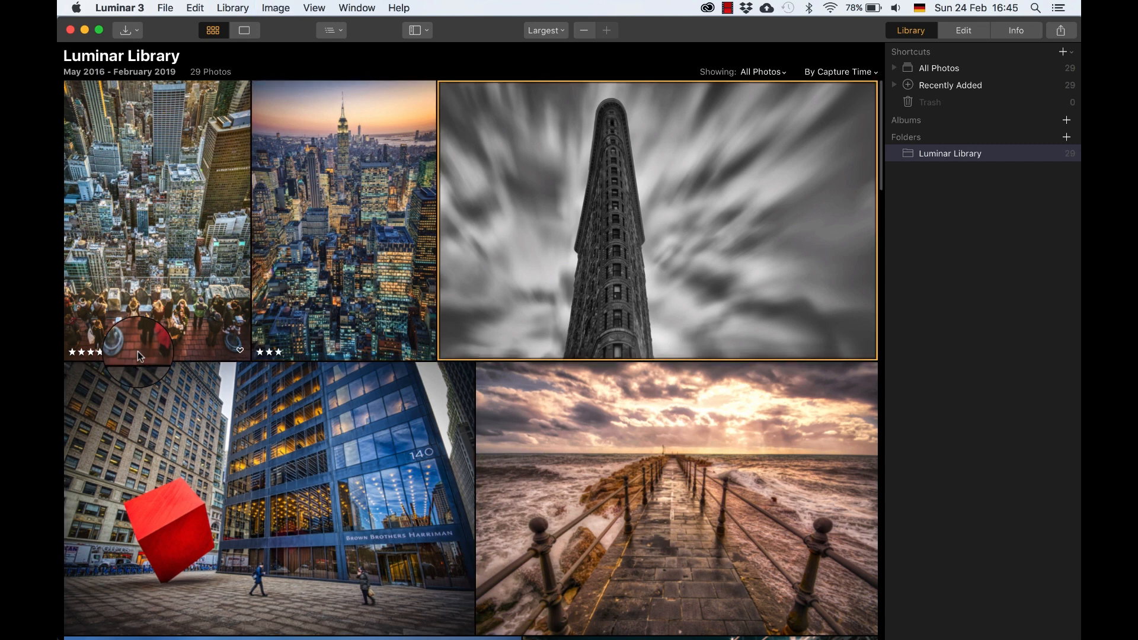
left_click(267, 496)
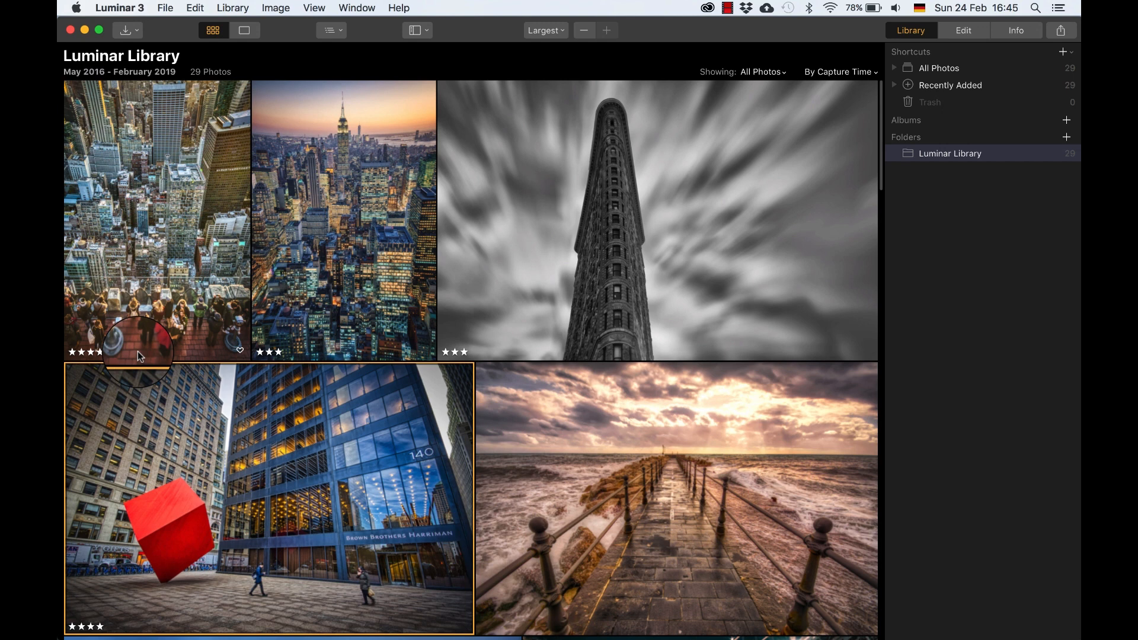
left_click(675, 497)
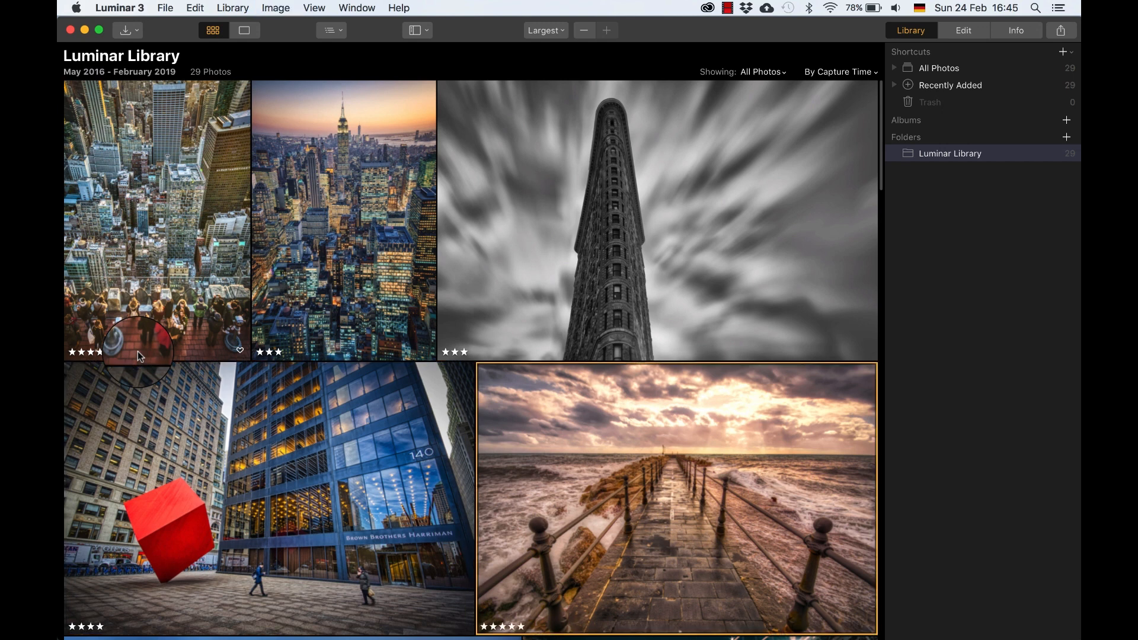
mouse_move(690, 145)
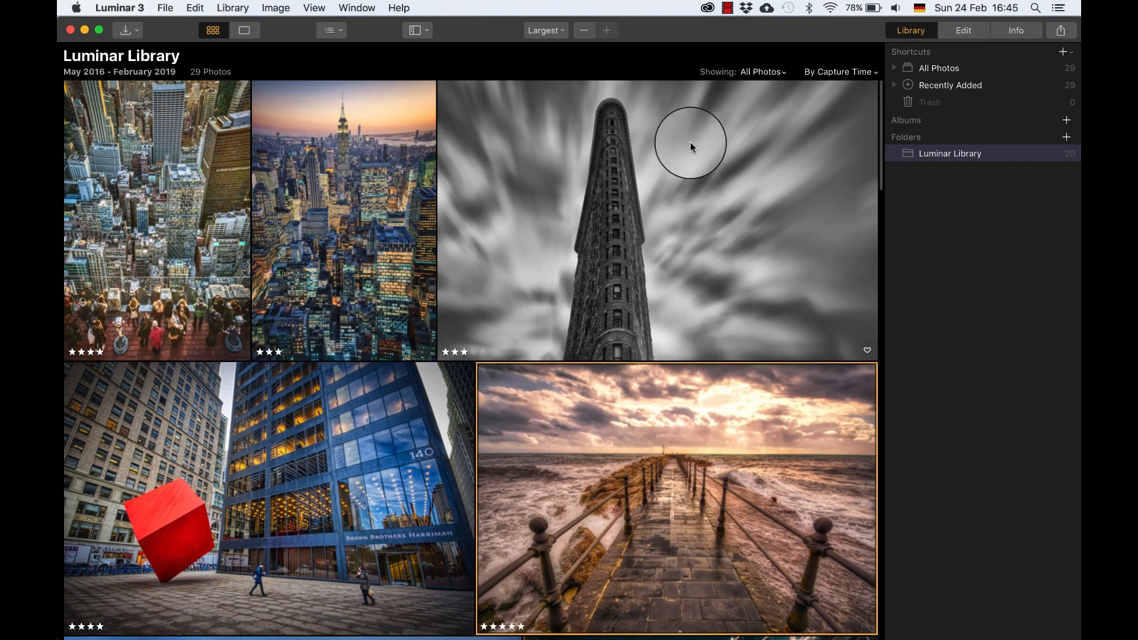
left_click(761, 71)
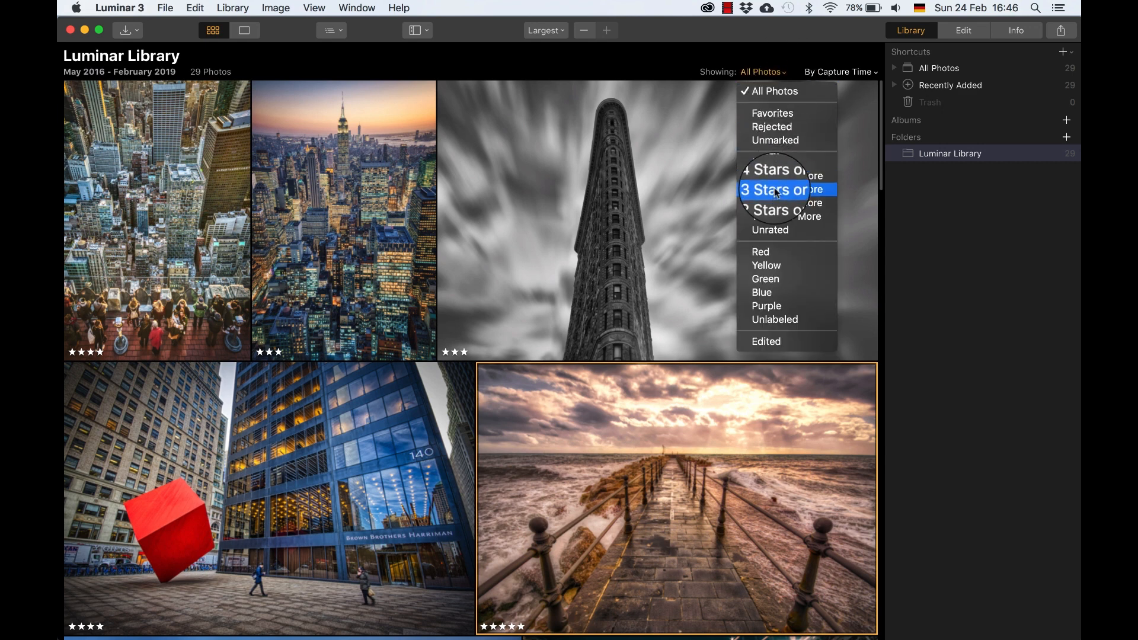
left_click(773, 169)
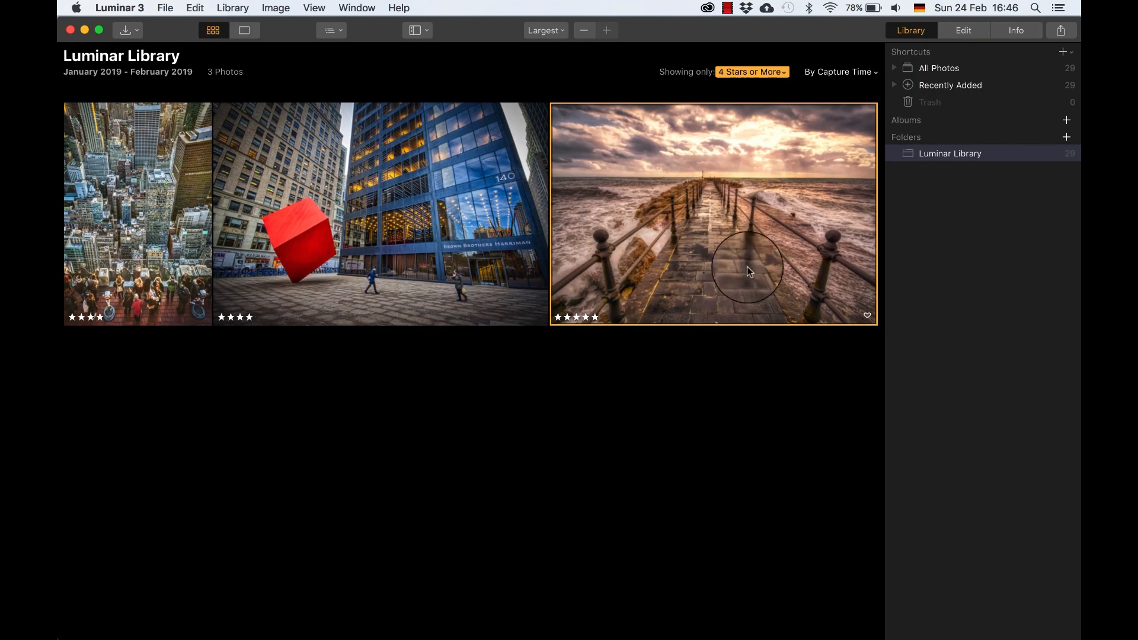
left_click(750, 71)
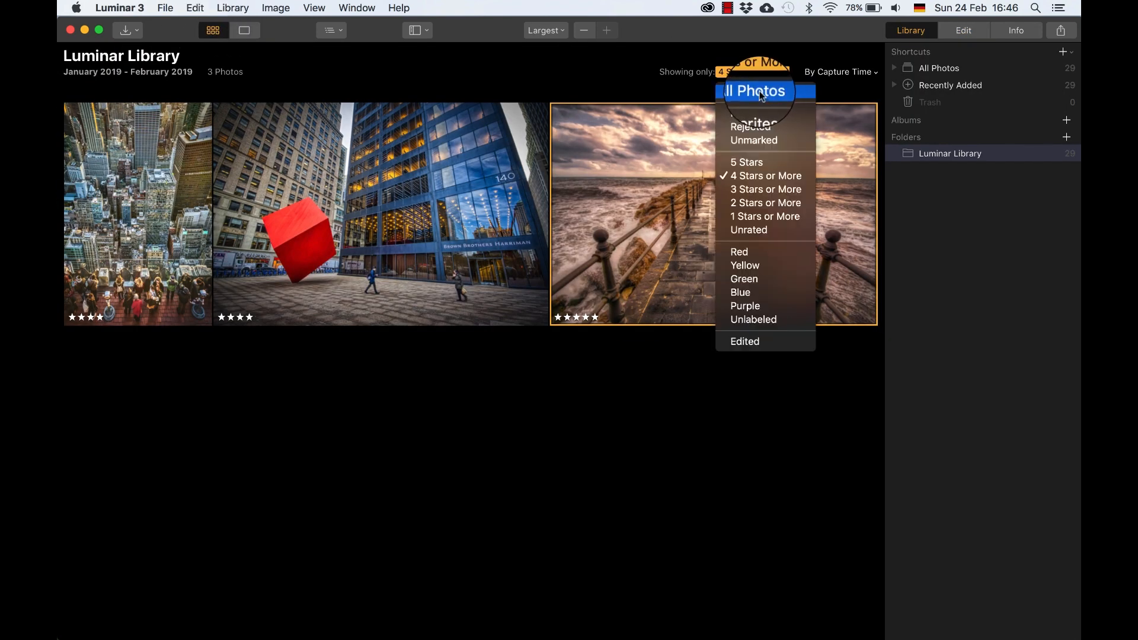
left_click(754, 90)
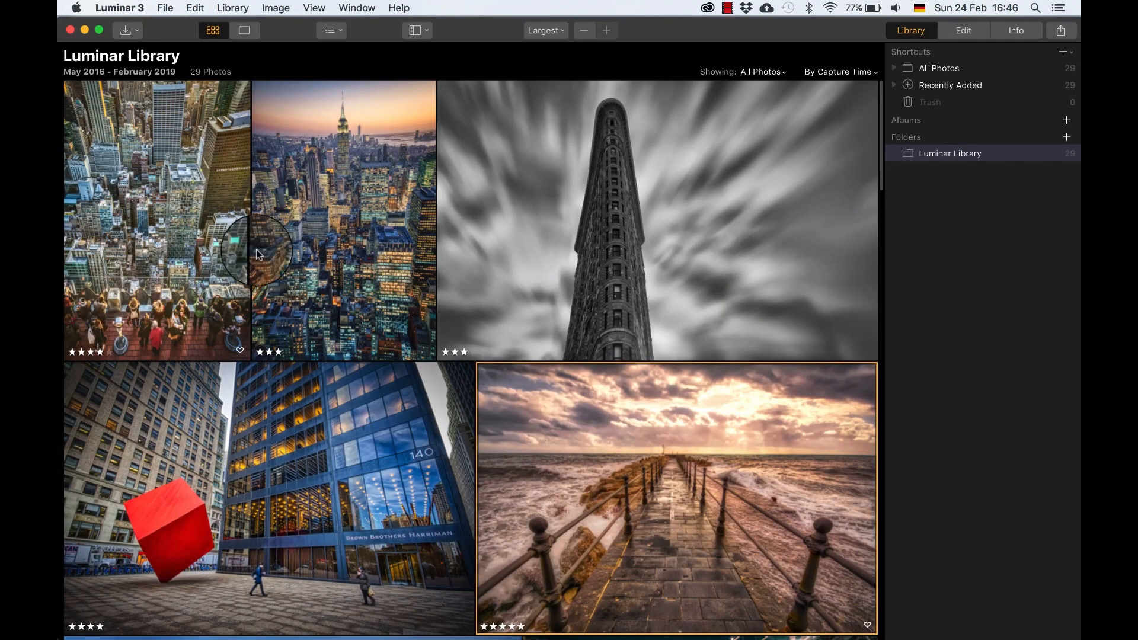
mouse_move(265, 381)
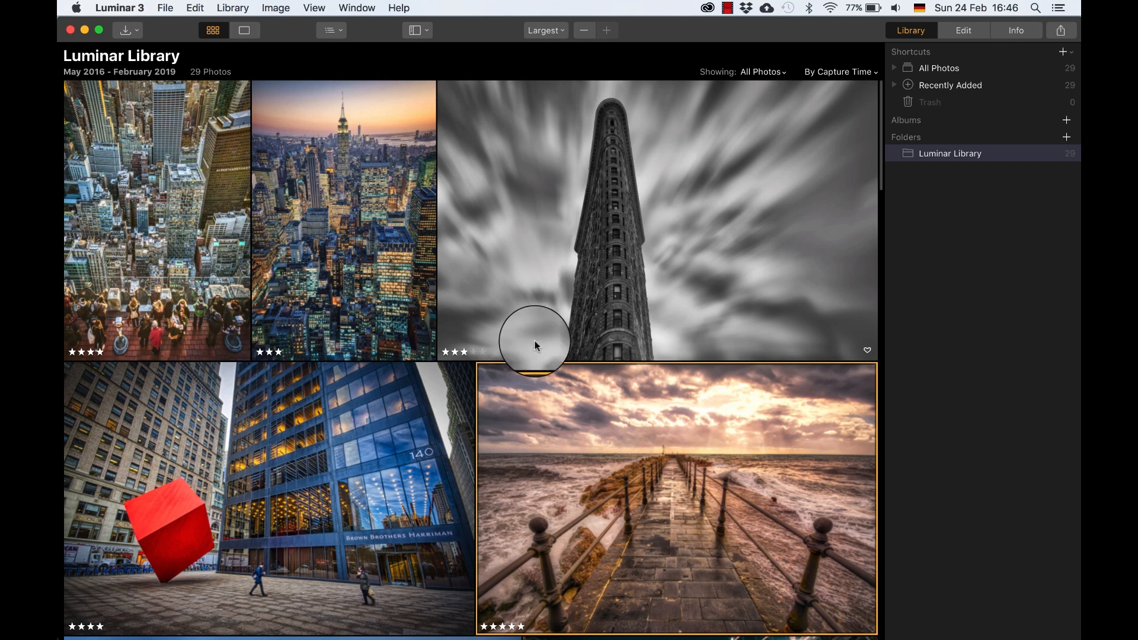
left_click(344, 221)
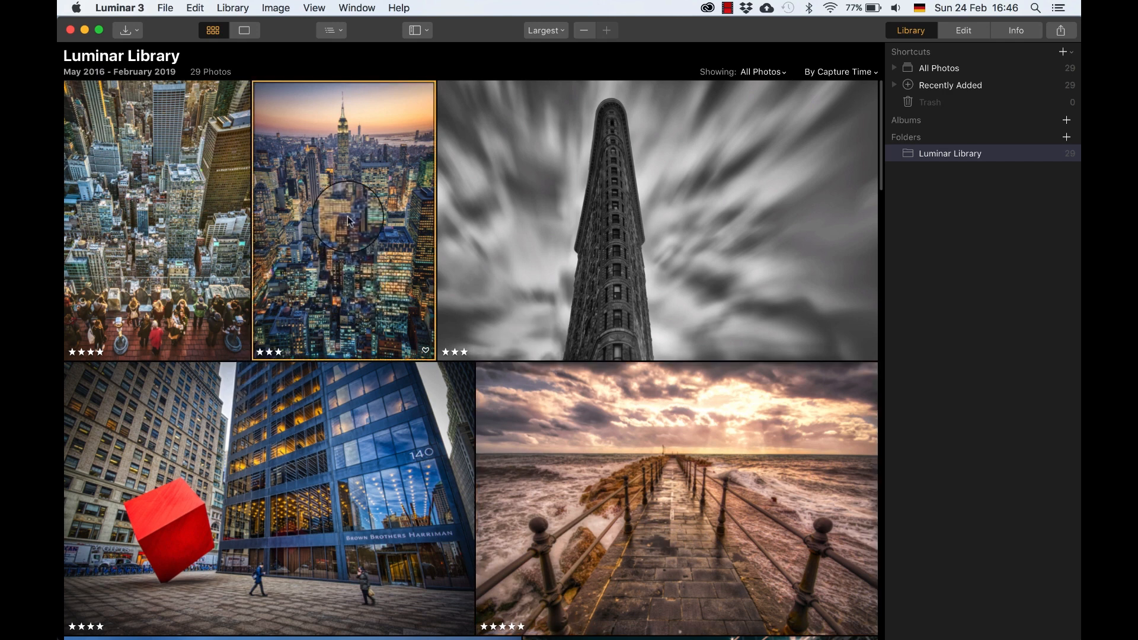
right_click(349, 222)
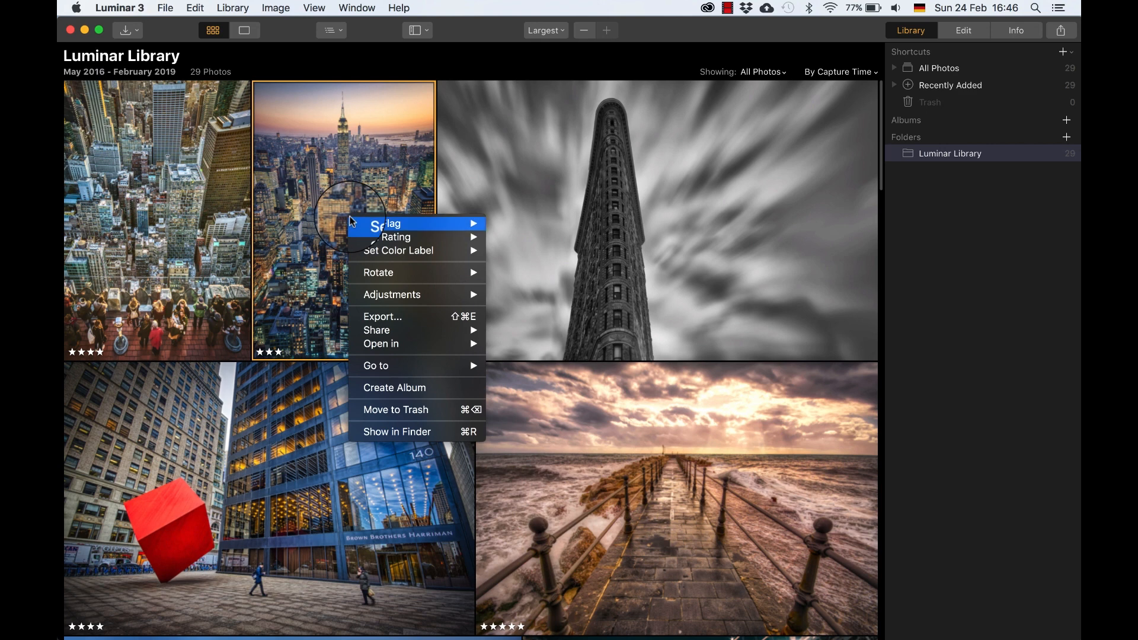
mouse_move(396, 232)
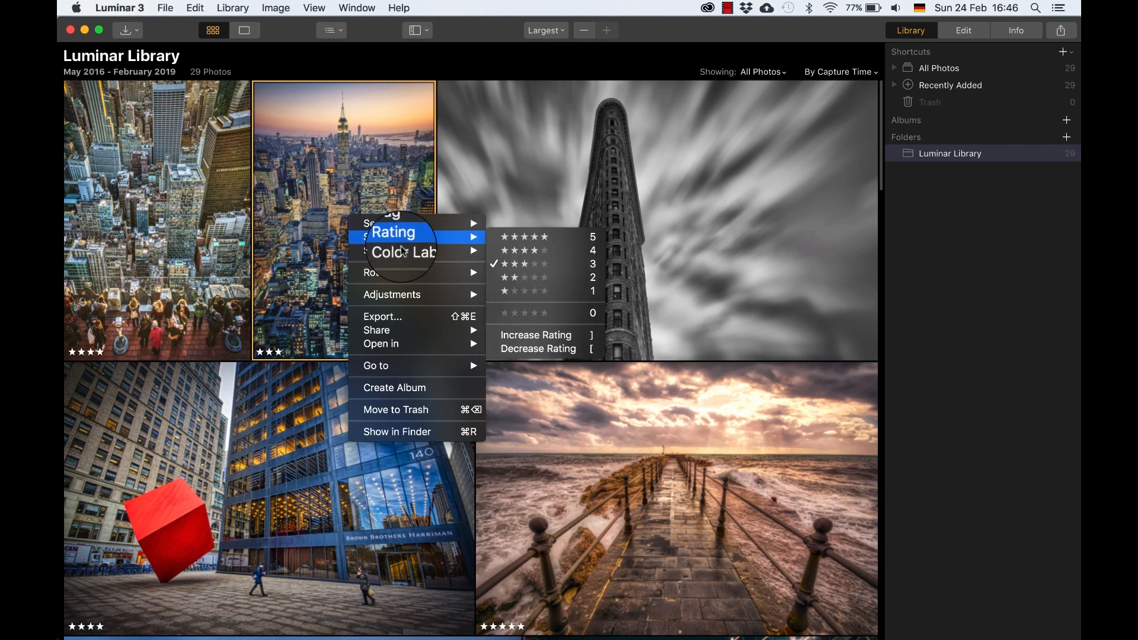
mouse_move(381, 222)
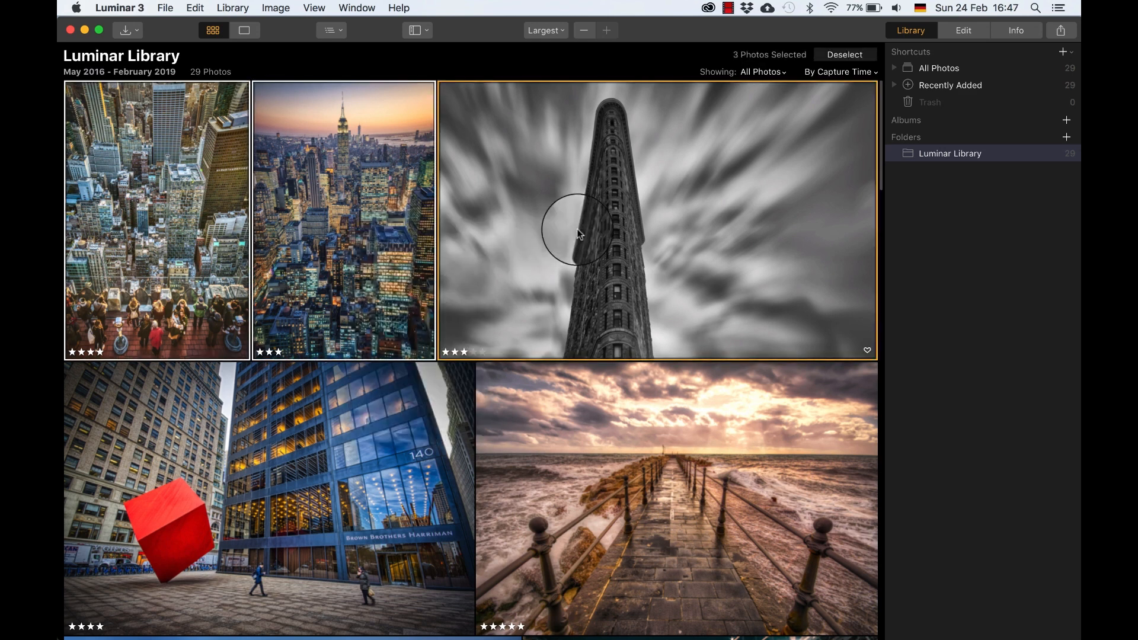
right_click(577, 228)
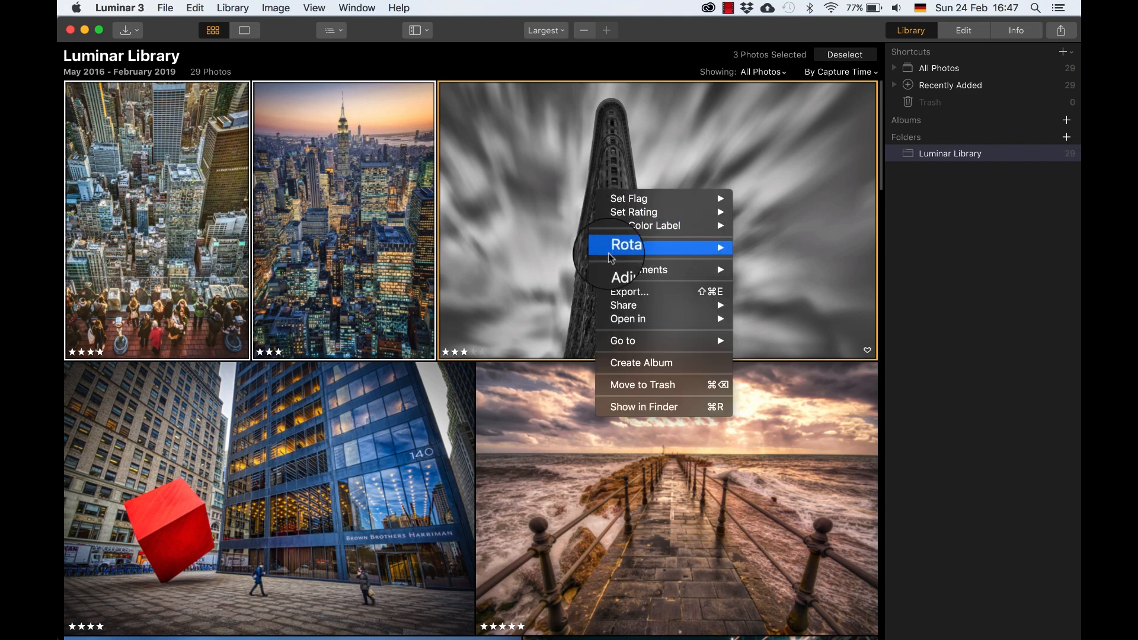
mouse_move(638, 319)
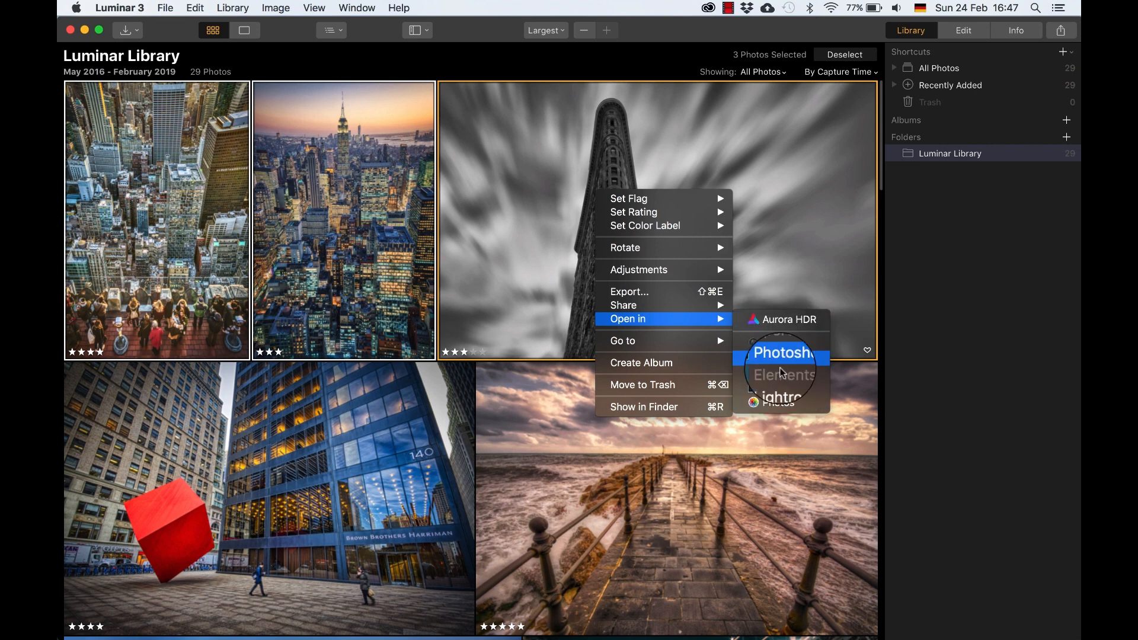
left_click(678, 250)
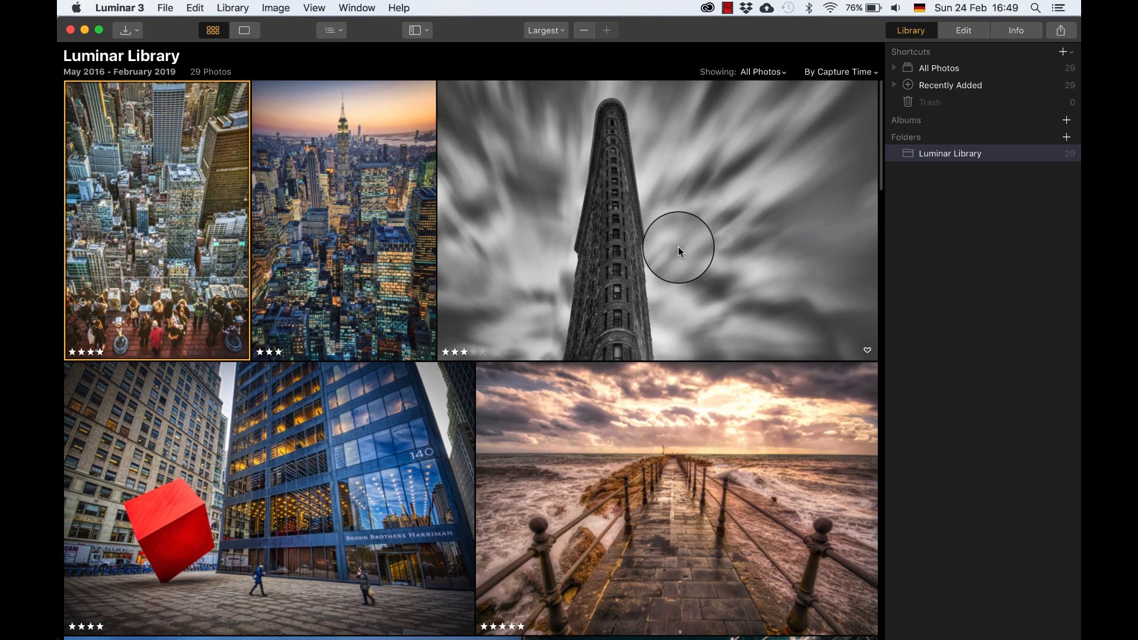
mouse_move(691, 251)
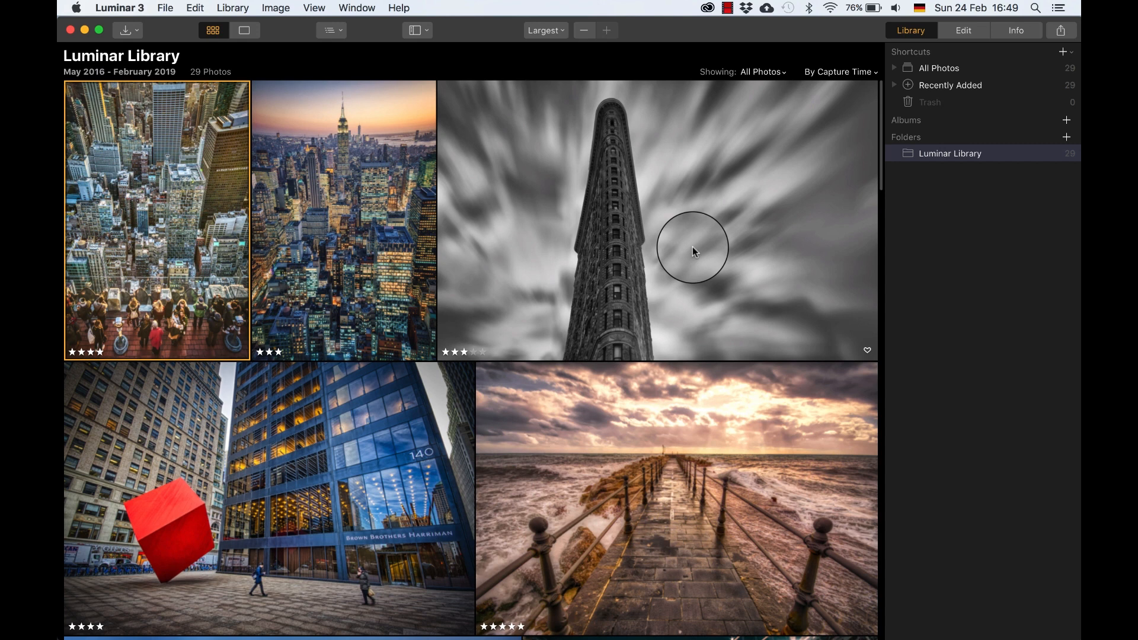
mouse_move(691, 245)
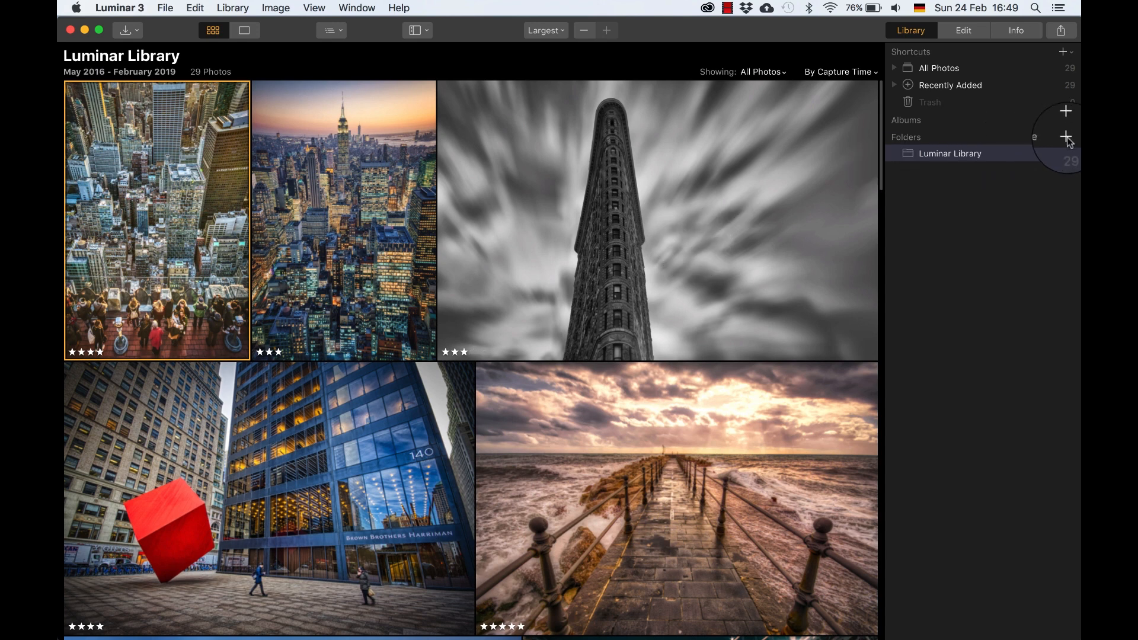
Create a new folder named whatever in the catalog location and add it to the library
left_click(1065, 136)
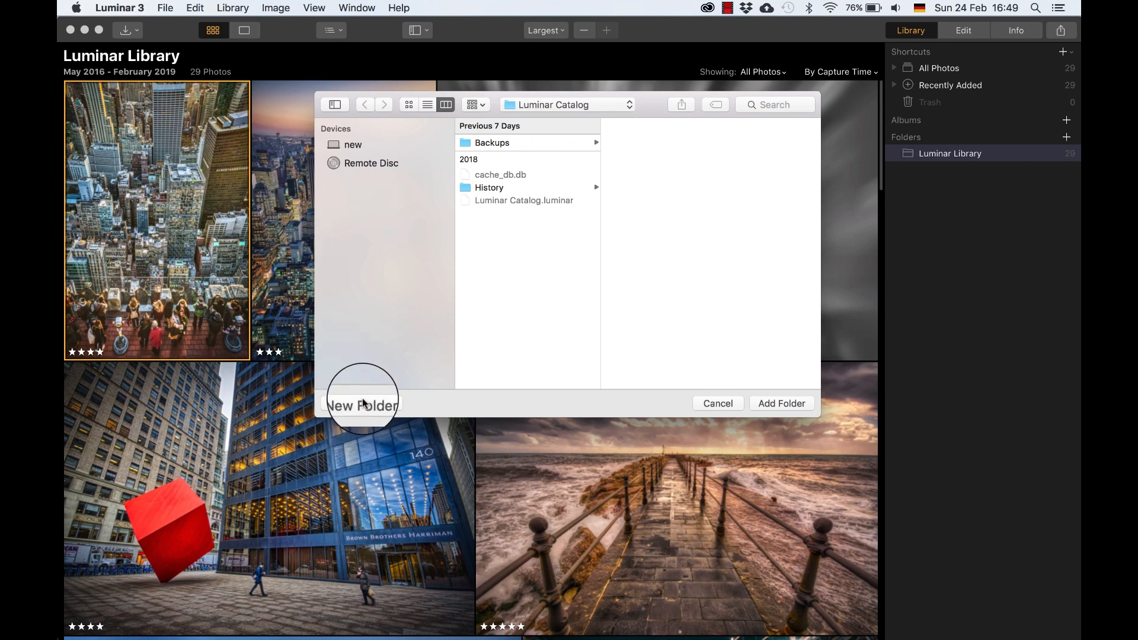
left_click(361, 403)
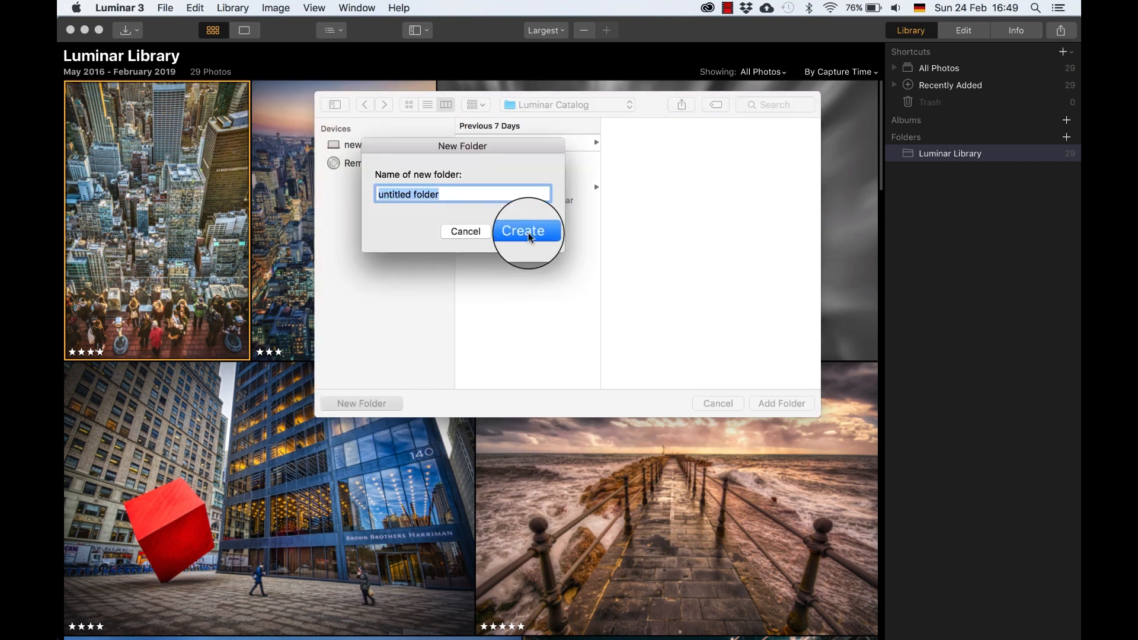
type("whatever")
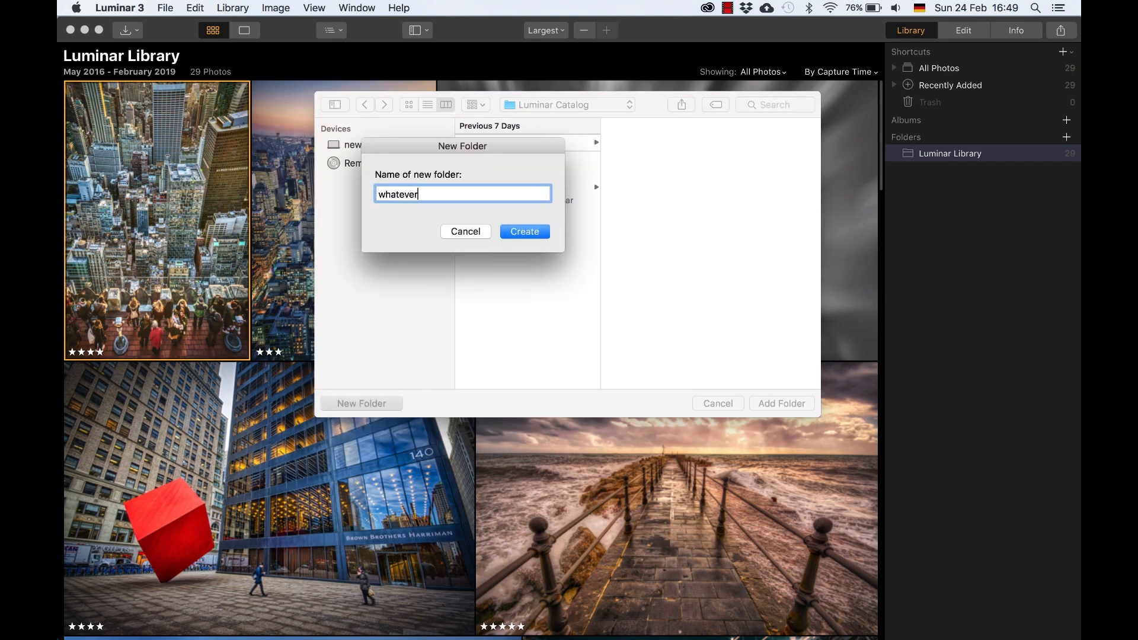
left_click(524, 231)
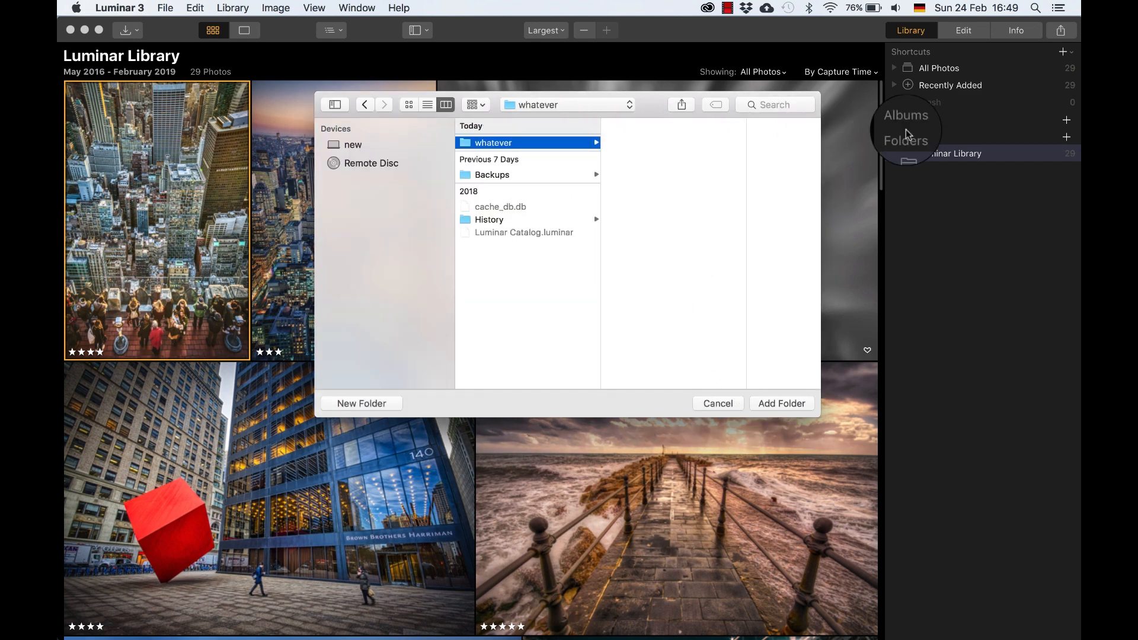
left_click(781, 403)
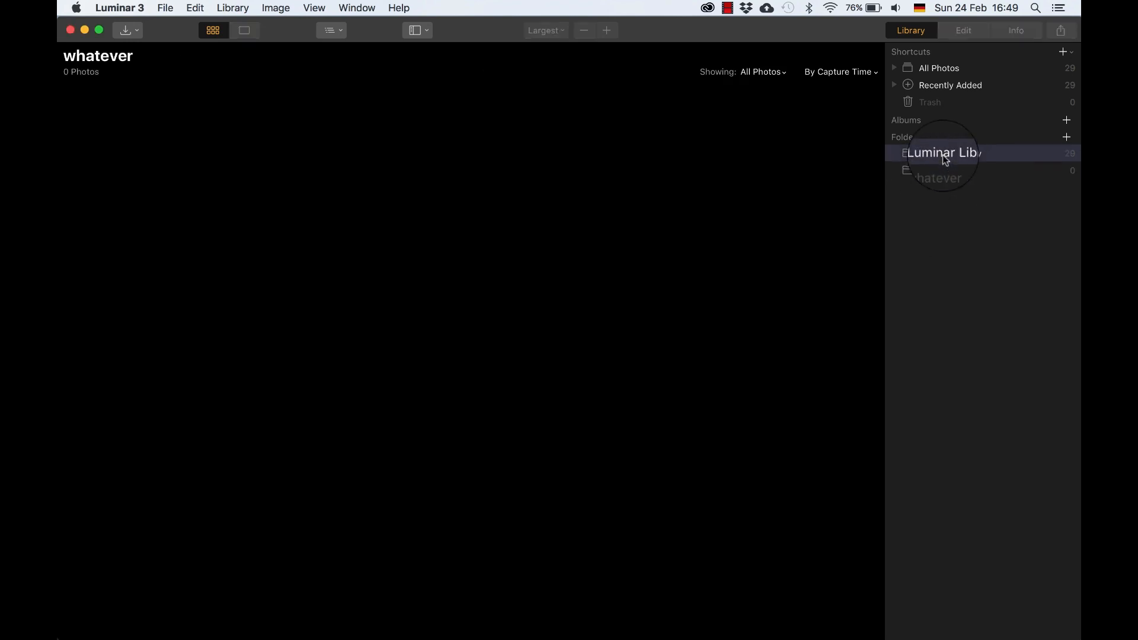
Return to the Luminar Library grid and bring up the actions menu for the selected photos
left_click(949, 153)
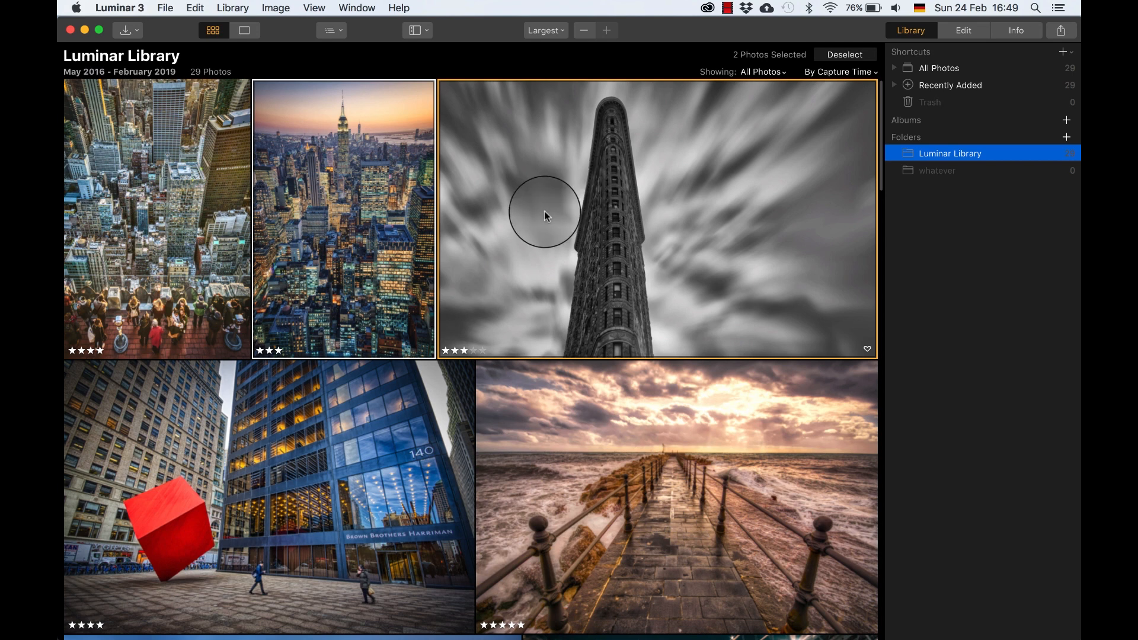
right_click(544, 215)
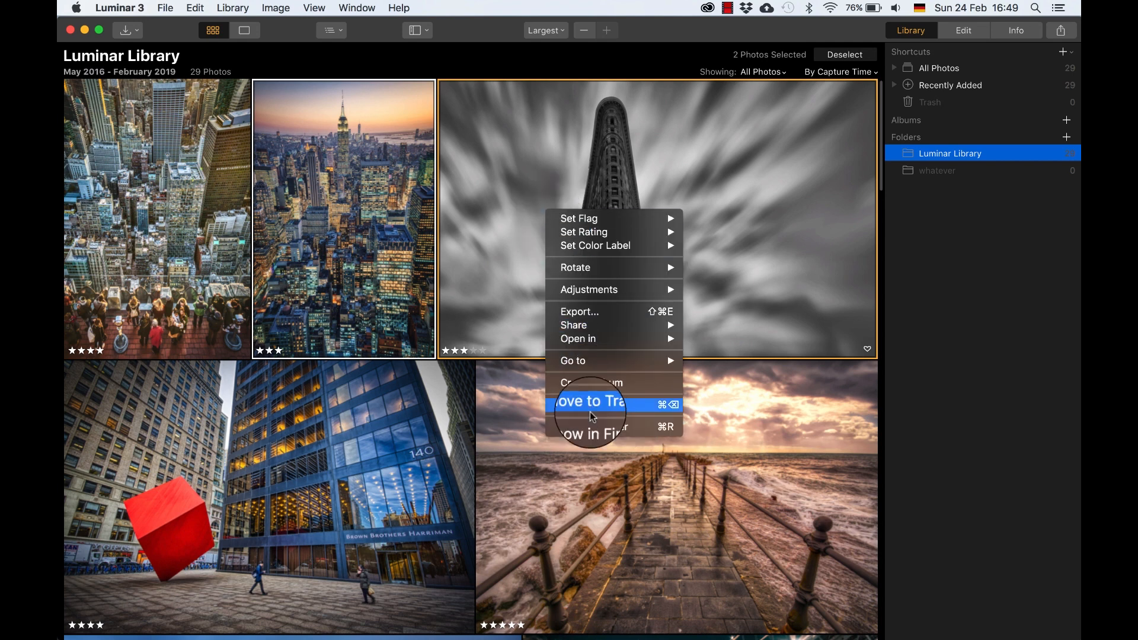
mouse_move(748, 307)
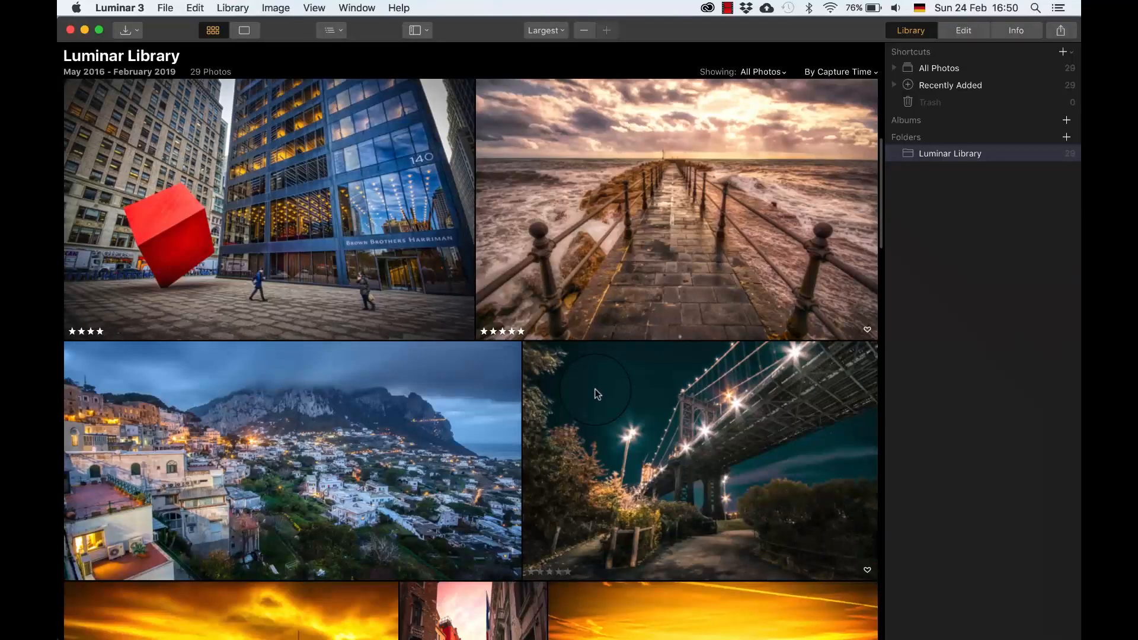
Open the Capri photo in Edit view, step through the filmstrip and rate the Flatiron shot four stars
left_click(393, 457)
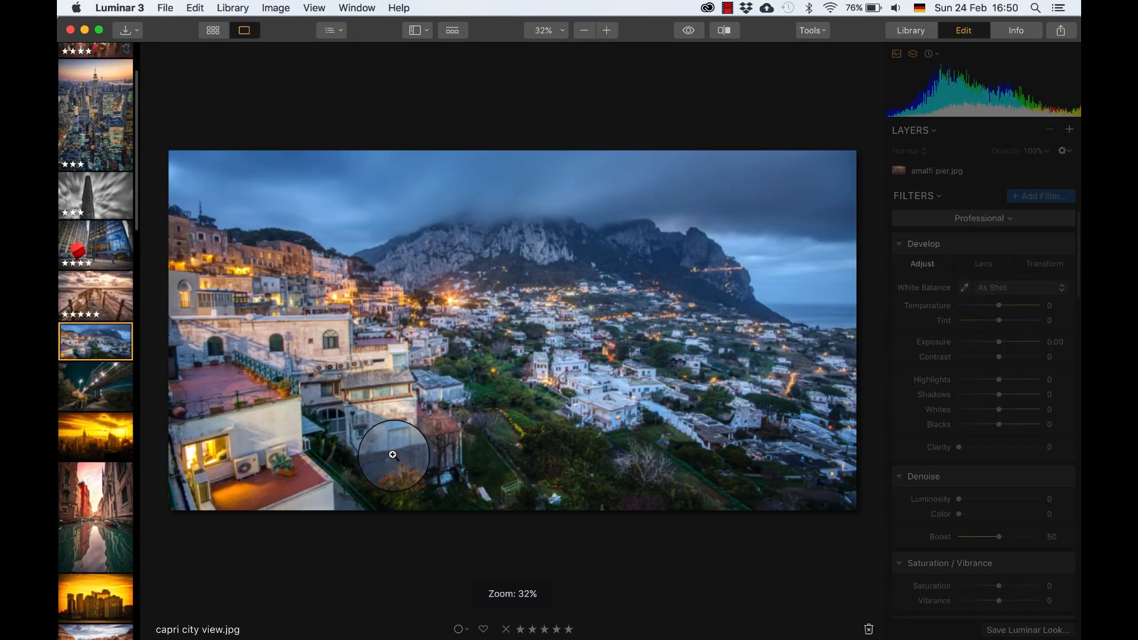
left_click(244, 30)
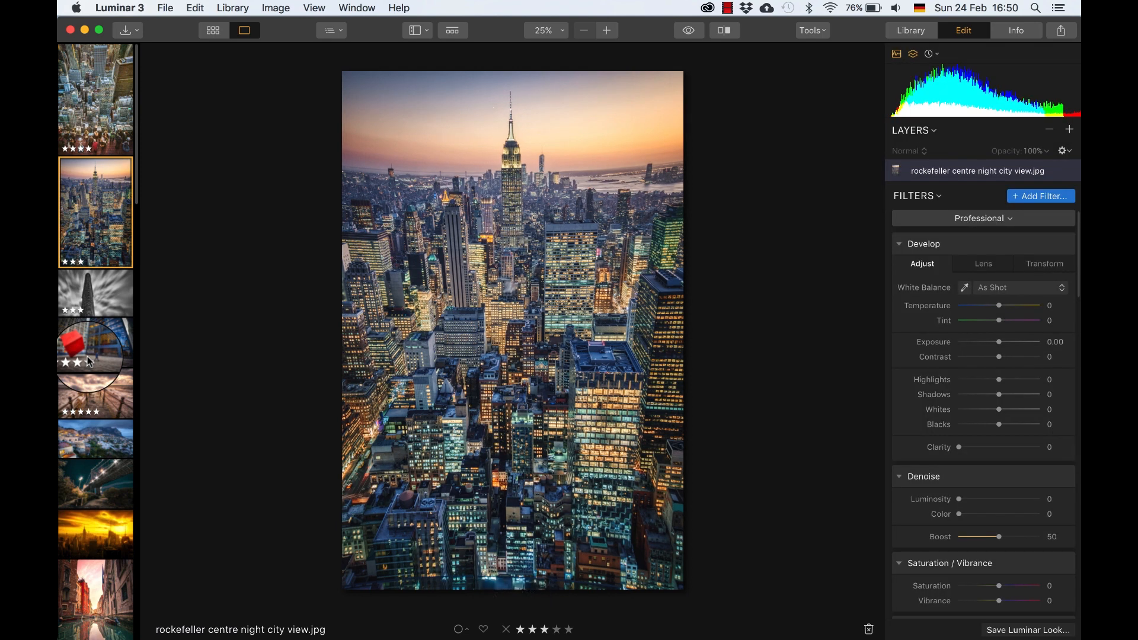
left_click(95, 293)
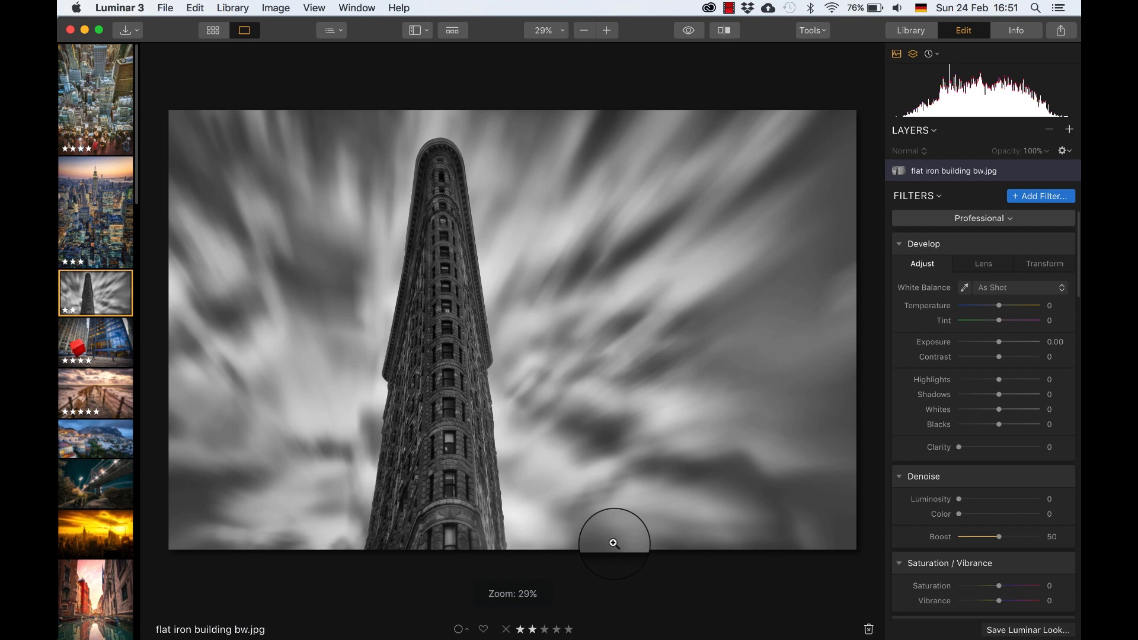
left_click(569, 629)
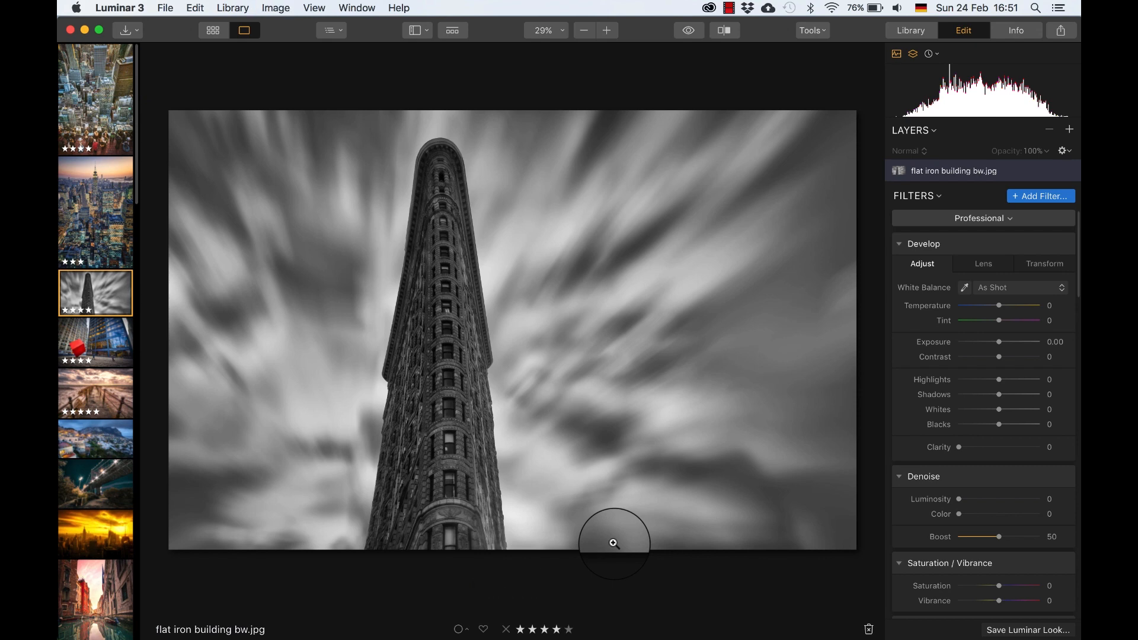
Rate the red cube photo two stars and move on to the amalfi pier photo
left_click(95, 342)
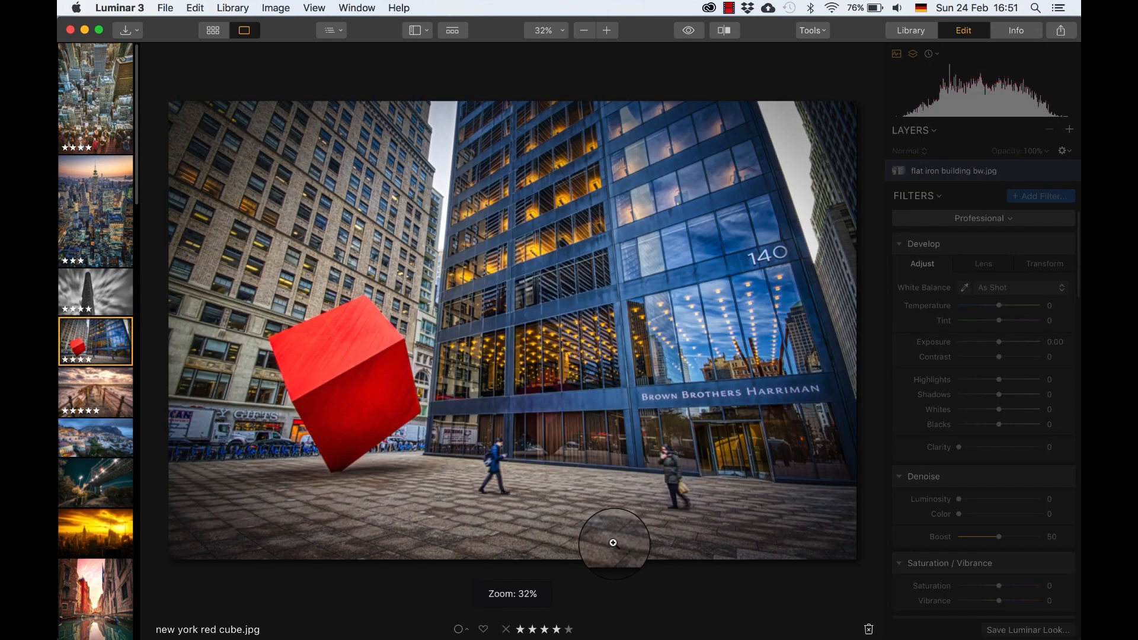
left_click(95, 341)
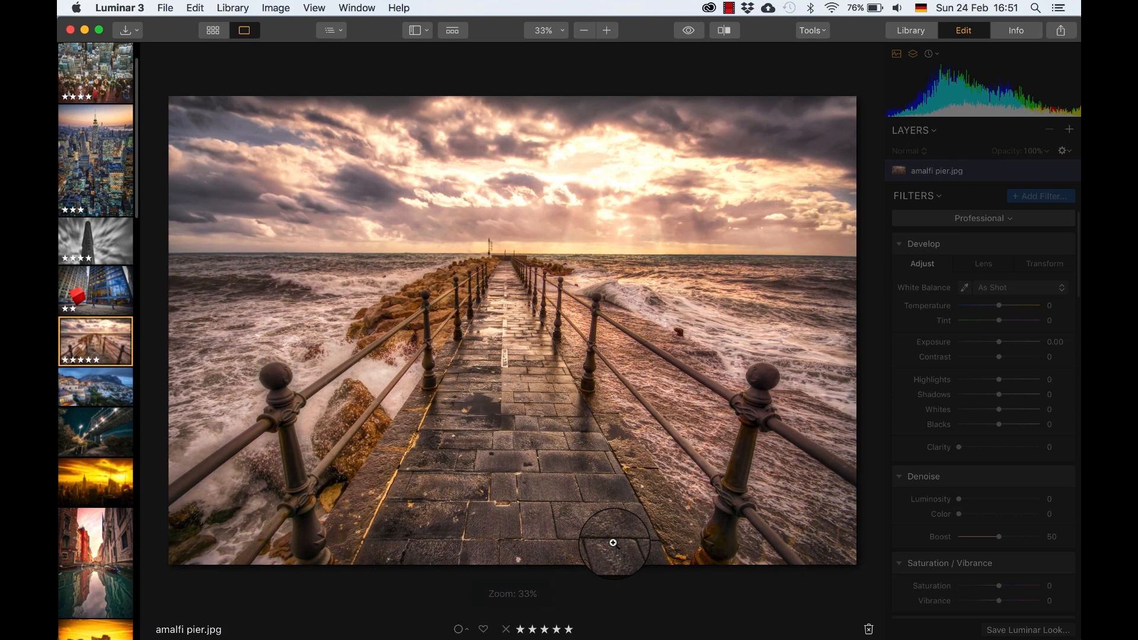
left_click(937, 170)
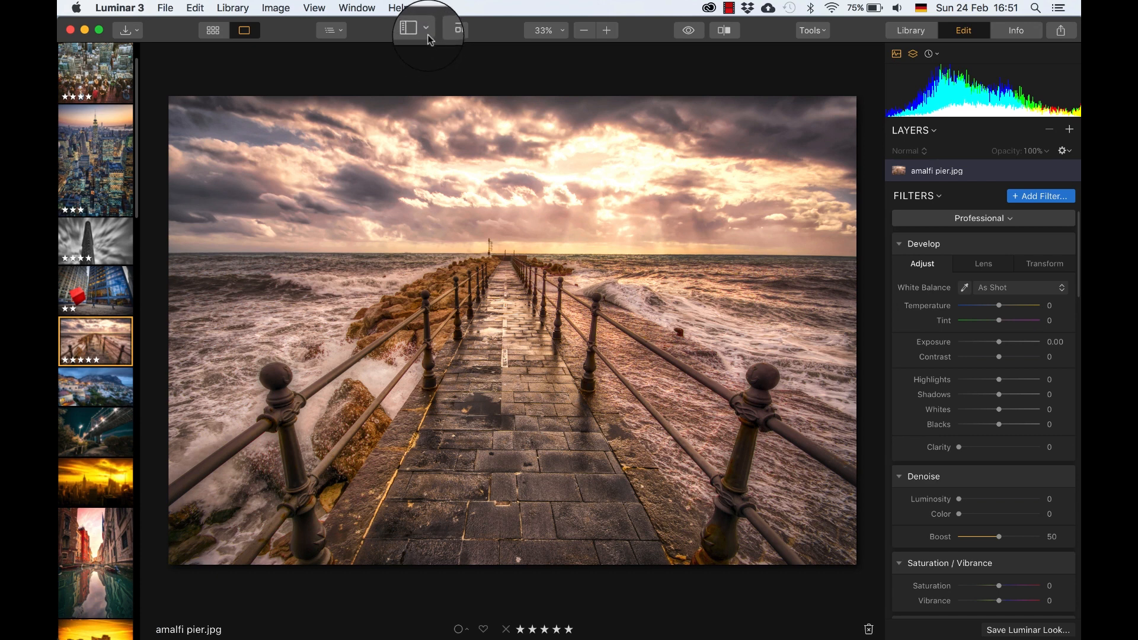
left_click(411, 30)
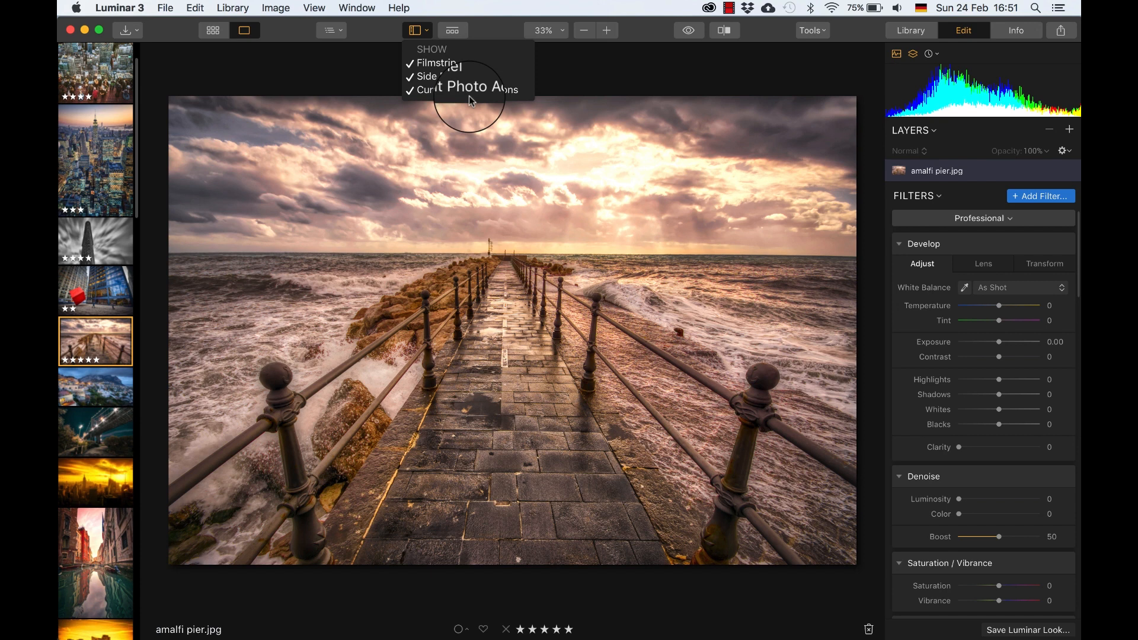
mouse_move(450, 77)
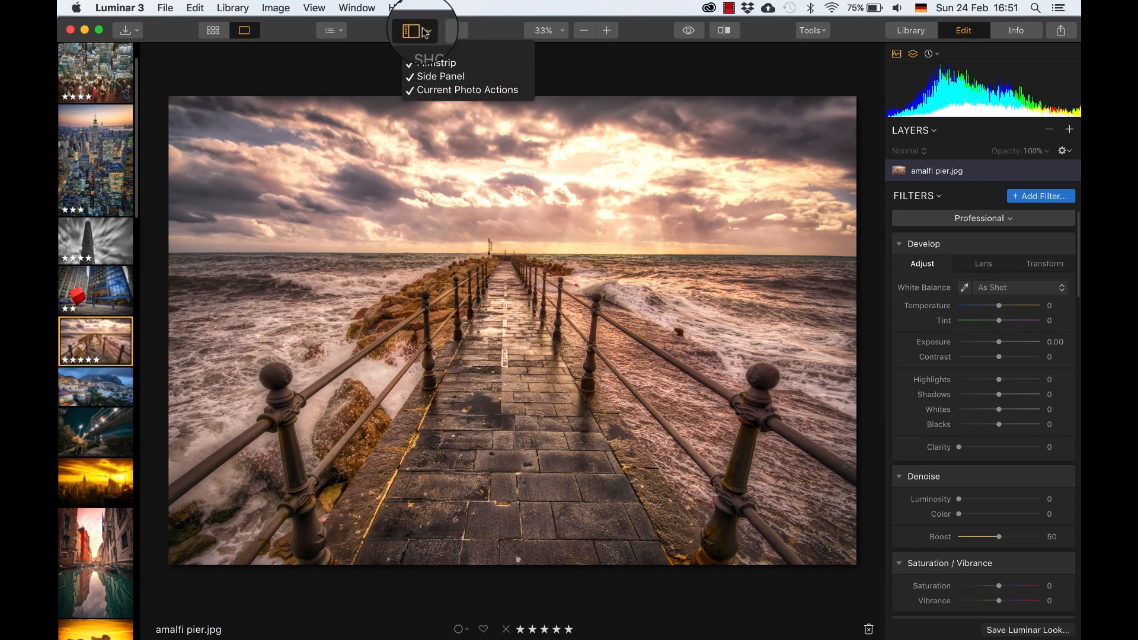
left_click(451, 31)
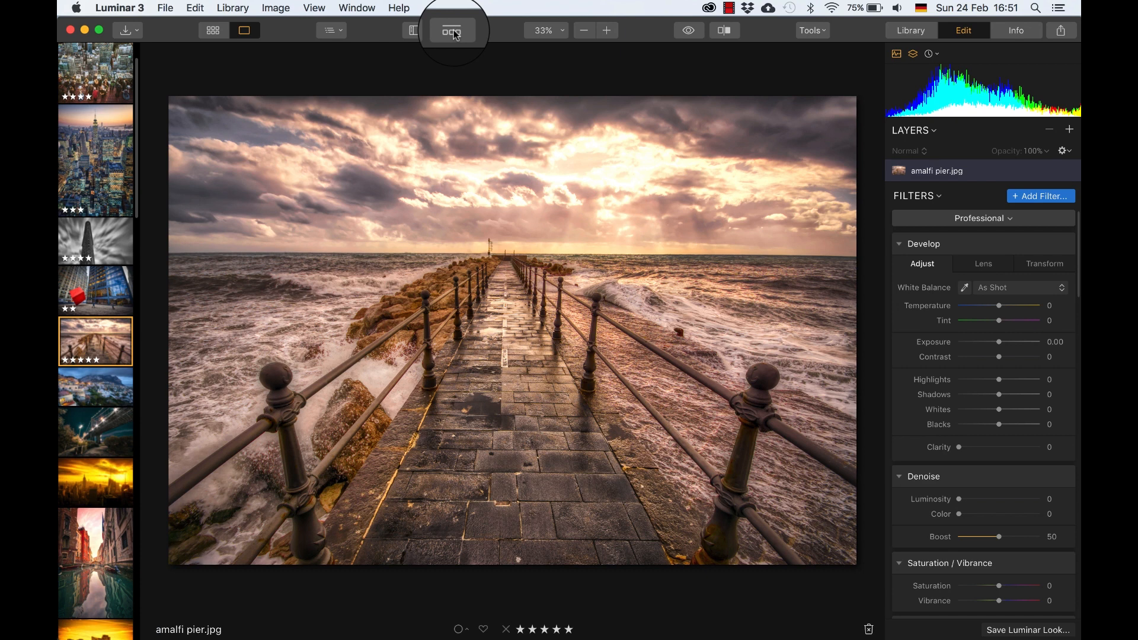
left_click(452, 29)
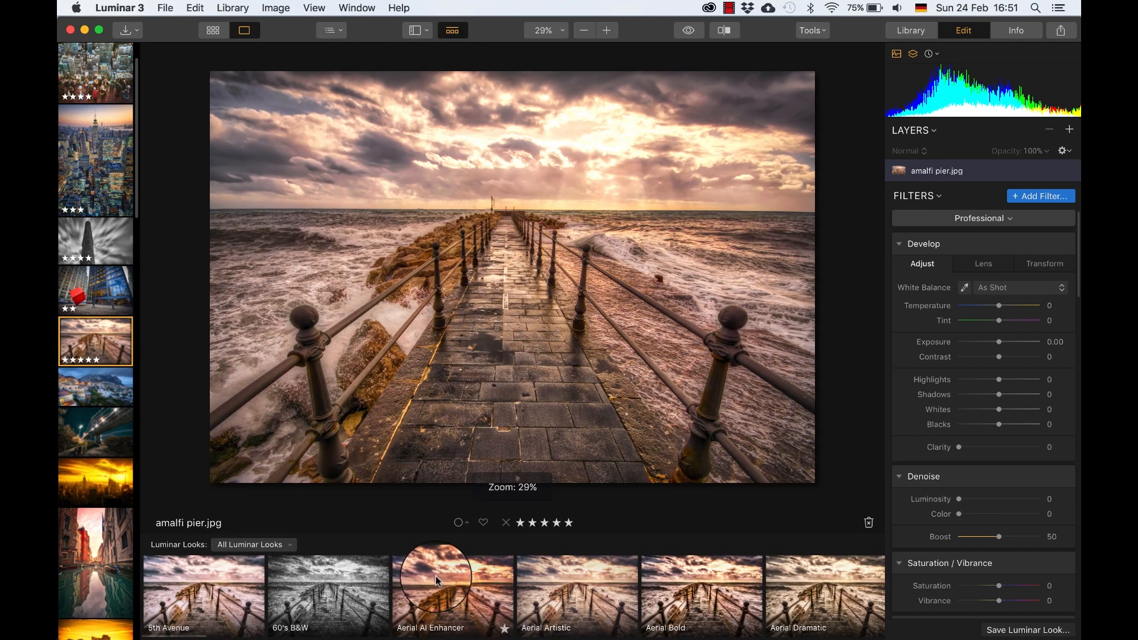
mouse_move(577, 588)
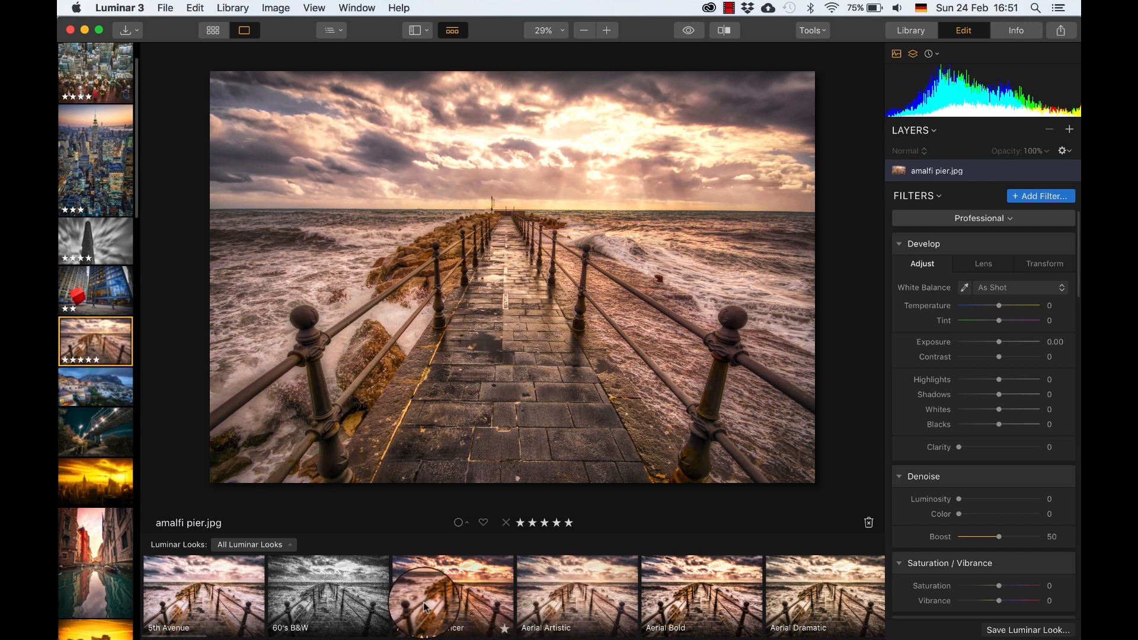
left_click(253, 544)
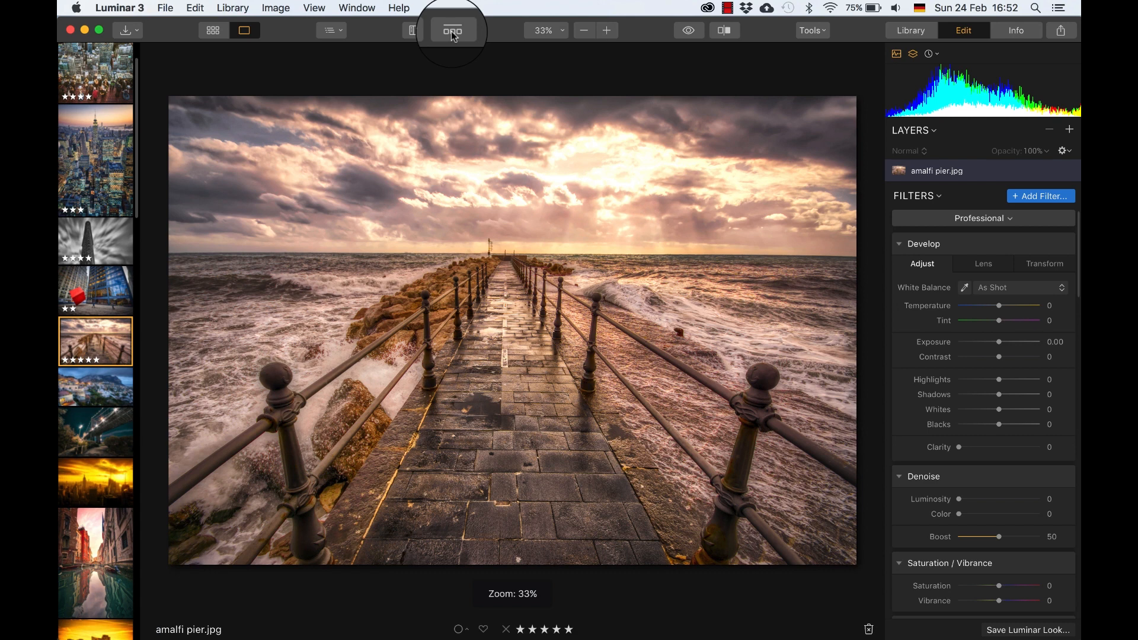
left_click(543, 30)
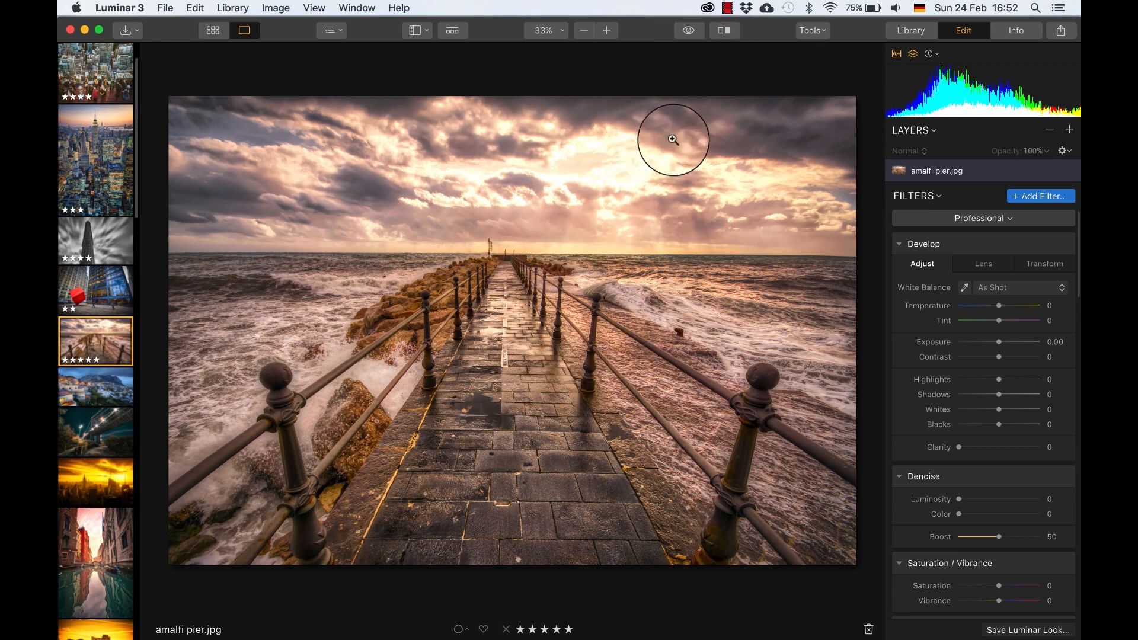
left_click(809, 29)
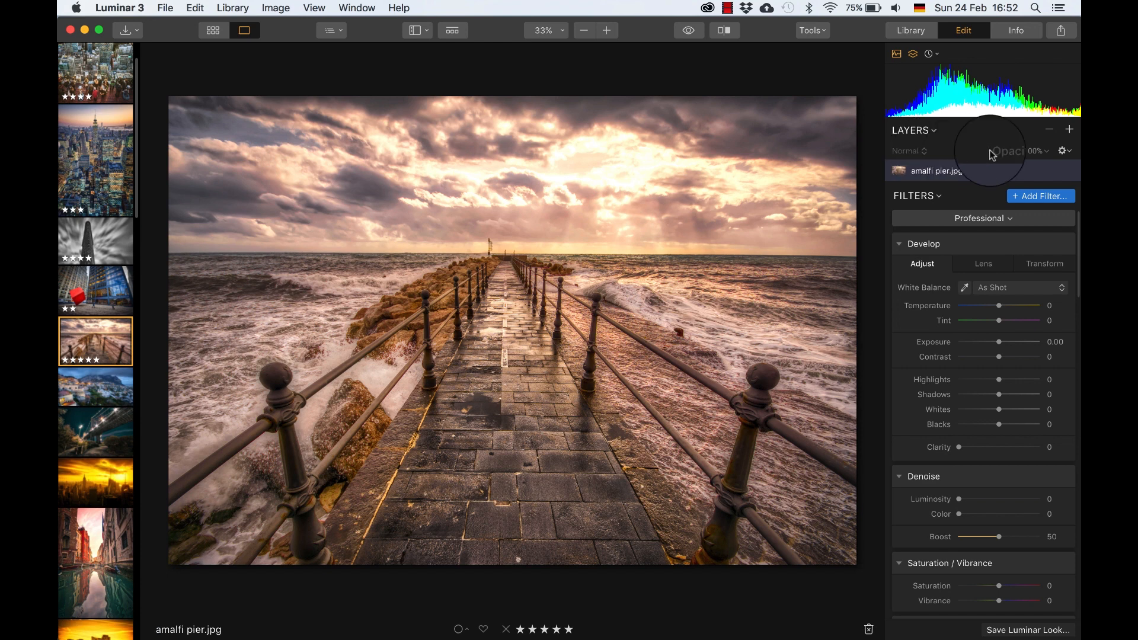
Add an adjustment layer to the amalfi pier photo and give it the Develop filter
left_click(1068, 130)
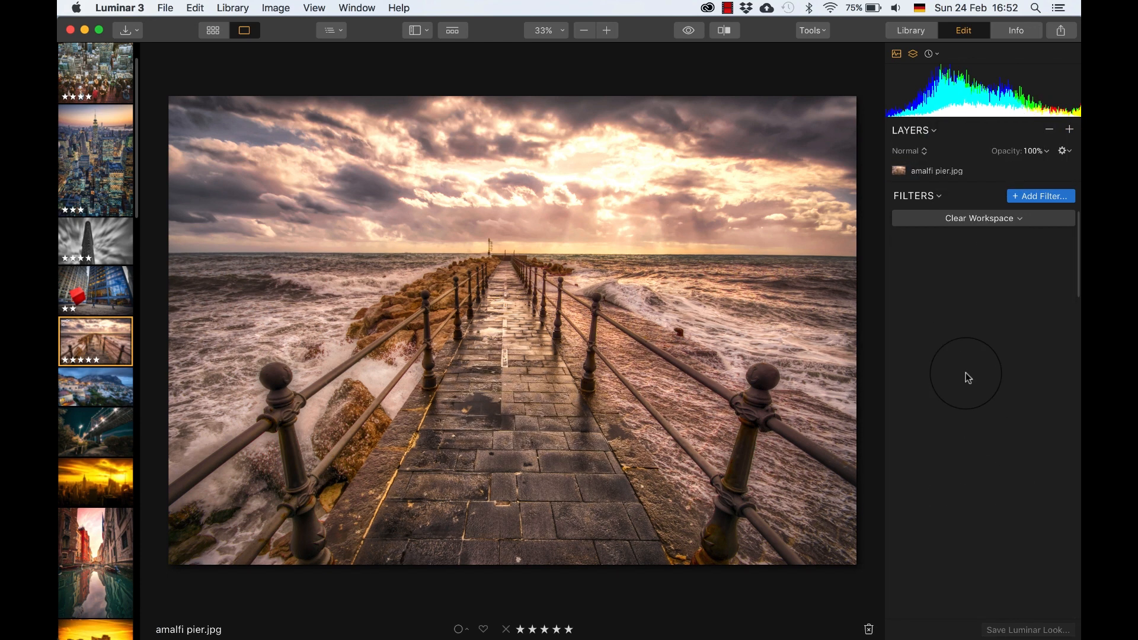
left_click(1039, 195)
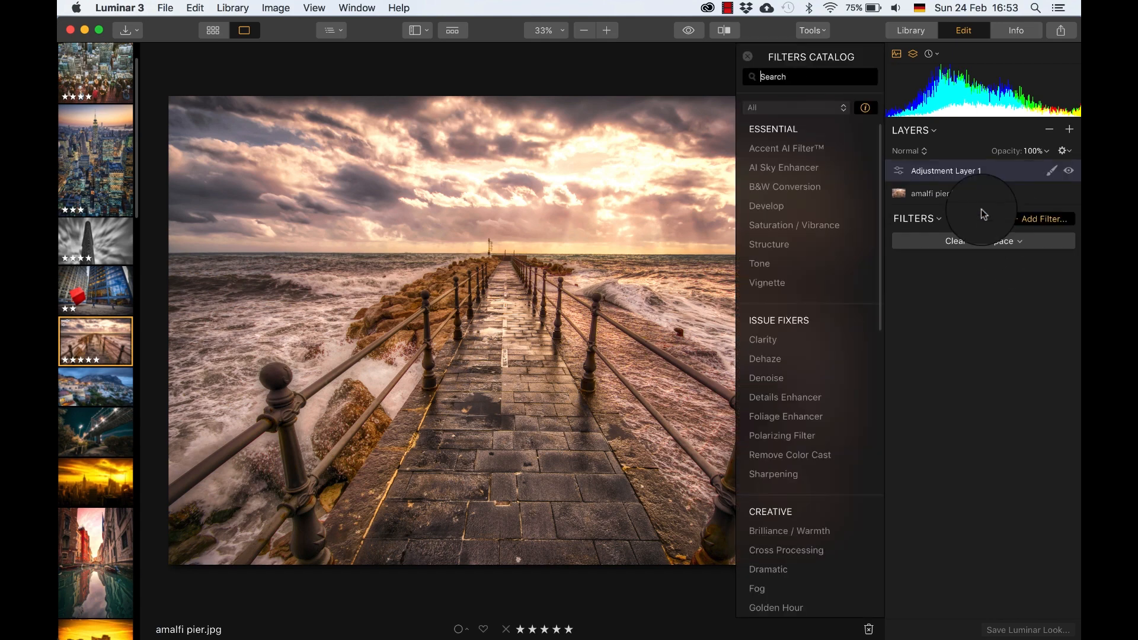
mouse_move(768, 244)
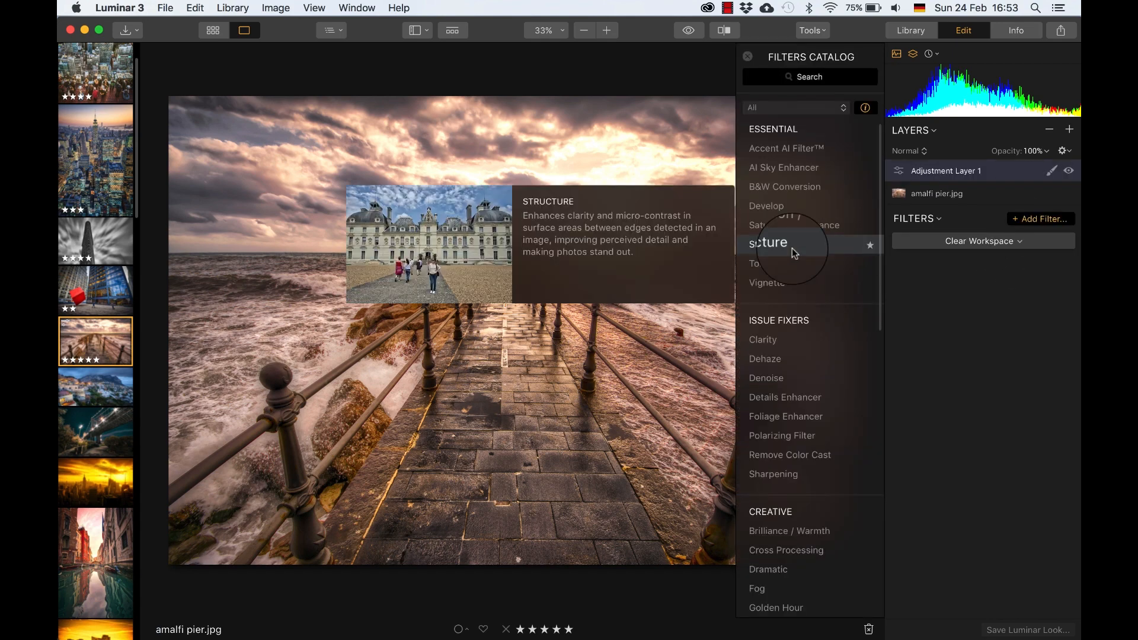
scroll("down", 3)
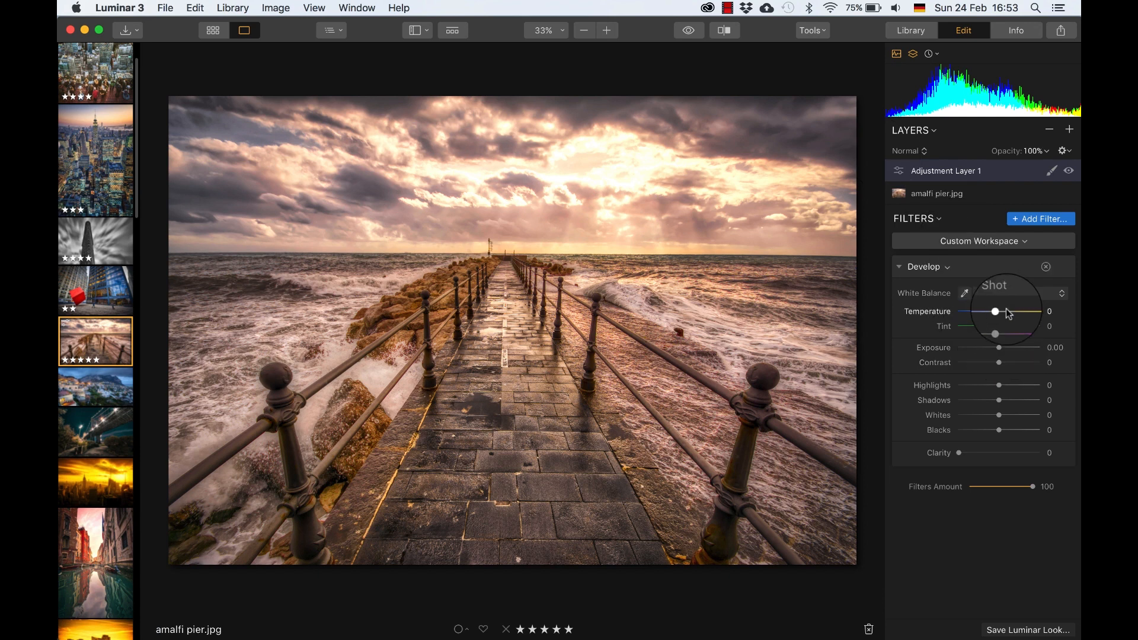
Warm the photo in Develop with Temperature 16 and Tint 36
left_click_drag(995, 312, 1008, 312)
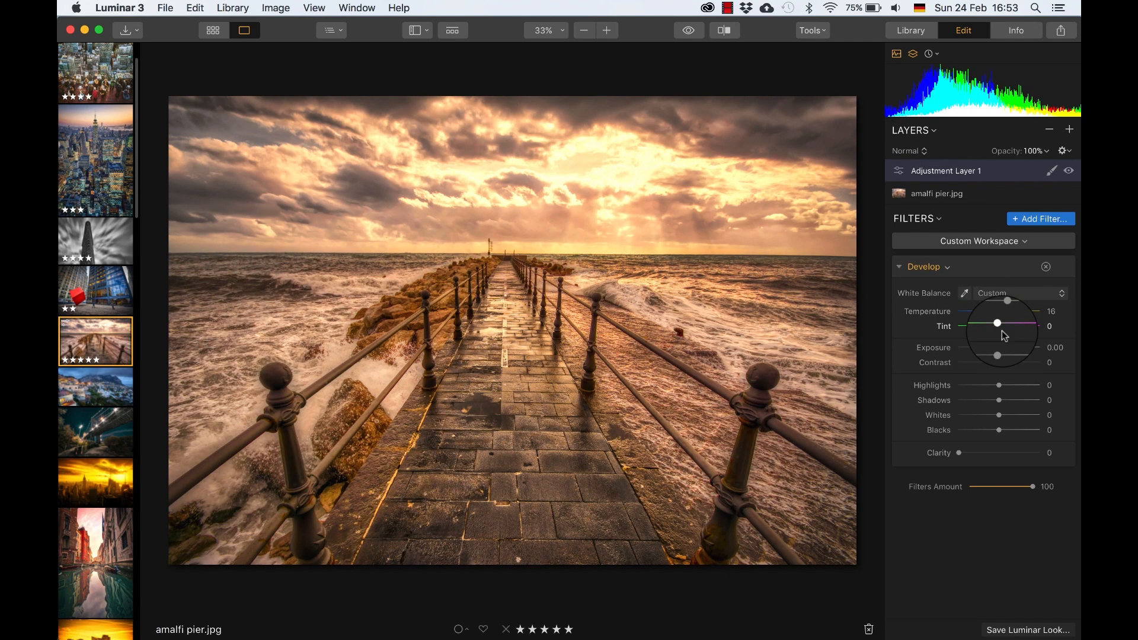
left_click_drag(997, 326, 1014, 326)
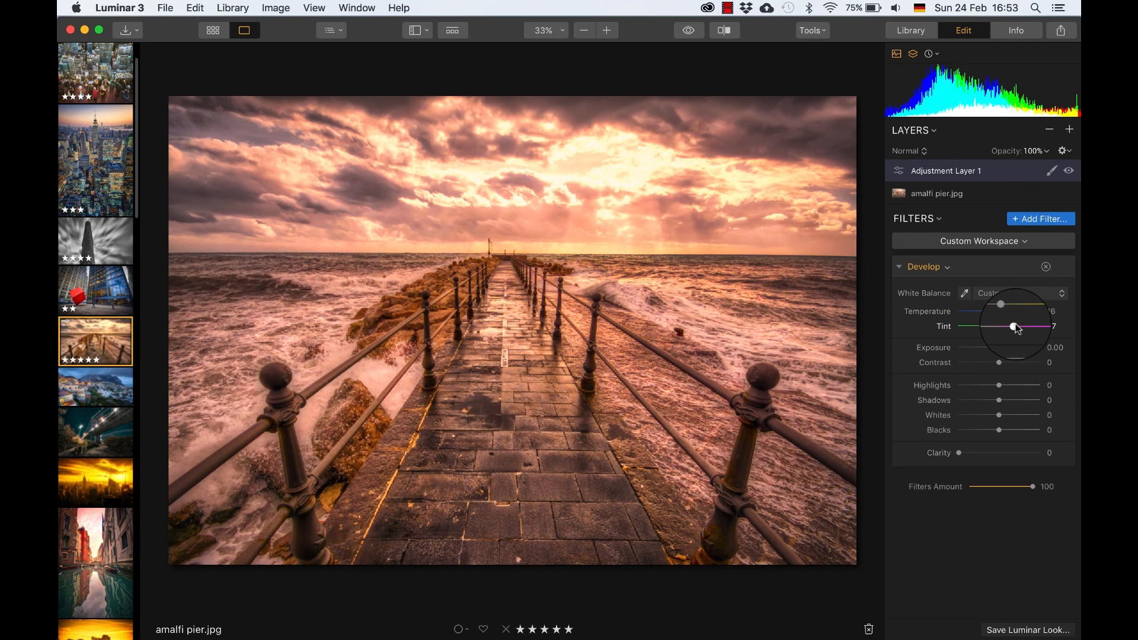
left_click_drag(1016, 327, 1014, 328)
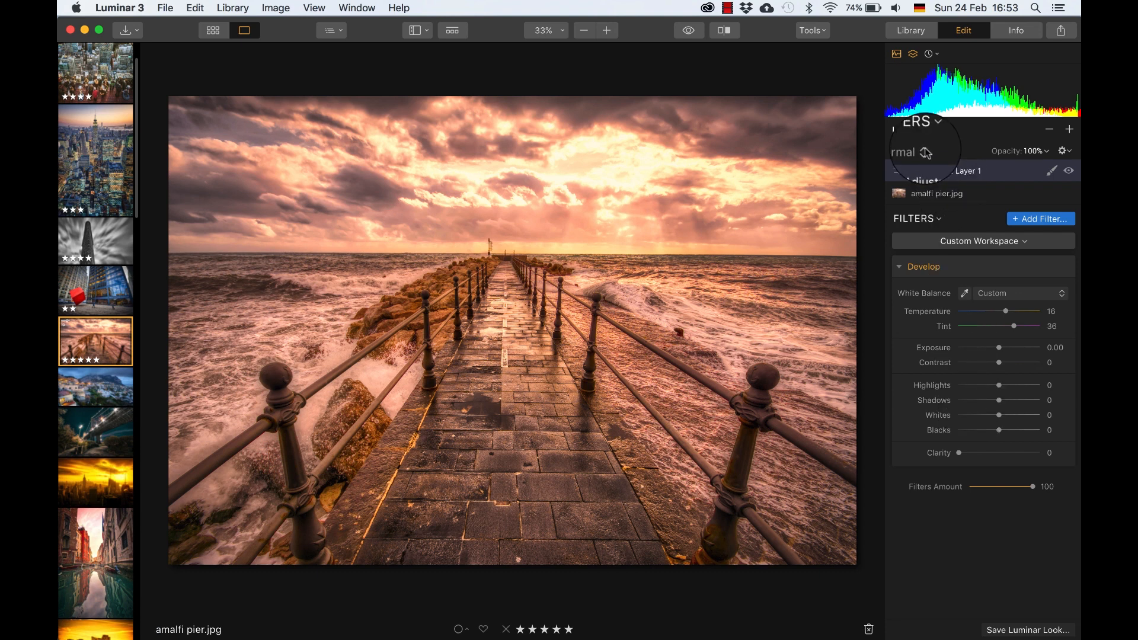
left_click(904, 151)
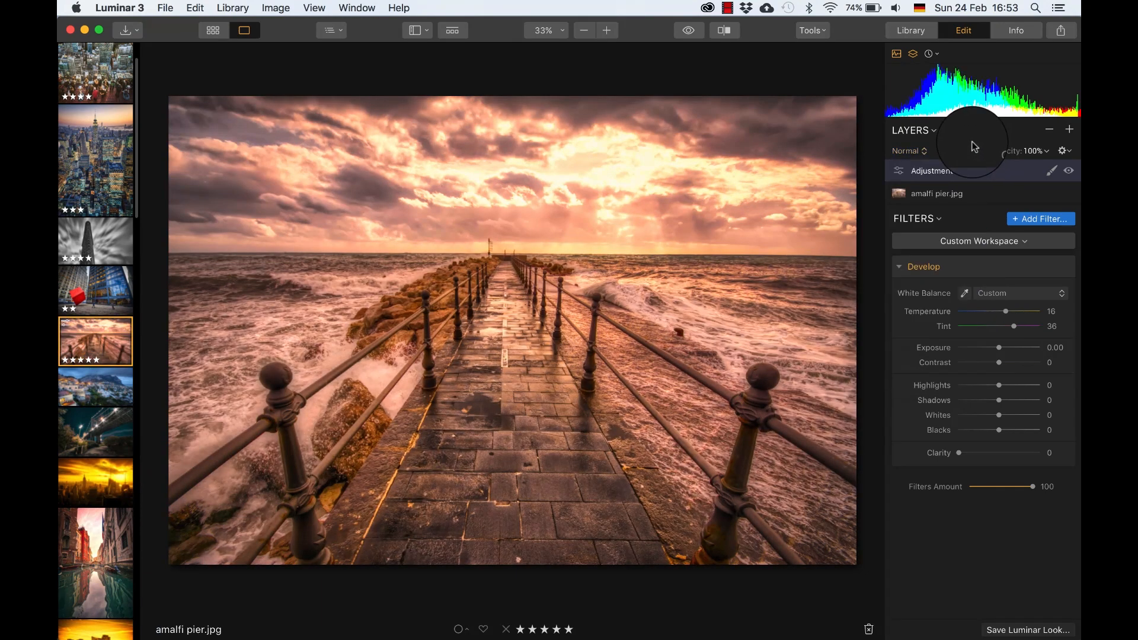
left_click(1051, 170)
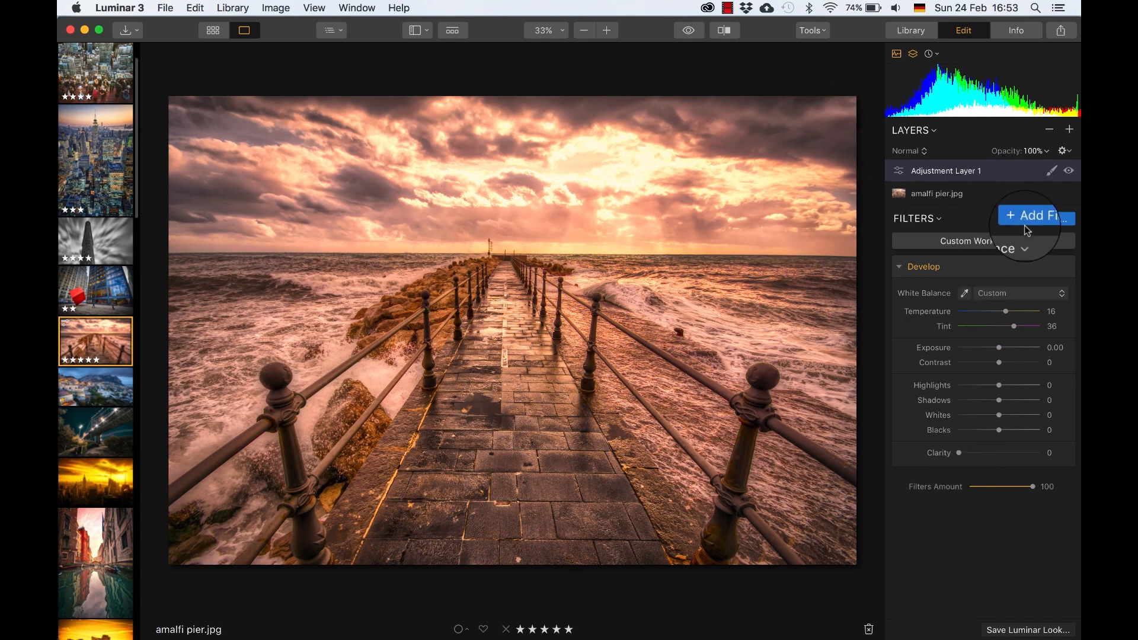
Clear the layer's filters, switch to the Professional workspace and set Denoise Luminosity to 33
left_click(1036, 216)
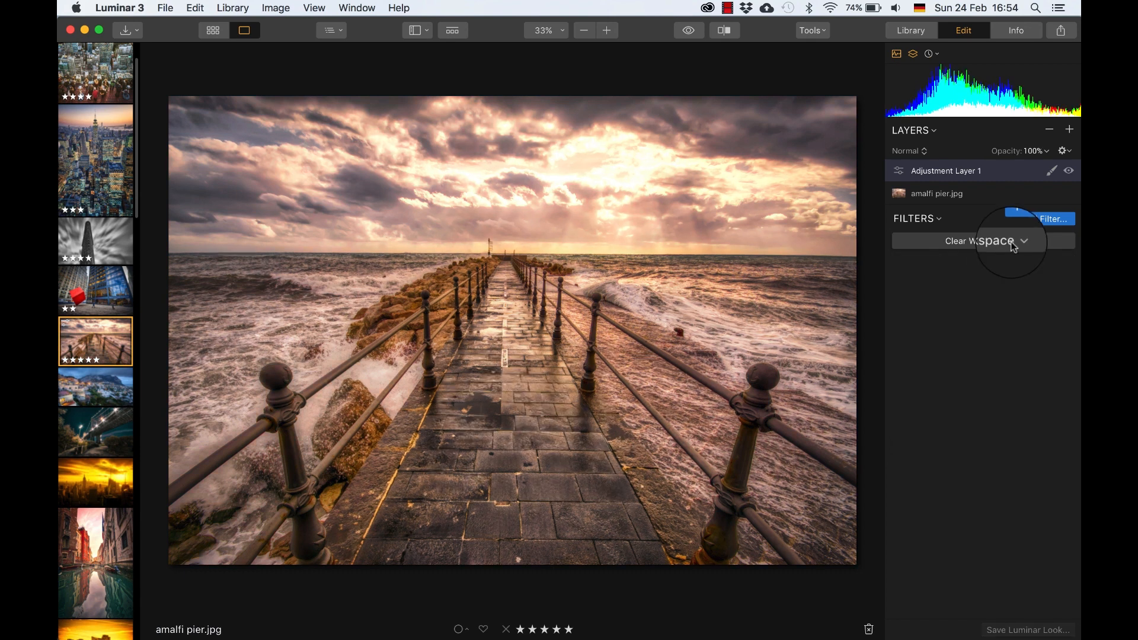
left_click(983, 240)
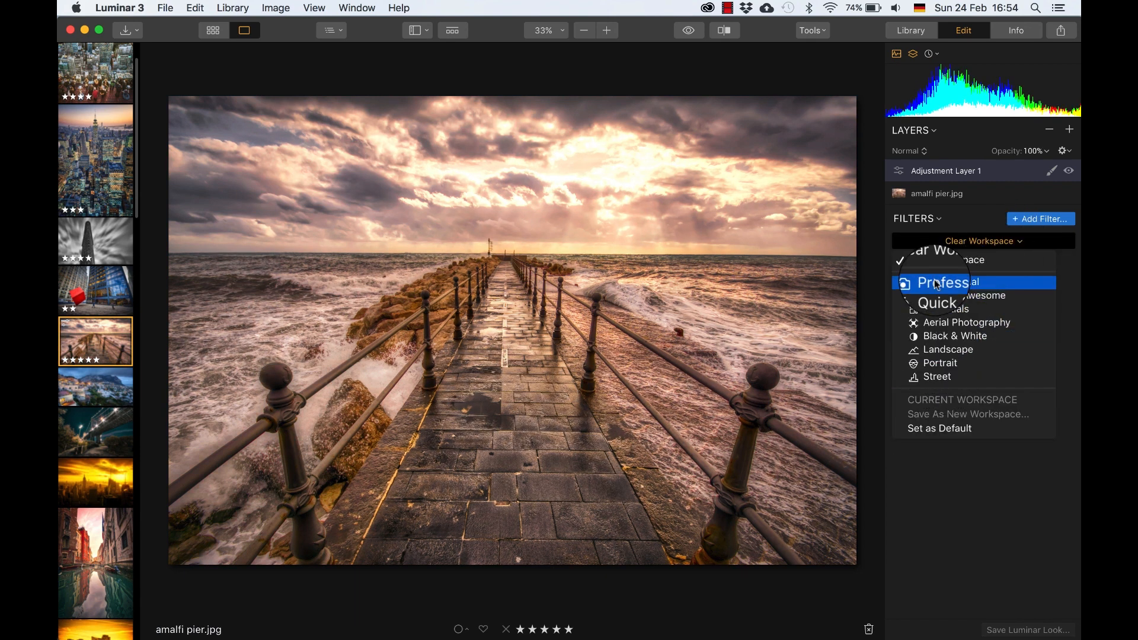
left_click(947, 282)
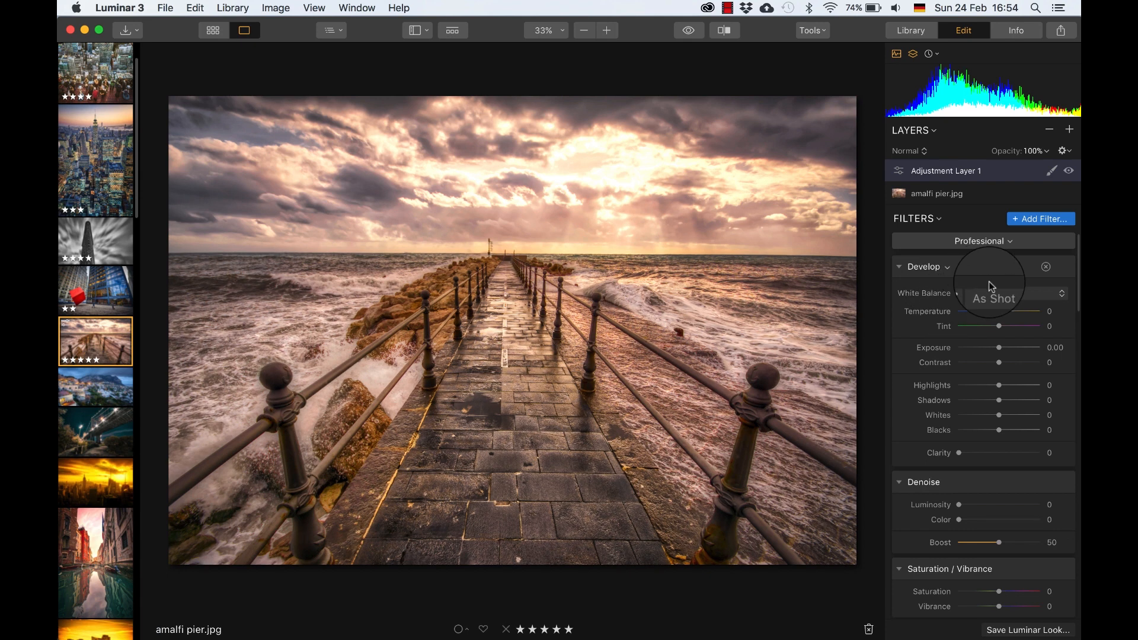
scroll("down", 3)
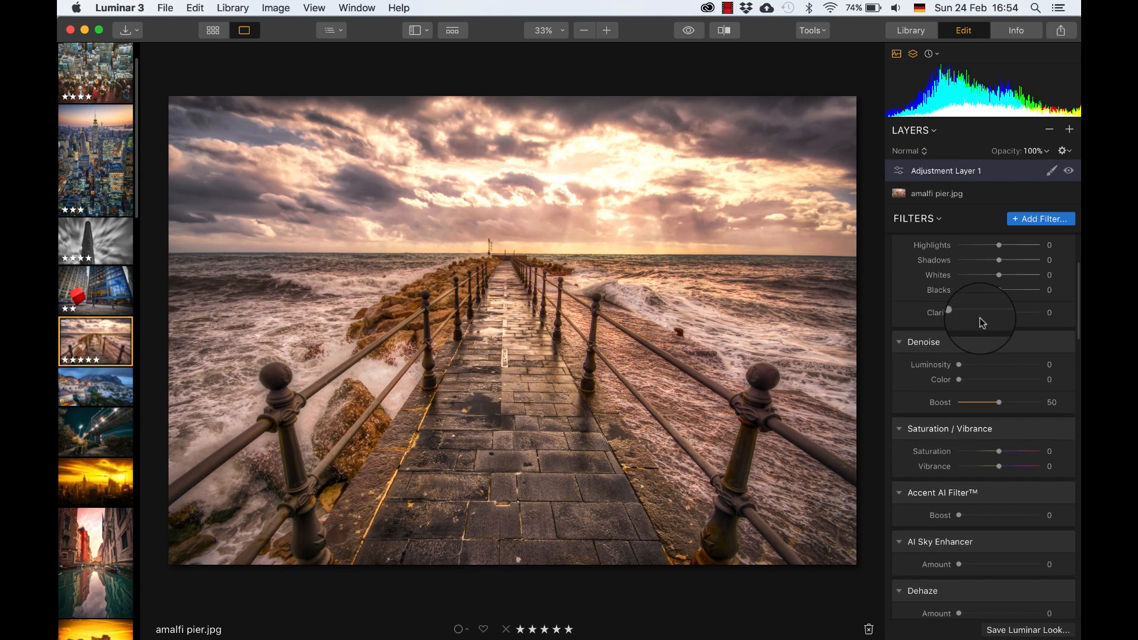
scroll("down", 3)
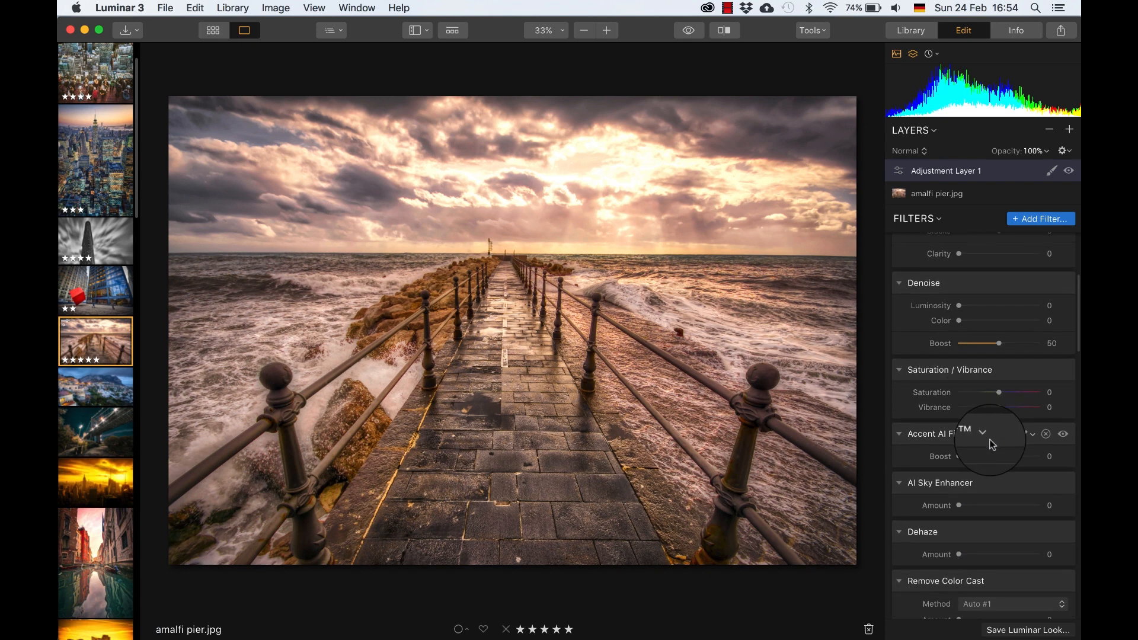
scroll("down", 3)
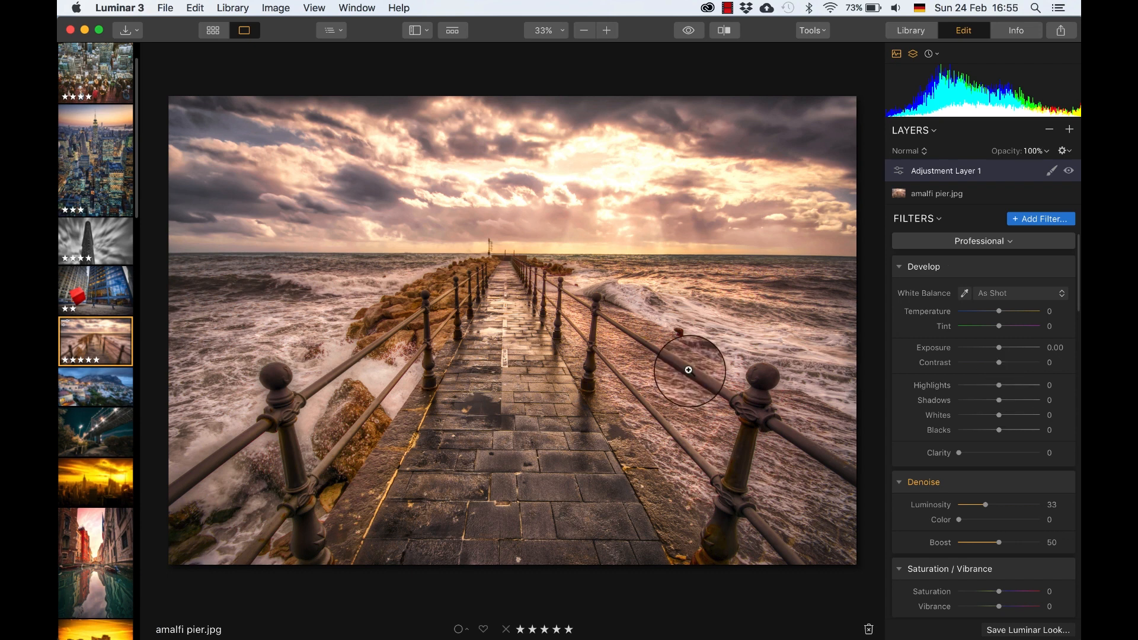
Browse the filmstrip thumbnails and open the sorrento stars photo for editing
left_click(95, 341)
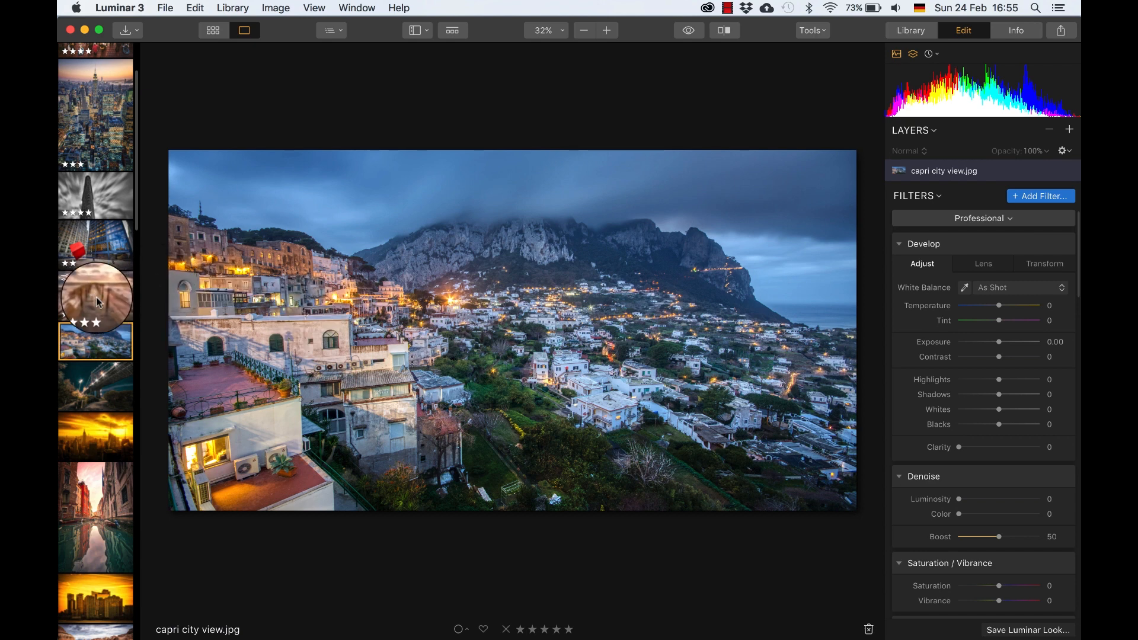
right_click(95, 294)
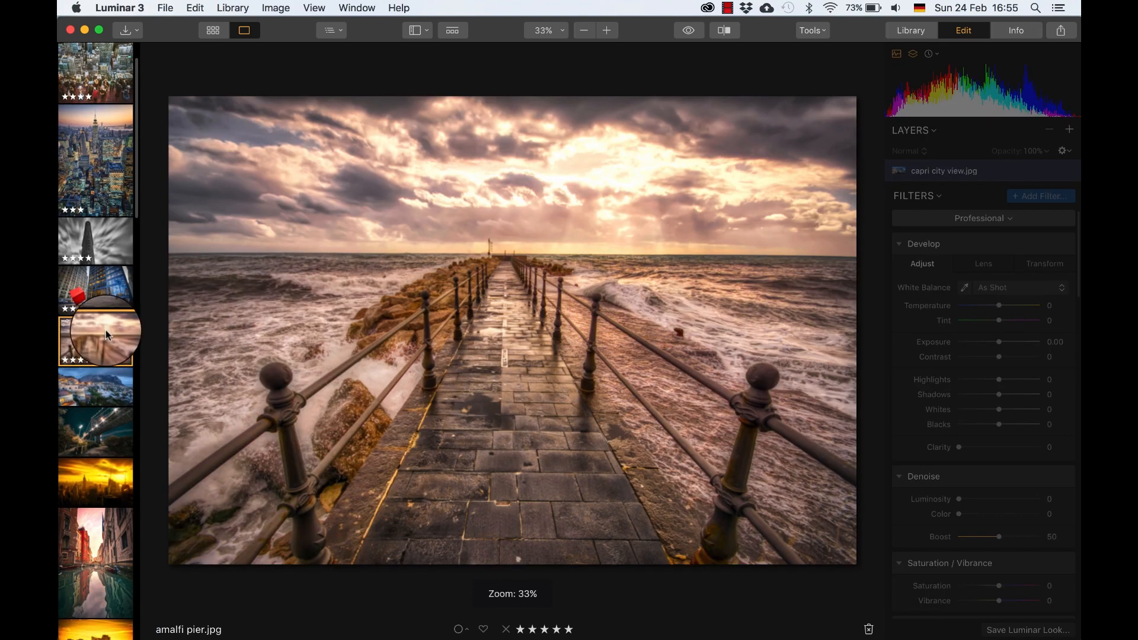
left_click(95, 342)
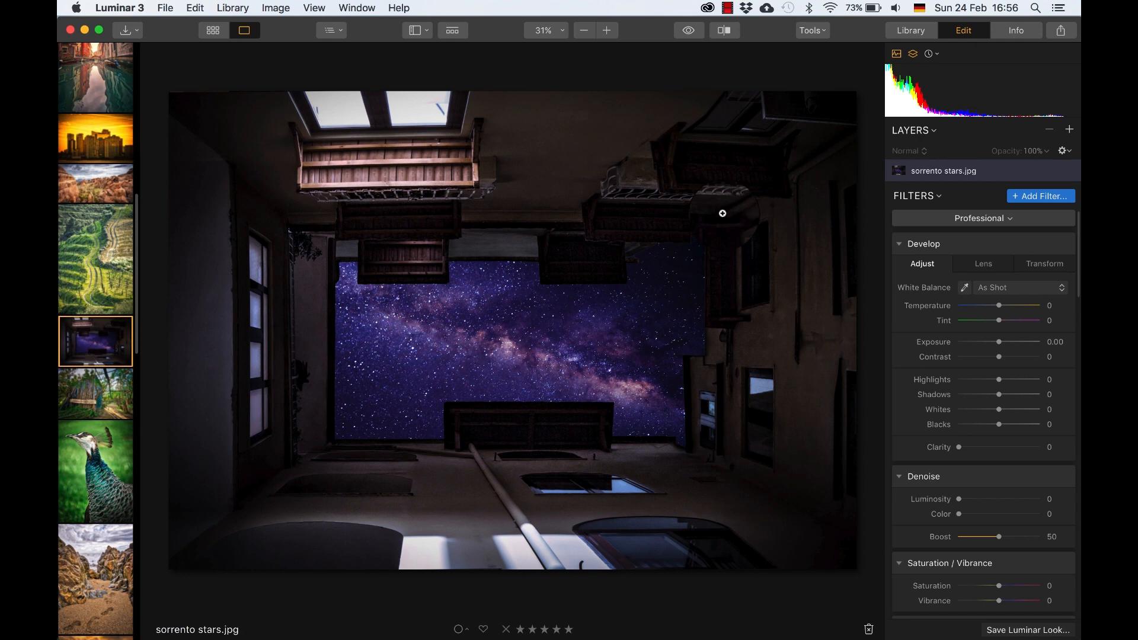
Add an adjustment layer and apply the Autumn Colors look at full strength
left_click(453, 30)
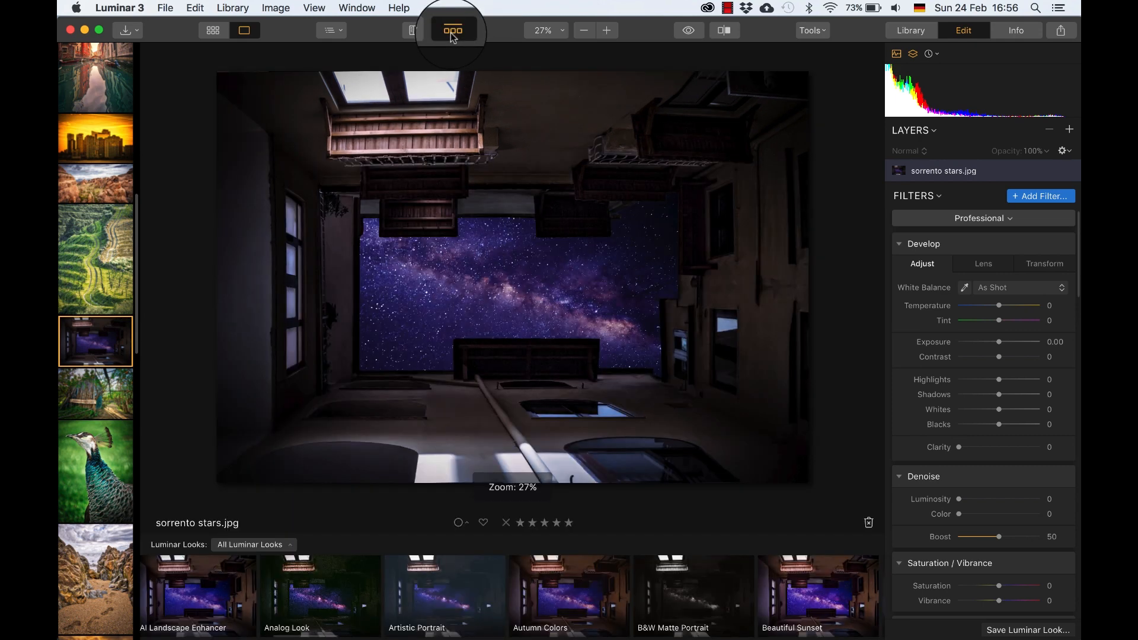
left_click(1069, 129)
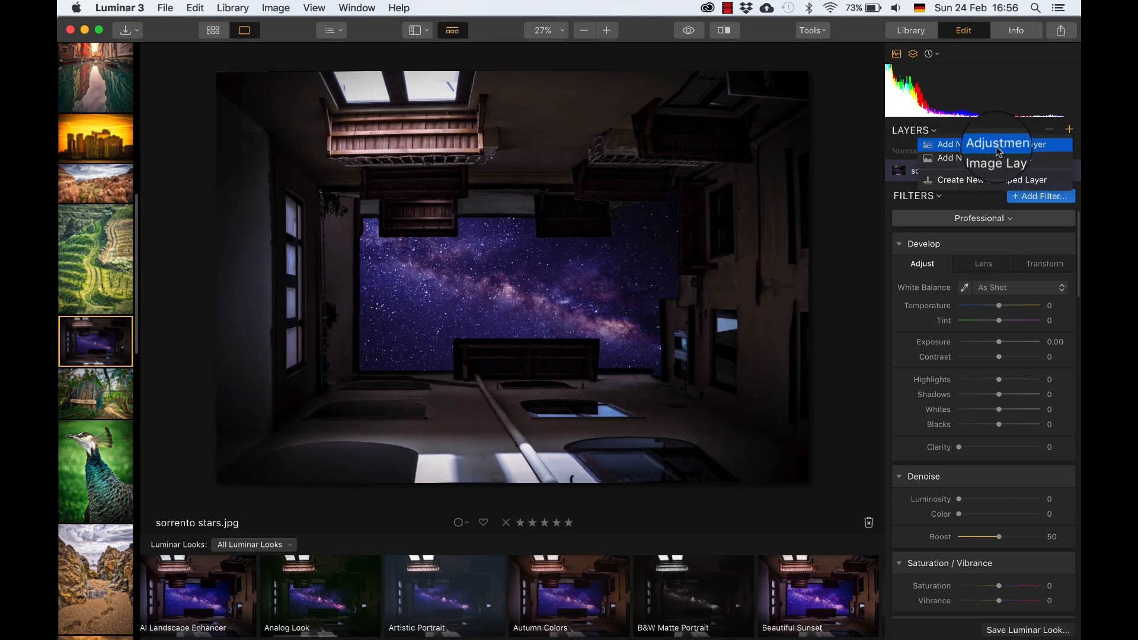
left_click(972, 143)
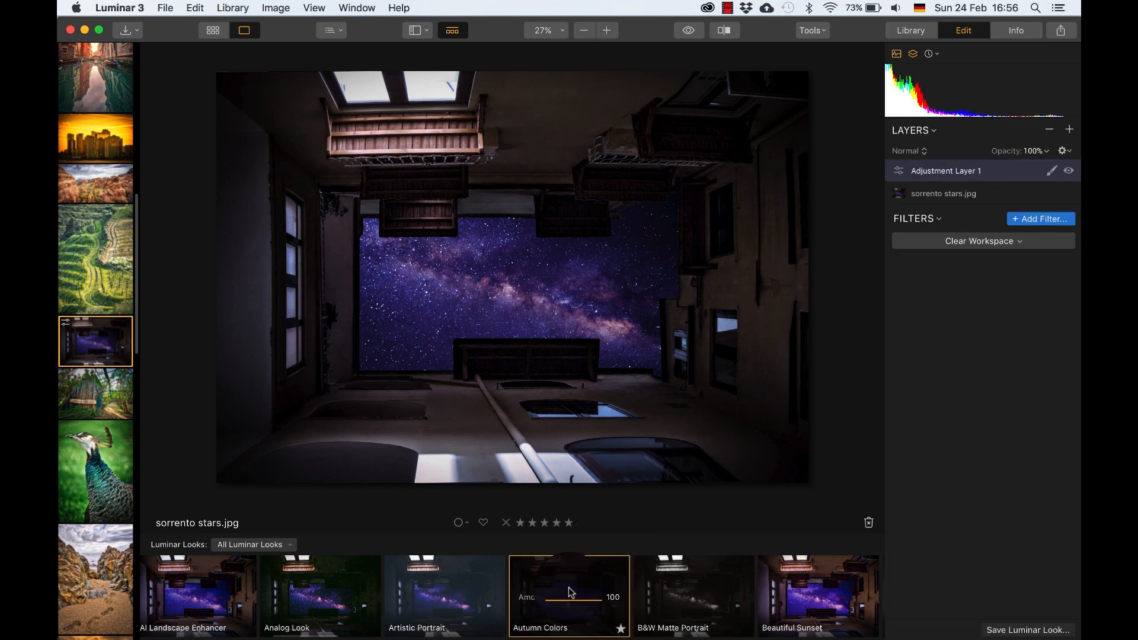
left_click(569, 595)
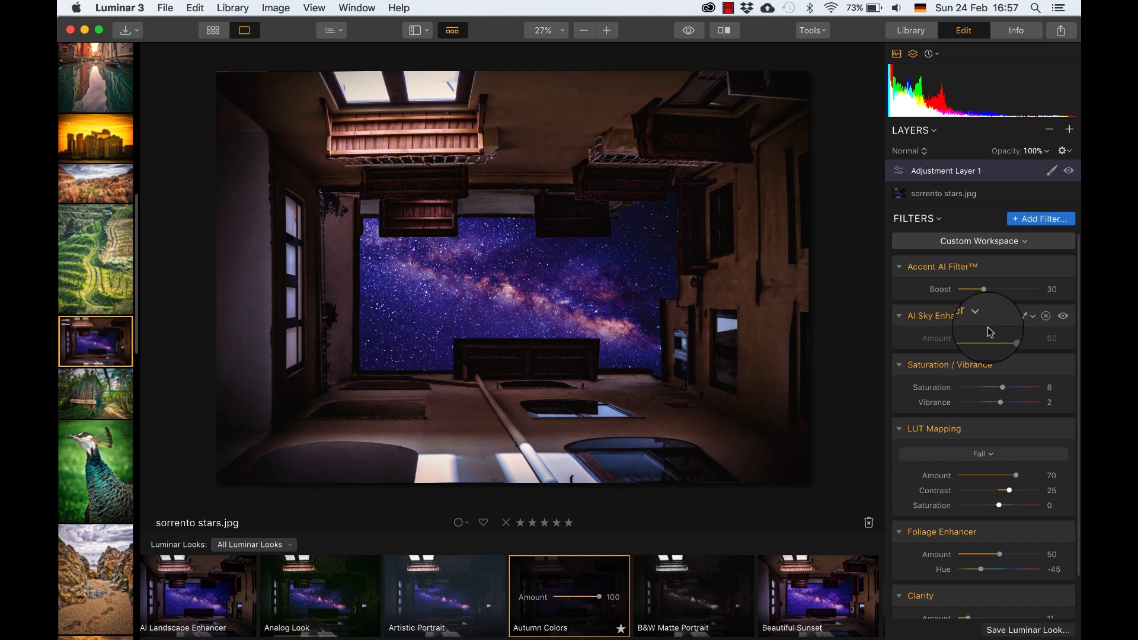
left_click_drag(601, 596, 567, 597)
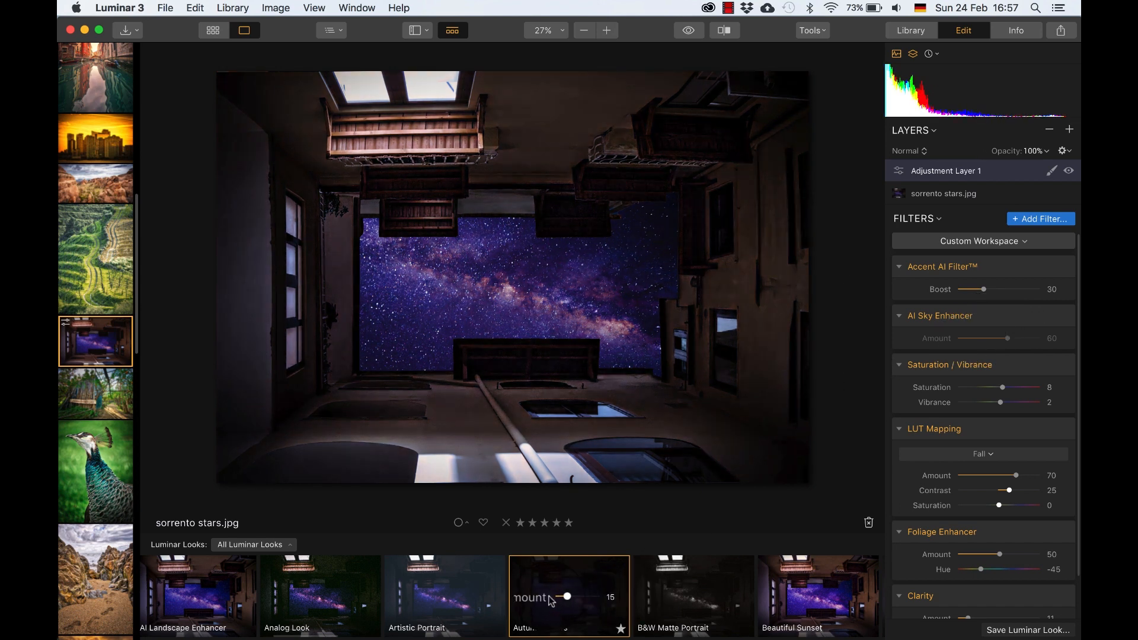
left_click_drag(565, 596, 608, 596)
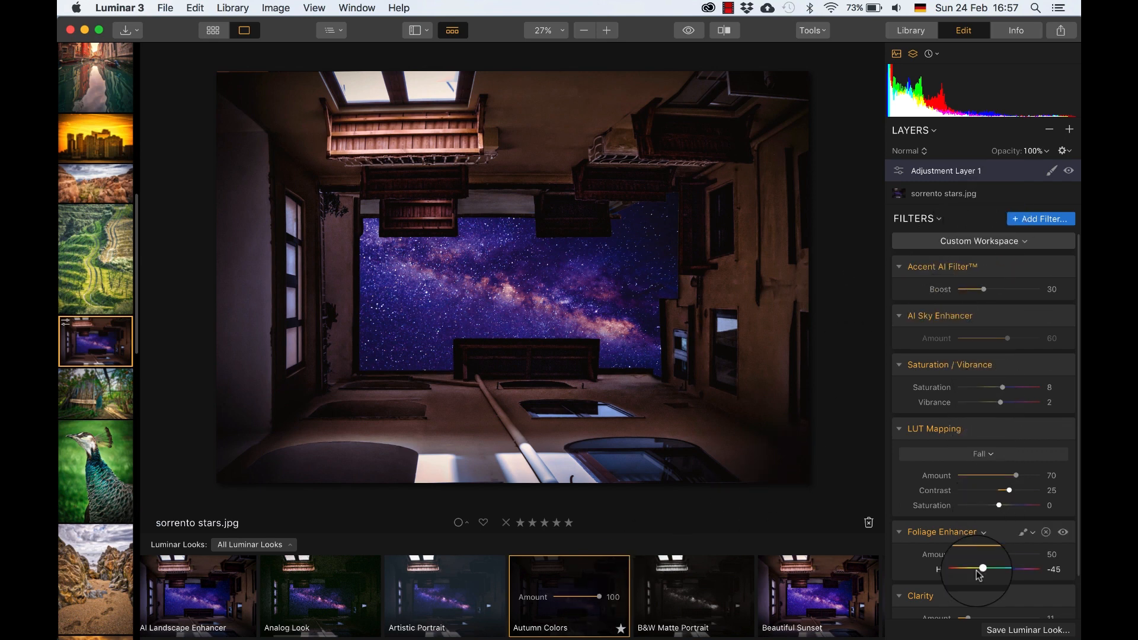
Leave the editor and return to the 29-photo Library grid
left_click(94, 212)
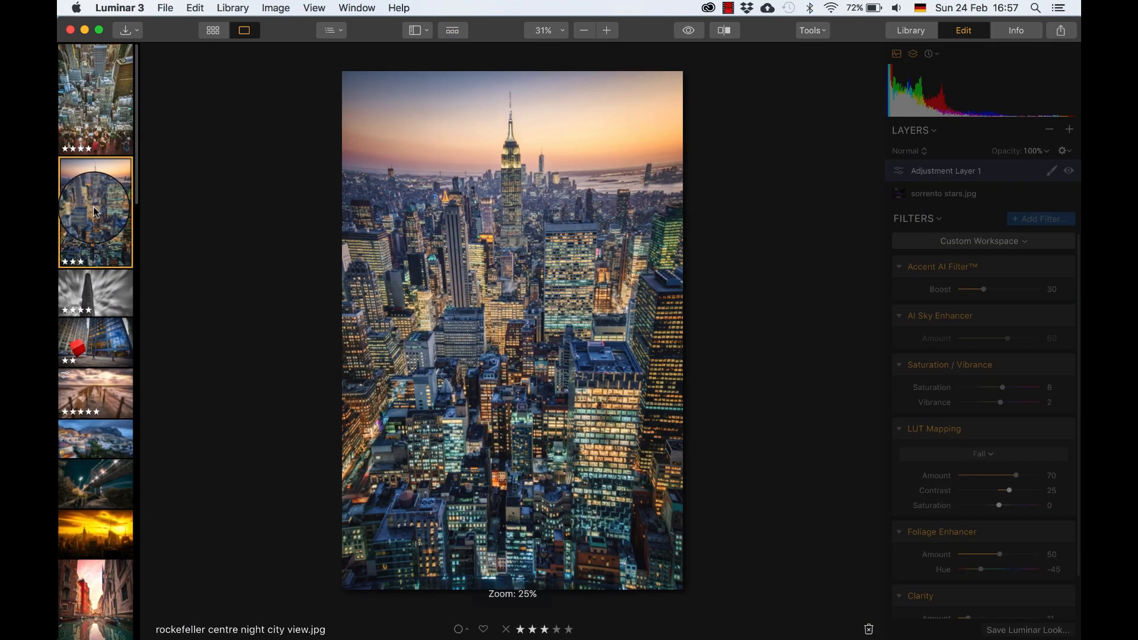
left_click(583, 30)
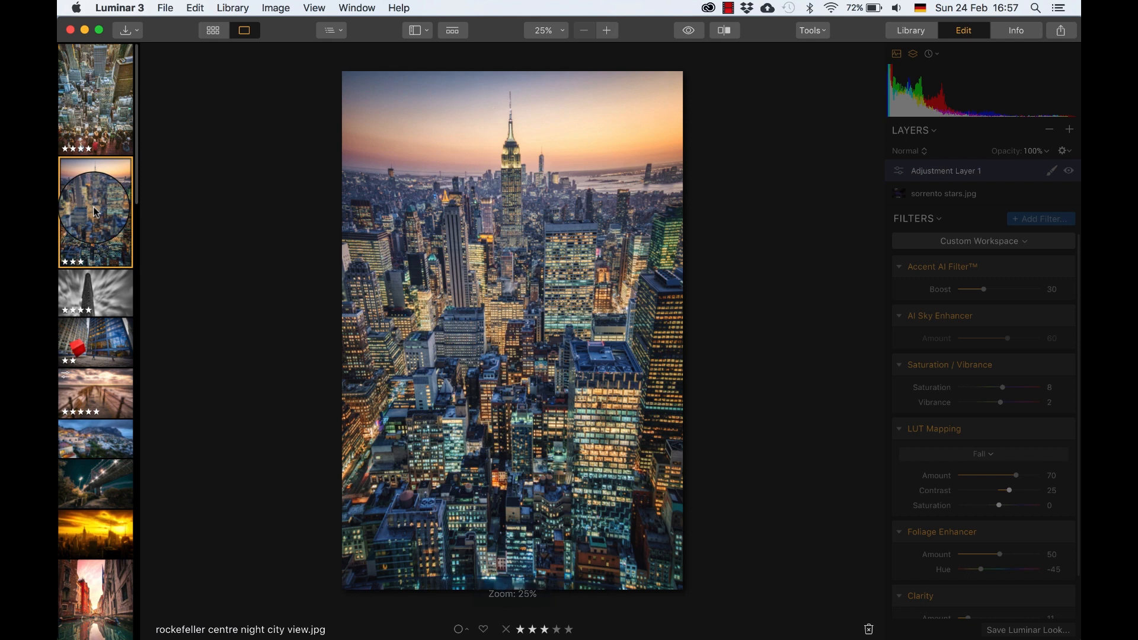
left_click(211, 30)
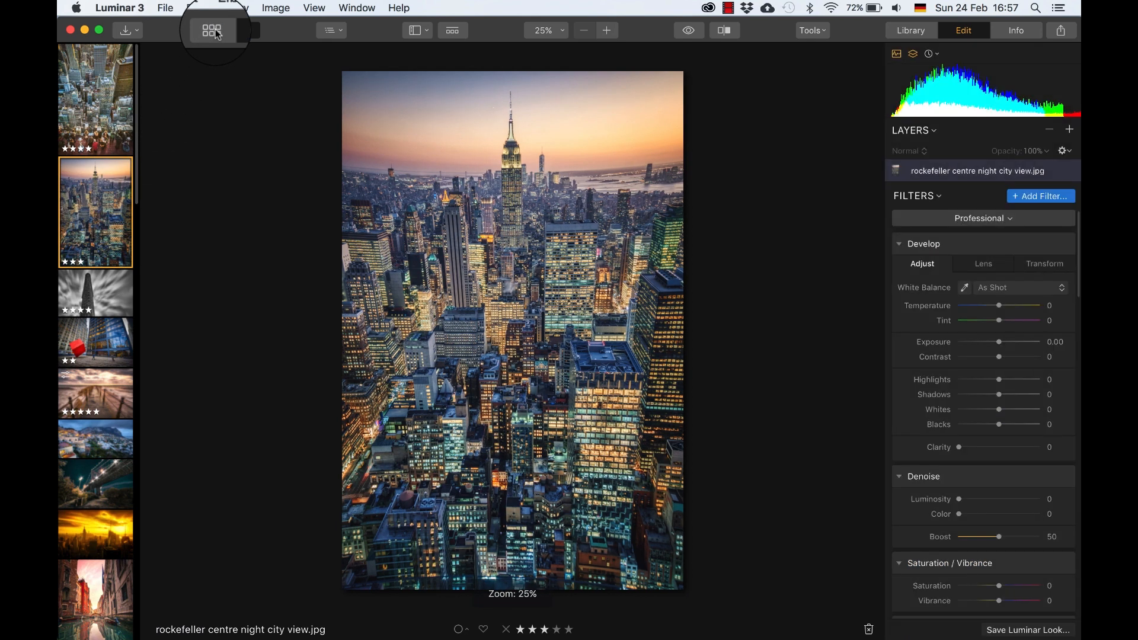
left_click(211, 29)
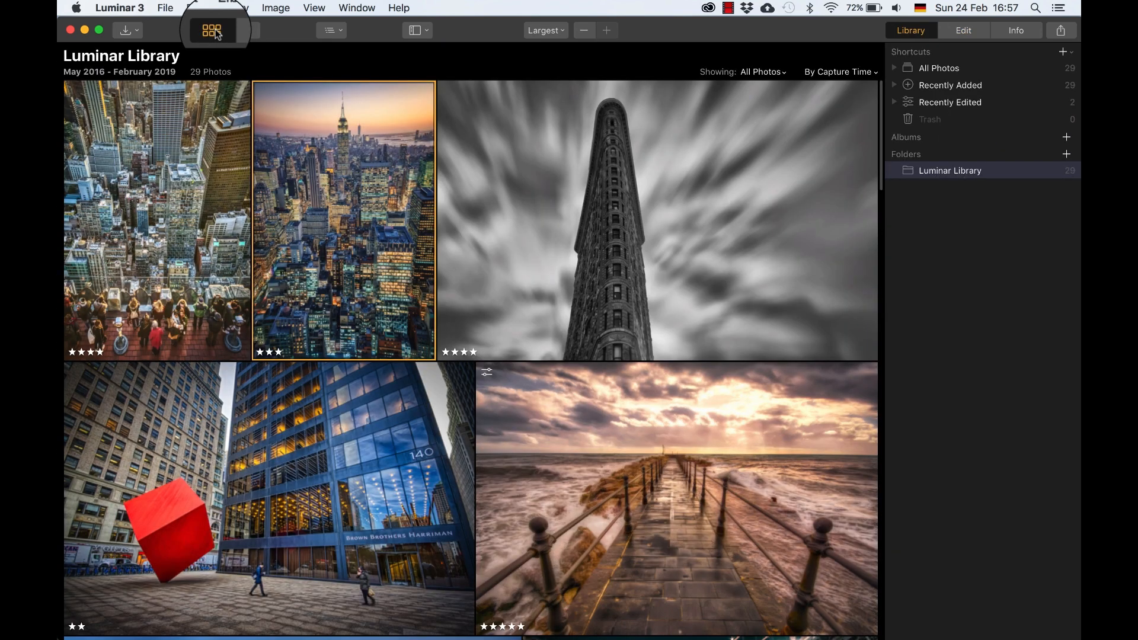